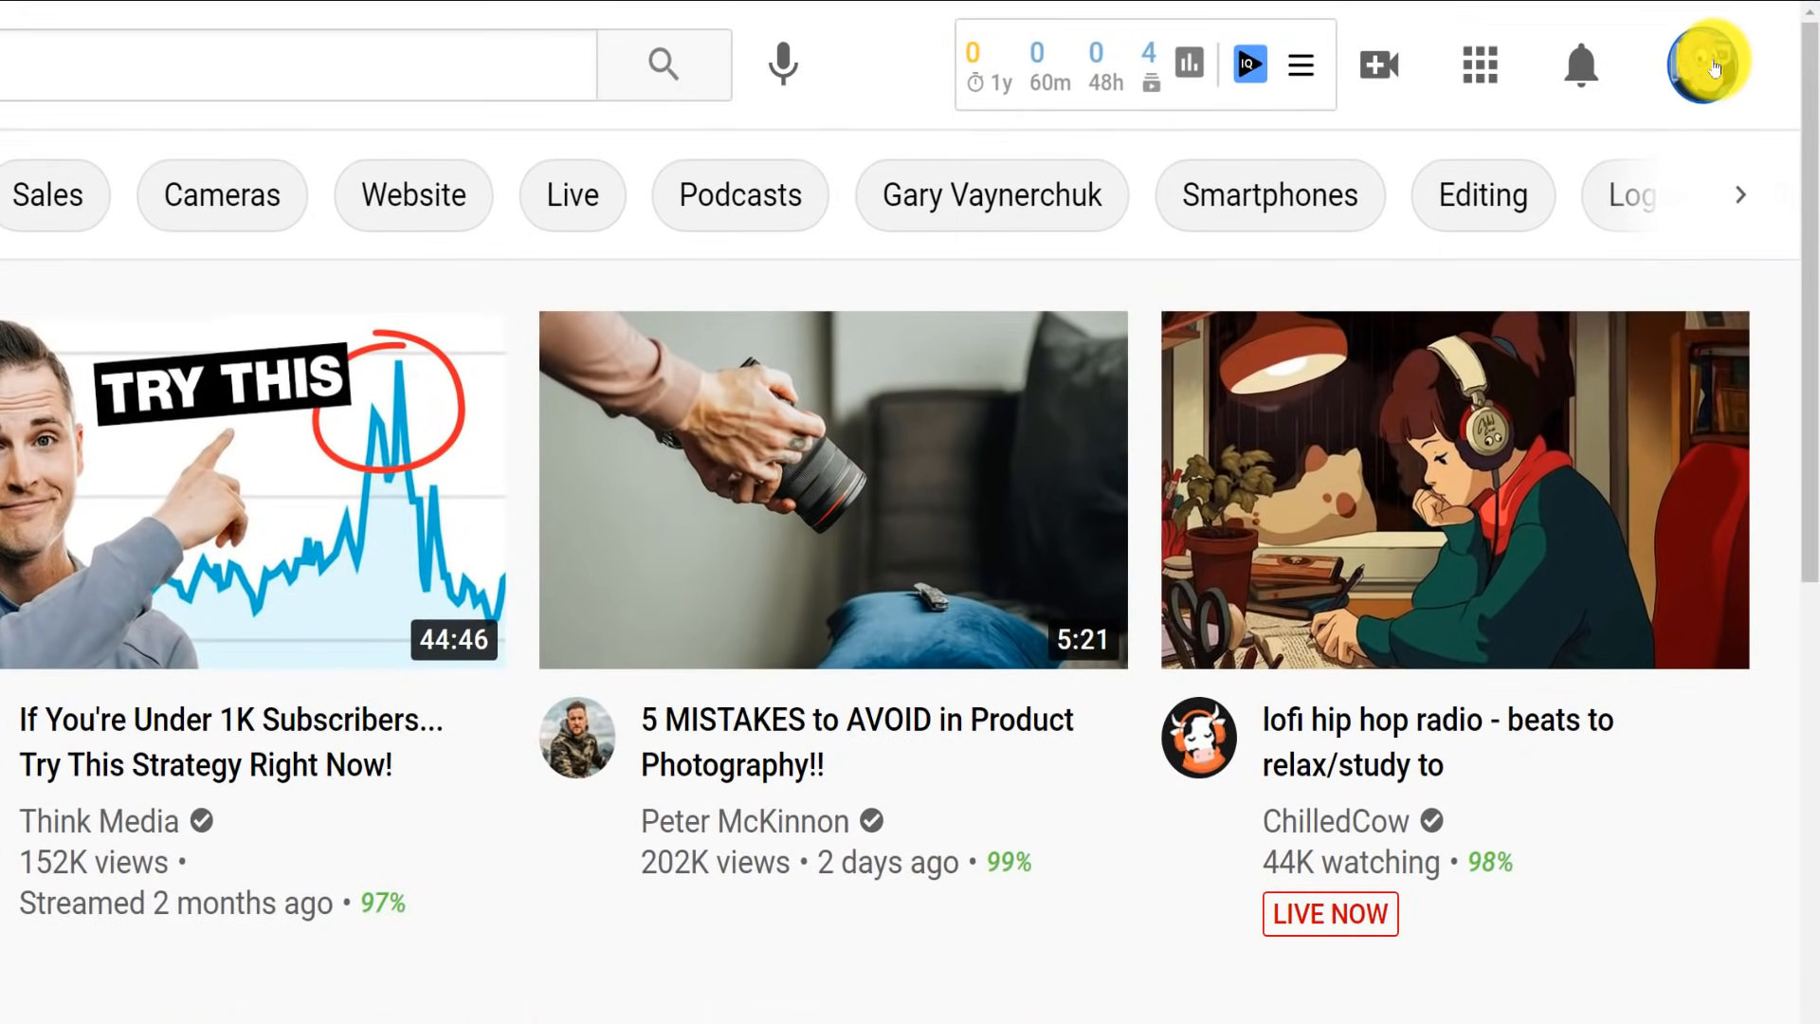
Open Studio's Customisation Basic info tab and start editing the channel name.
left_click(1707, 64)
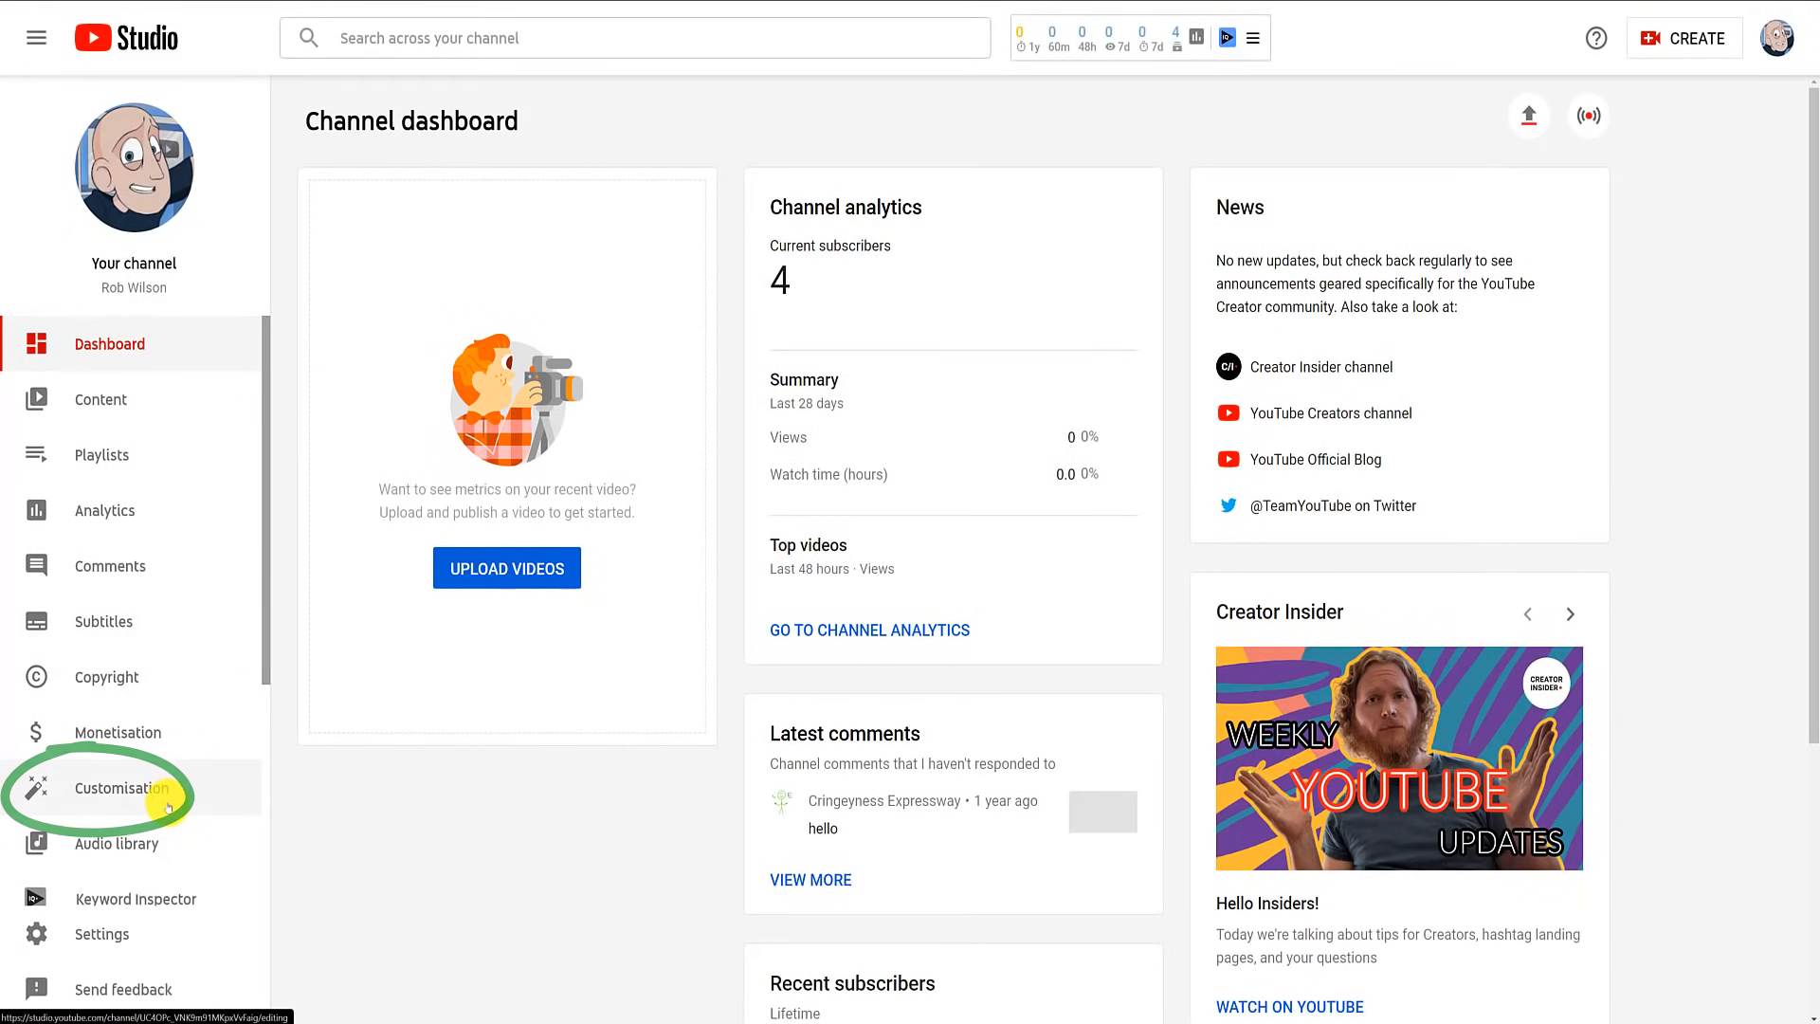
left_click(119, 788)
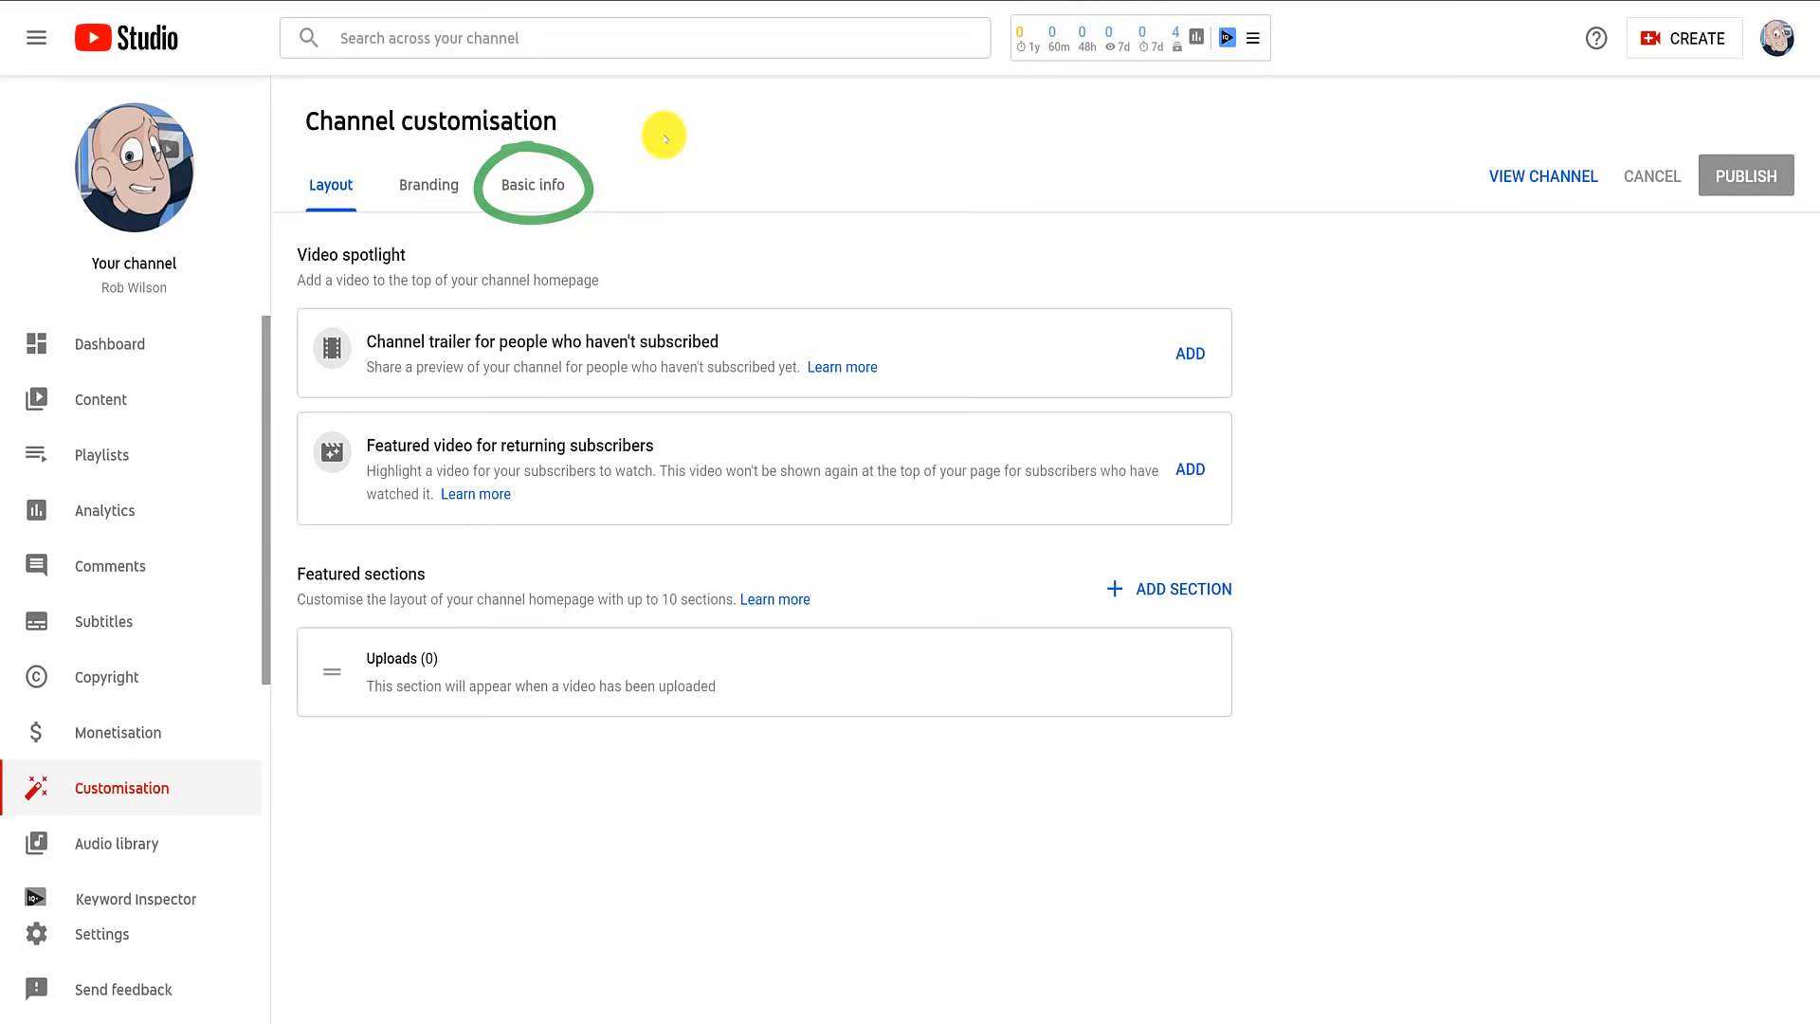
left_click(532, 185)
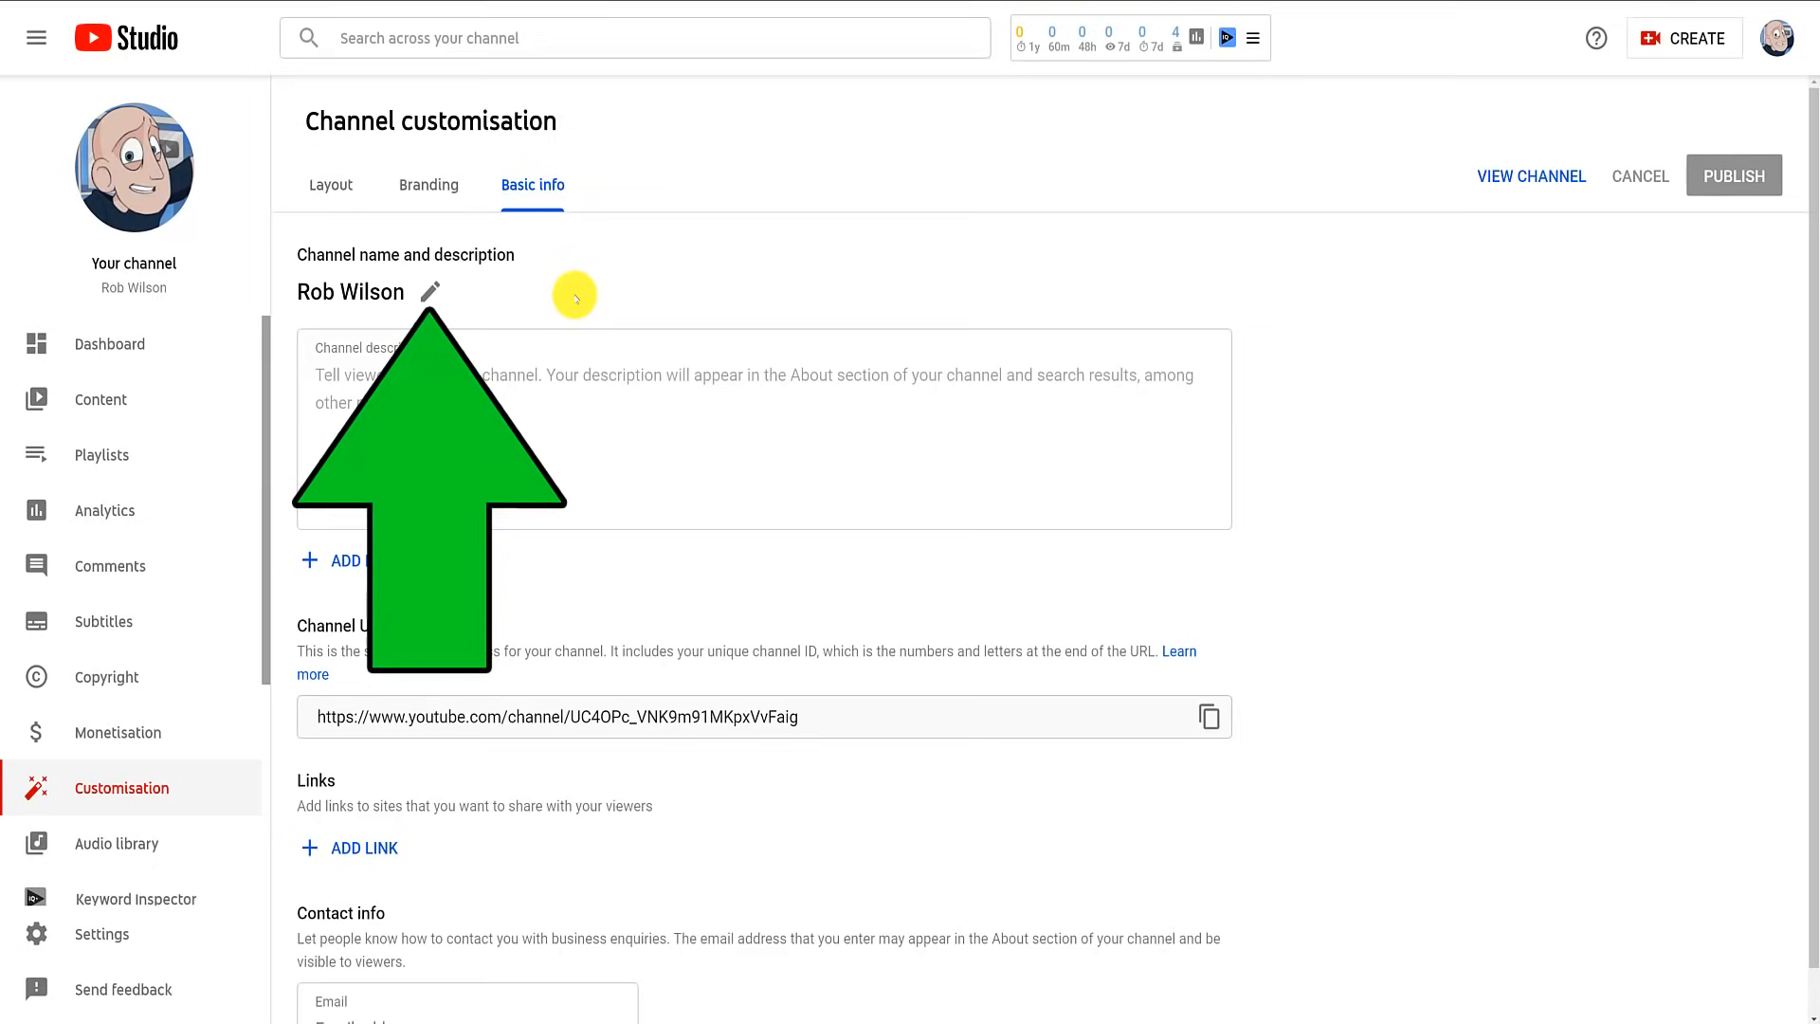
left_click(430, 291)
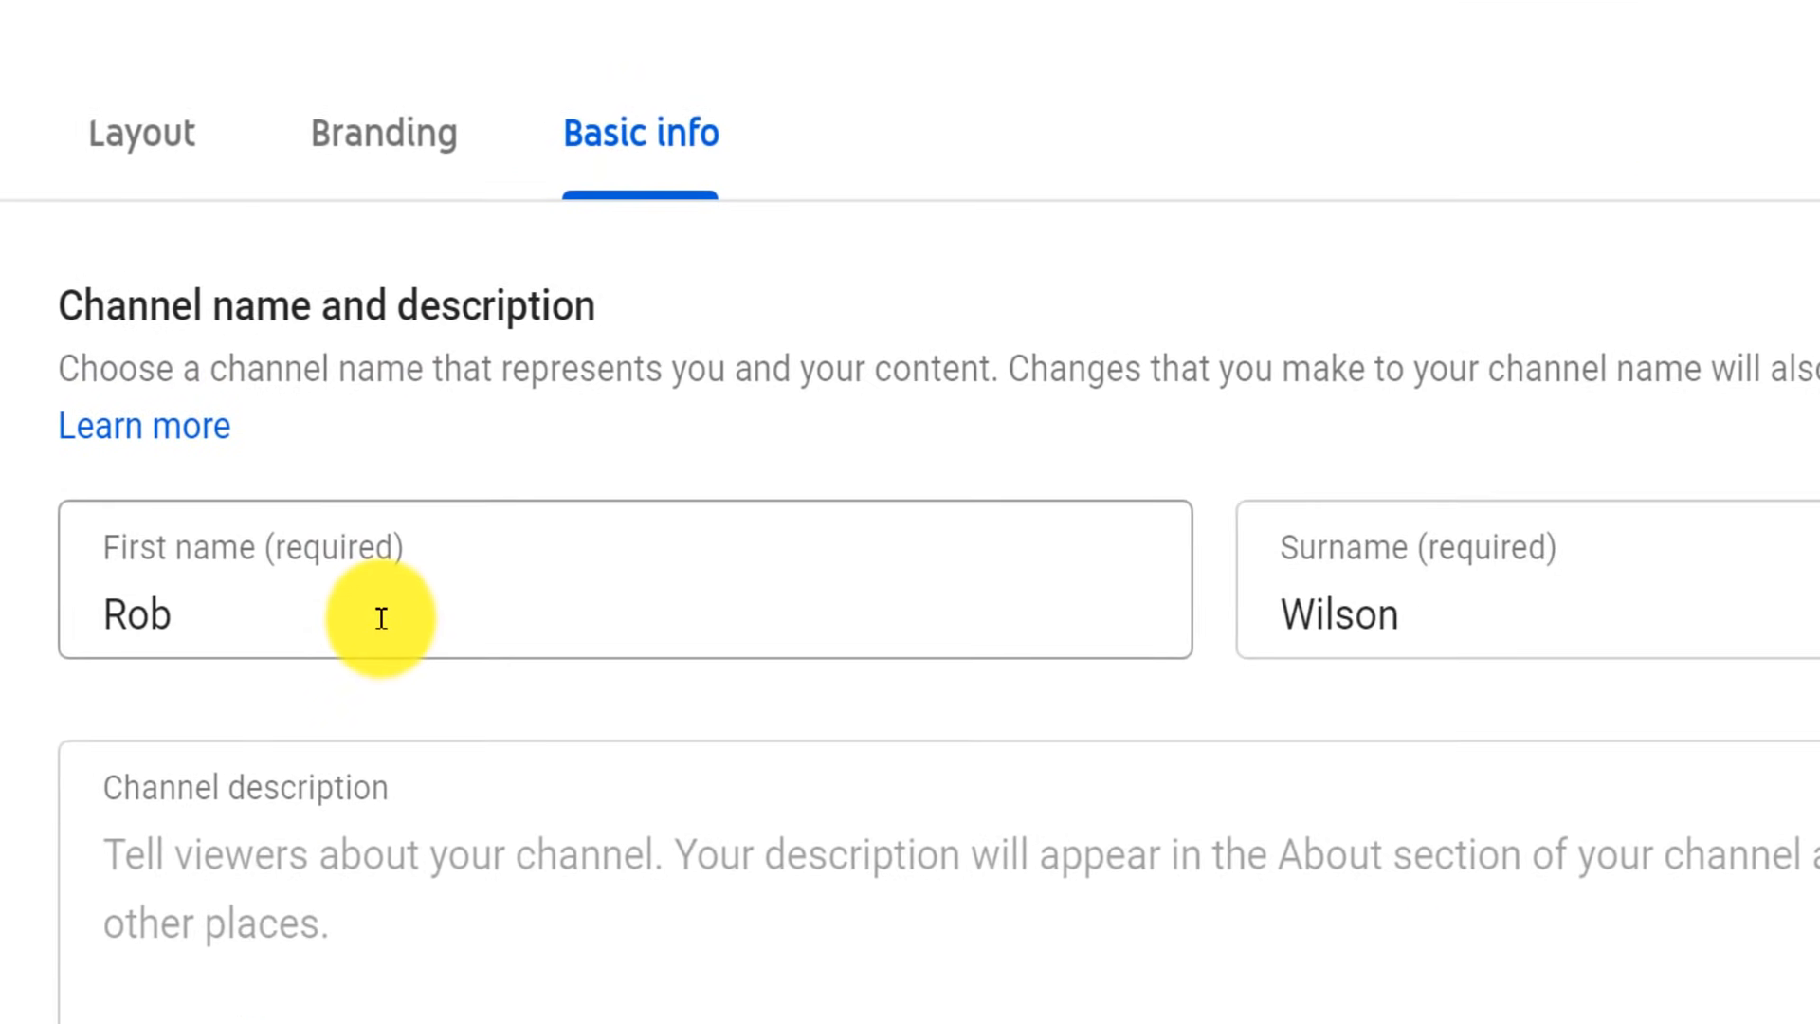
Replace the channel name with first name 'YouTube' and surname 'Channel'.
double_click(135, 615)
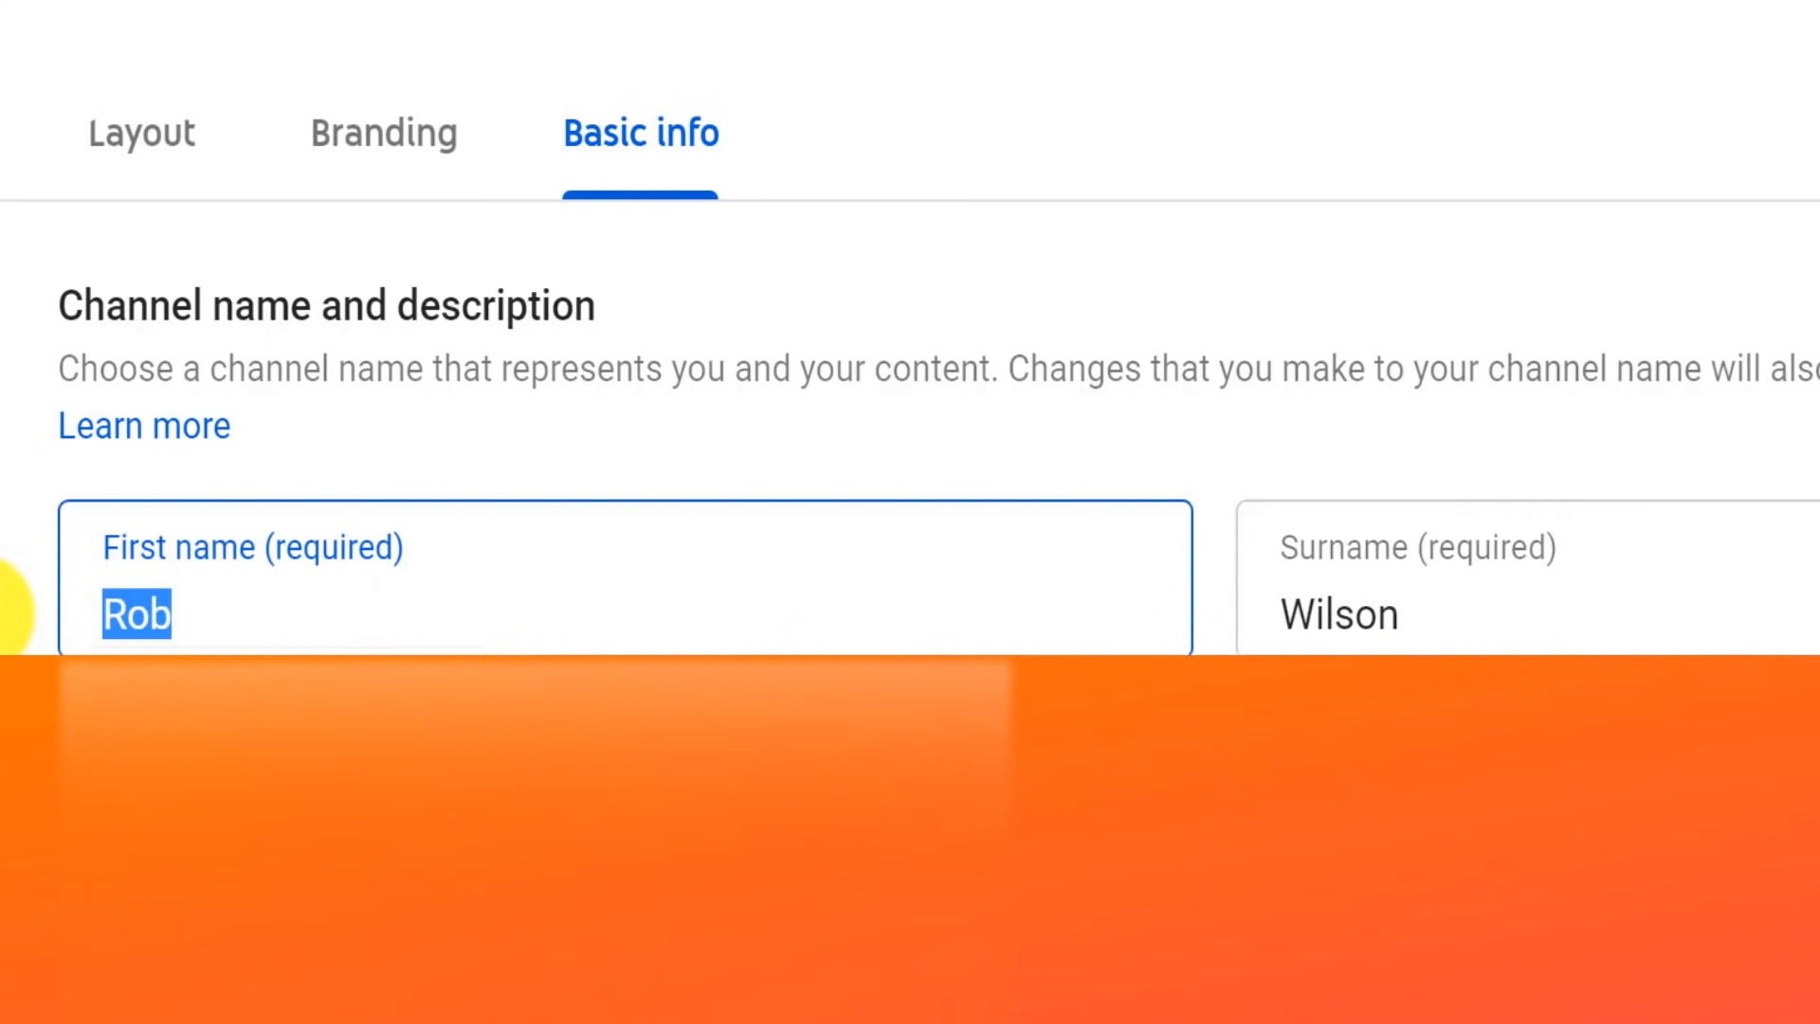
key("Delete")
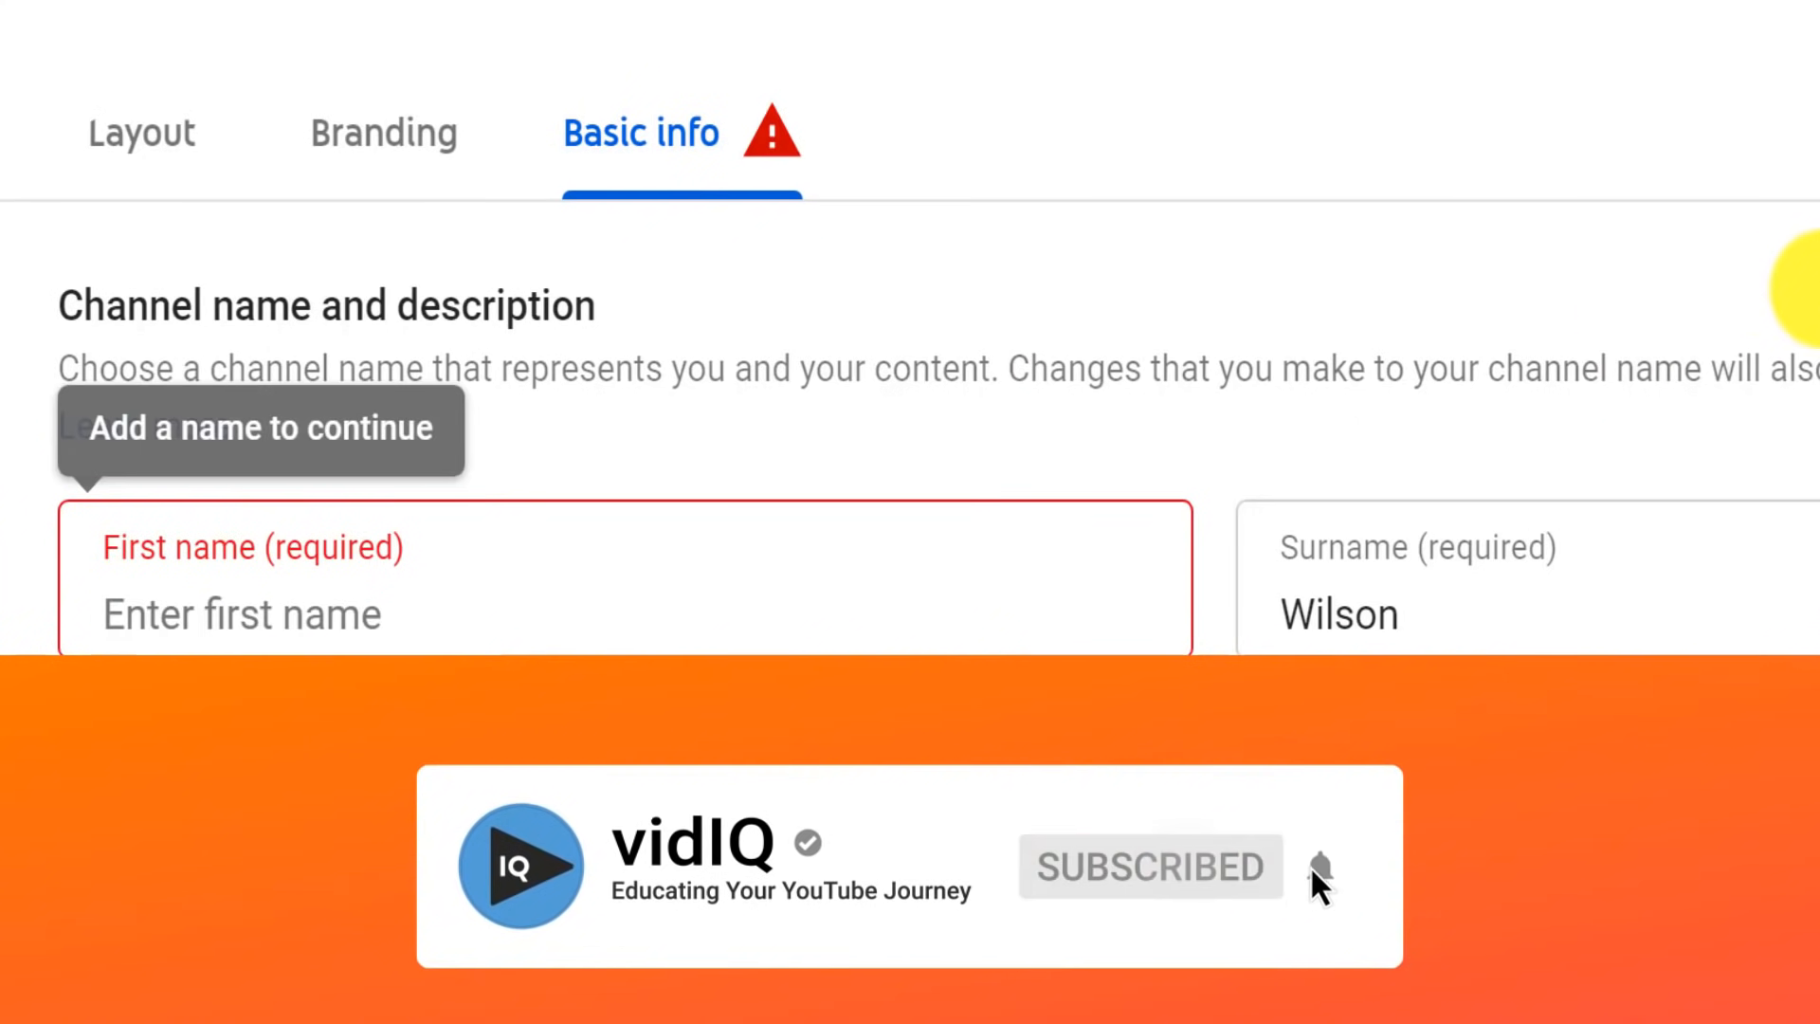
type("YouTu")
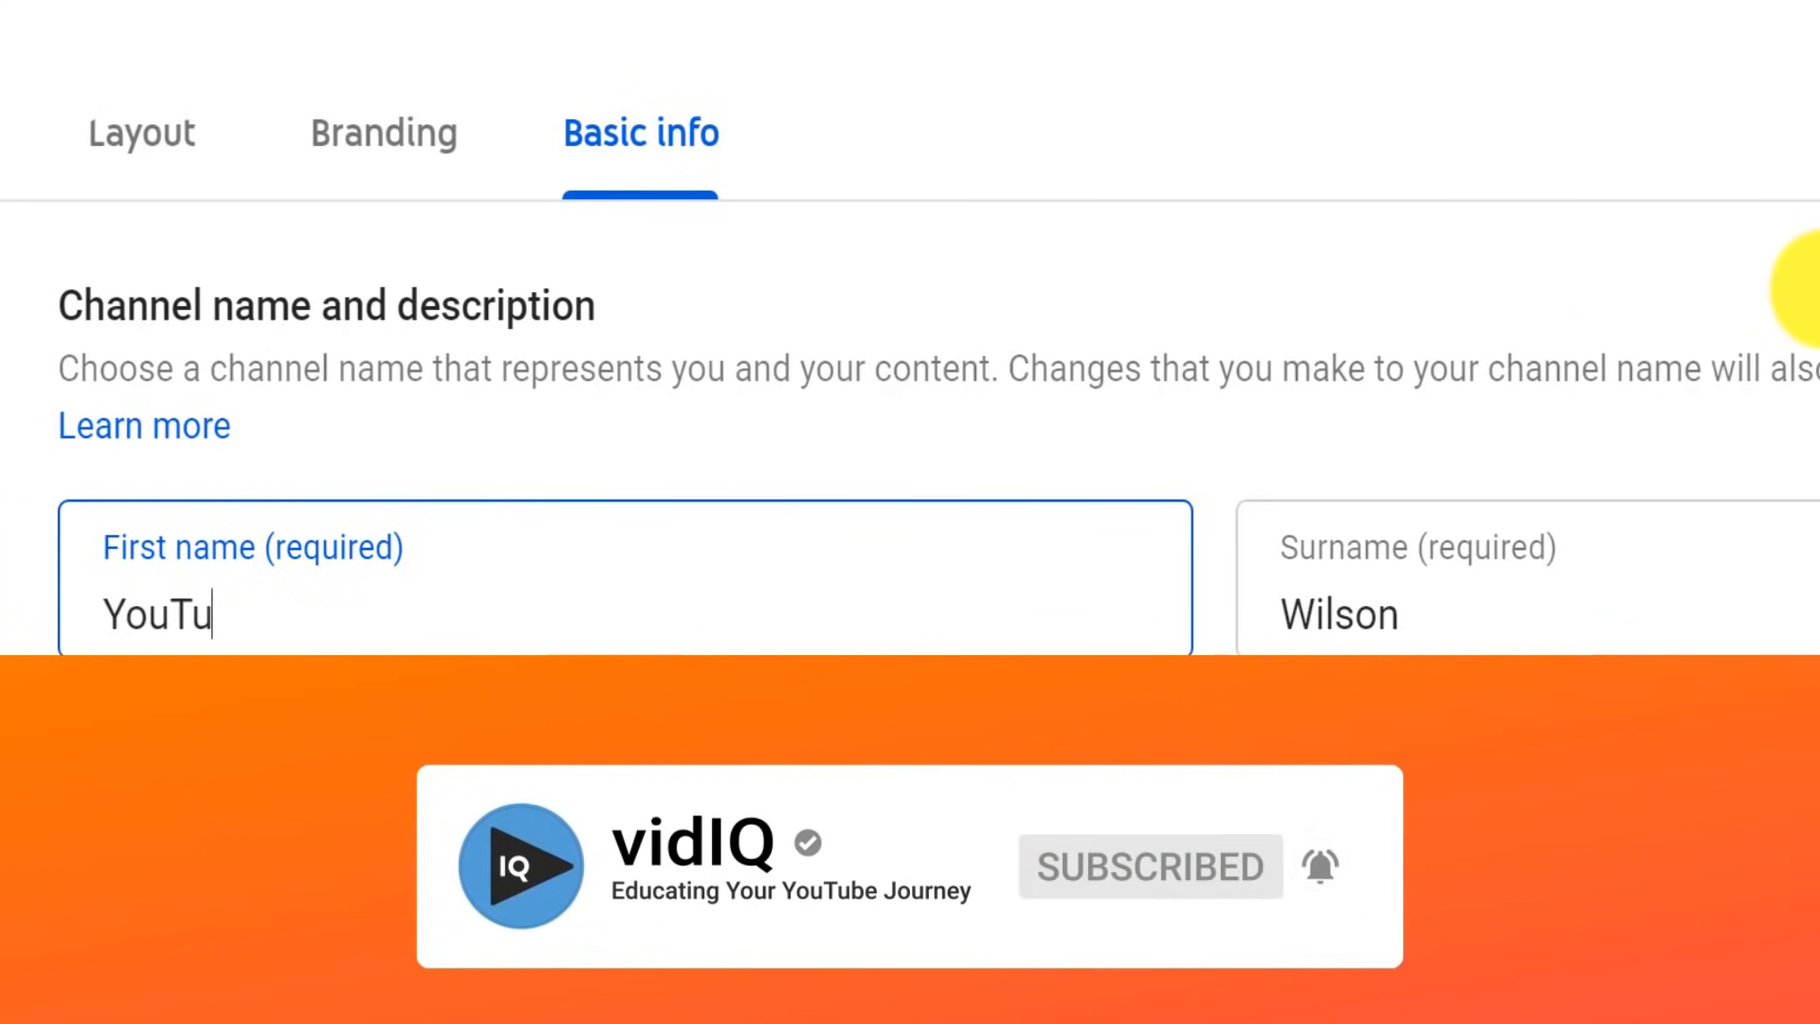
type("be")
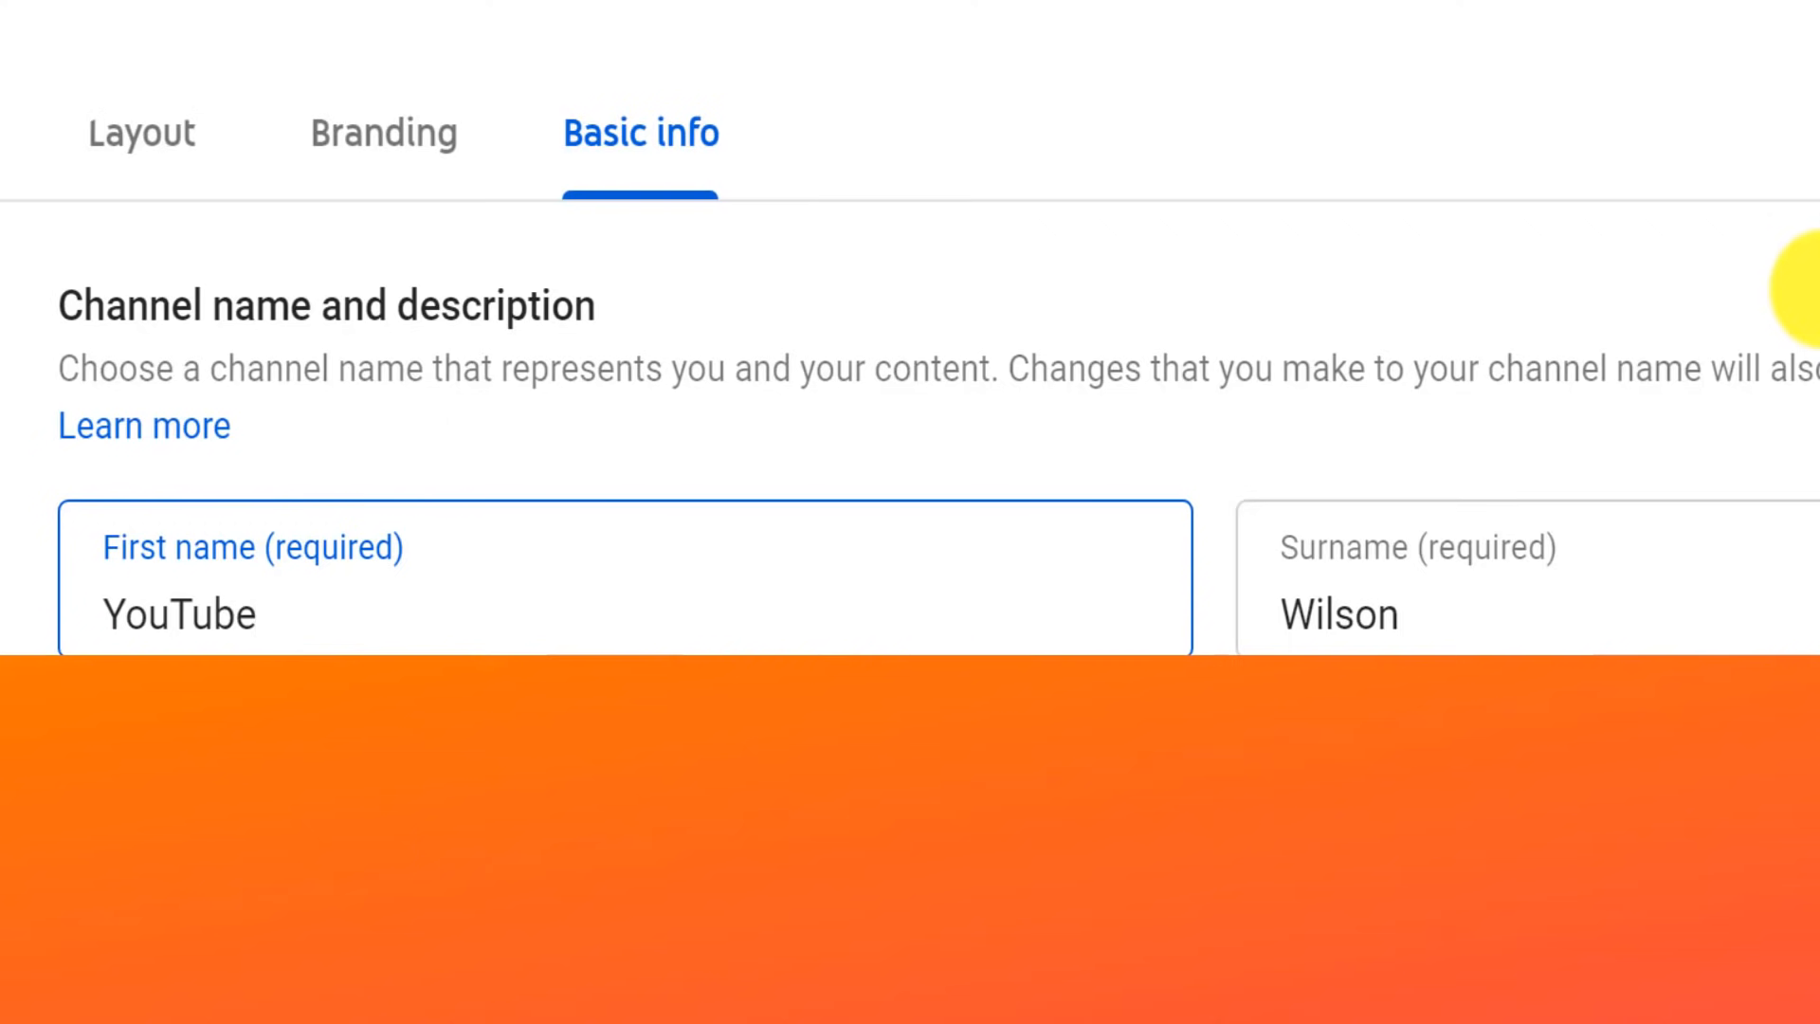
double_click(1338, 614)
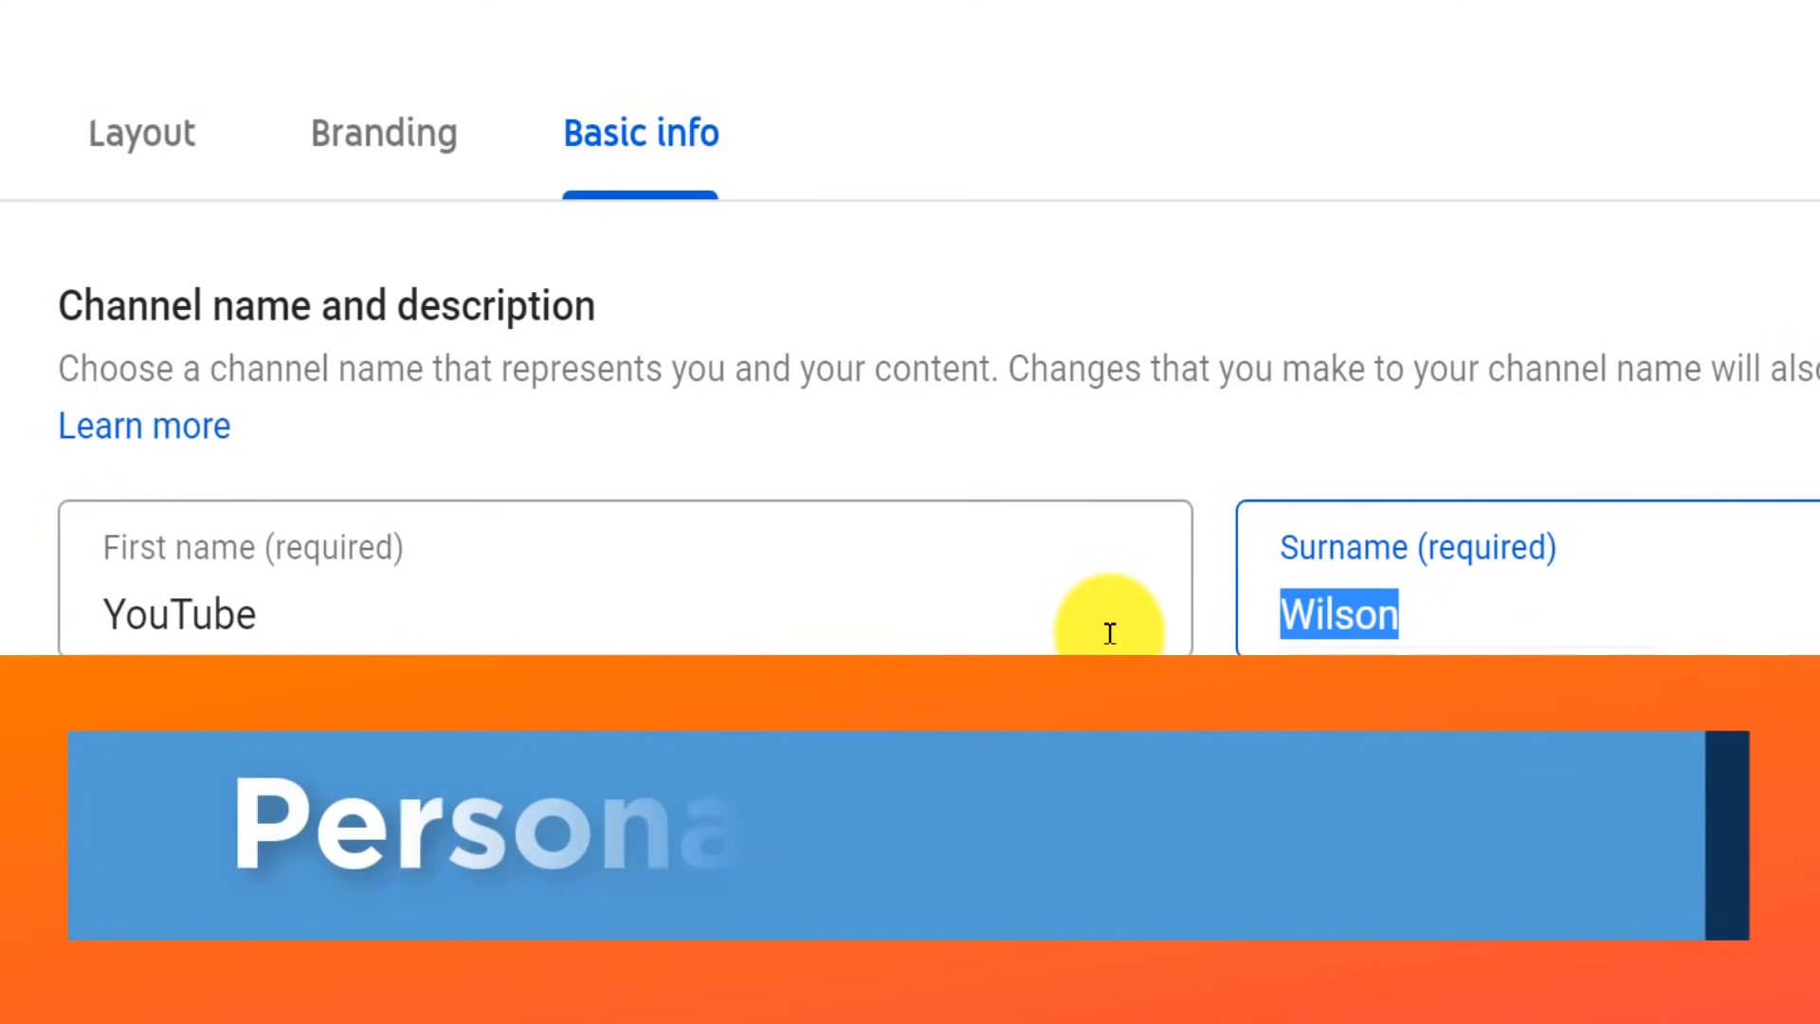
type("Channel")
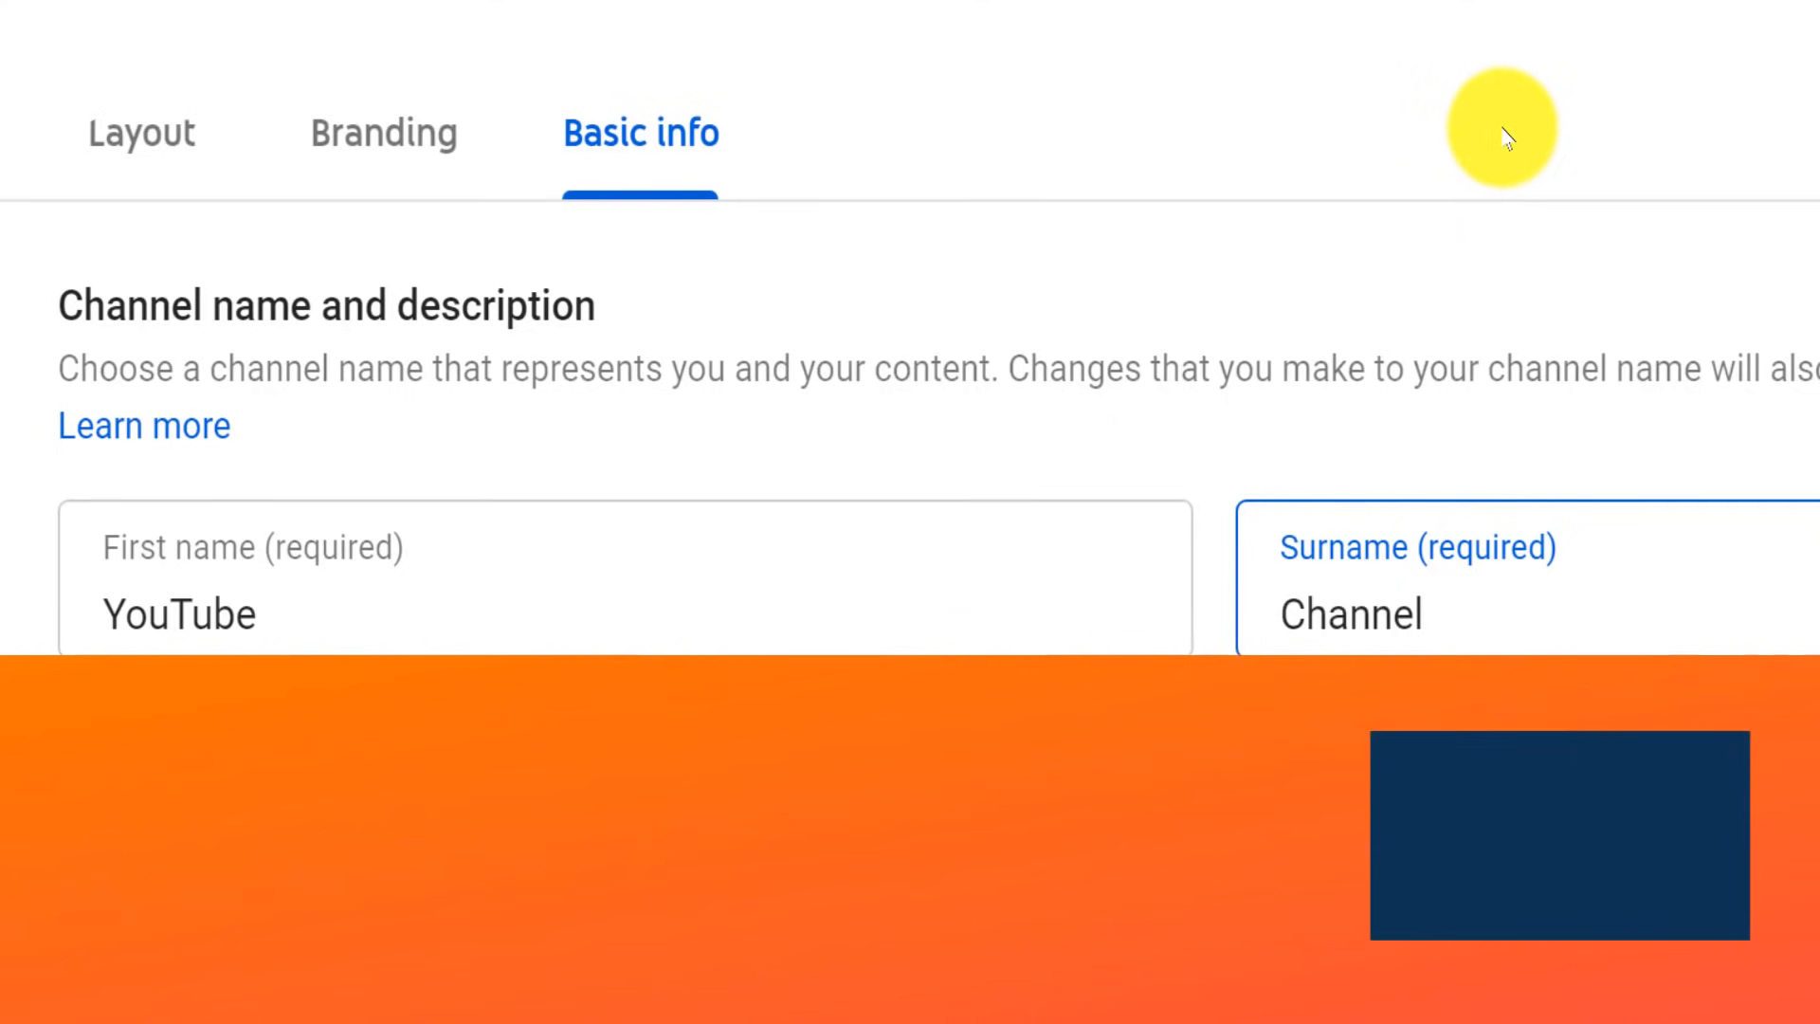
scroll("down", 3)
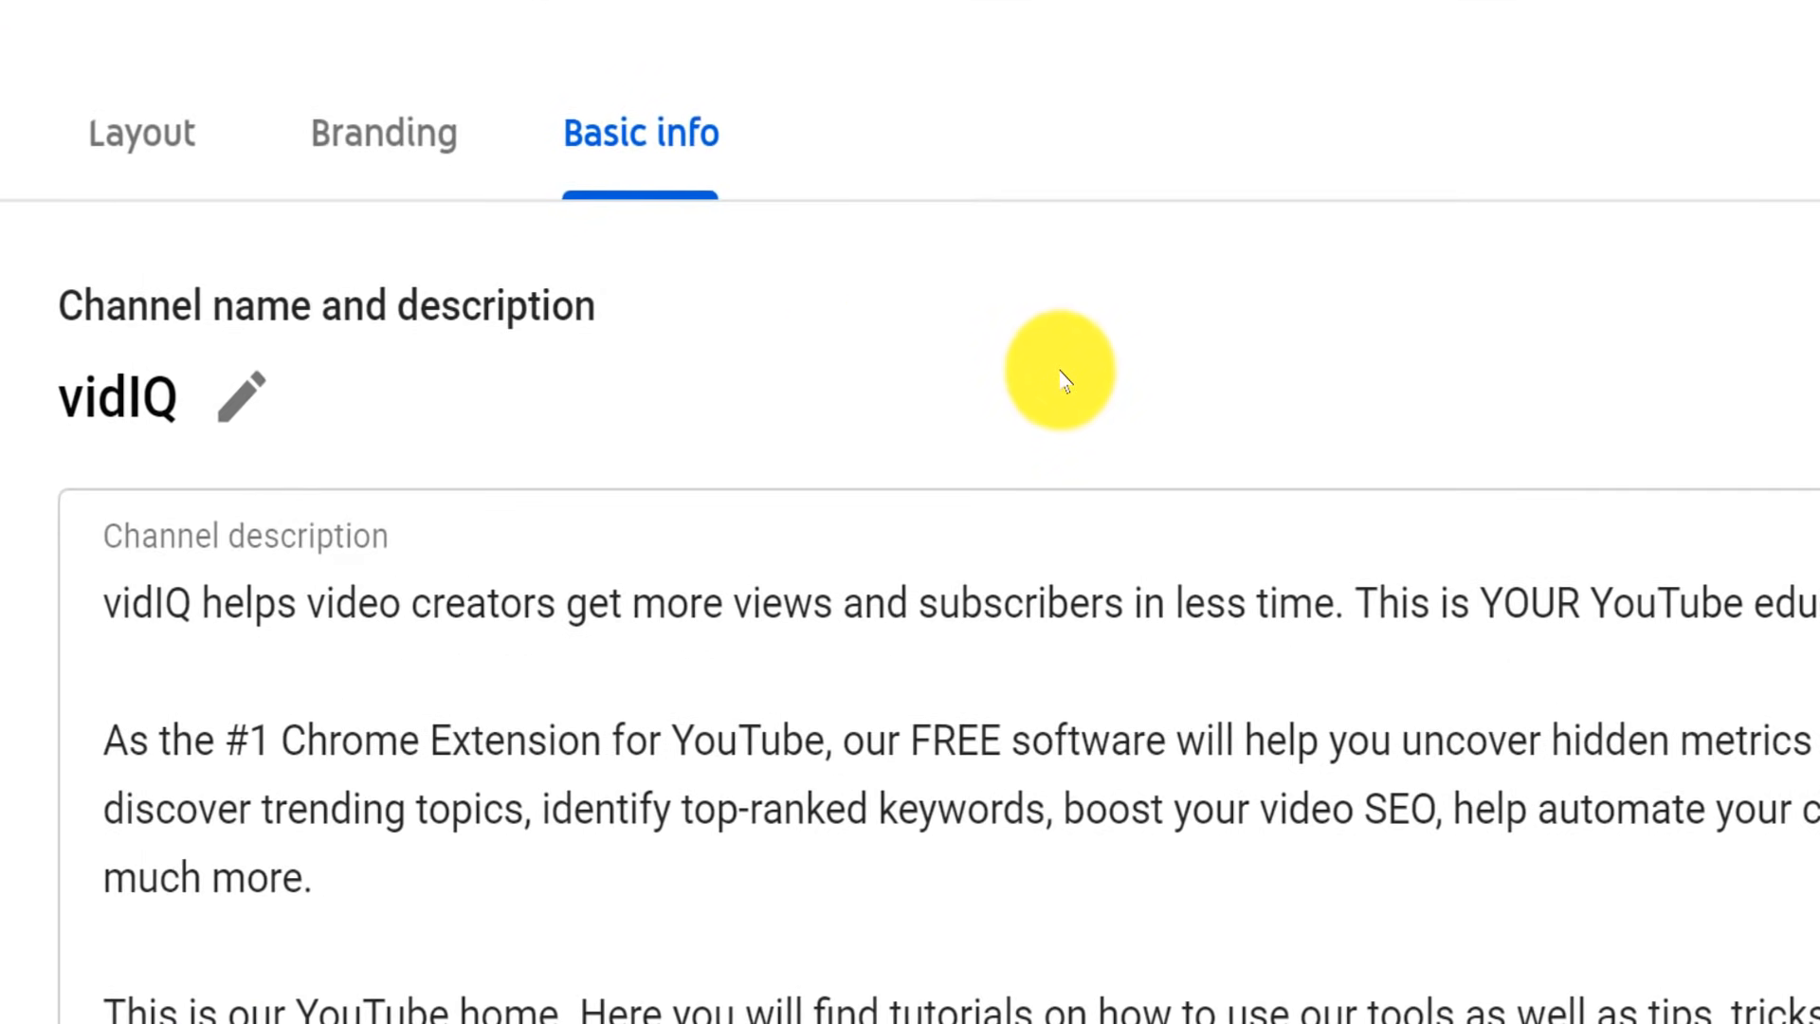
mouse_move(244, 400)
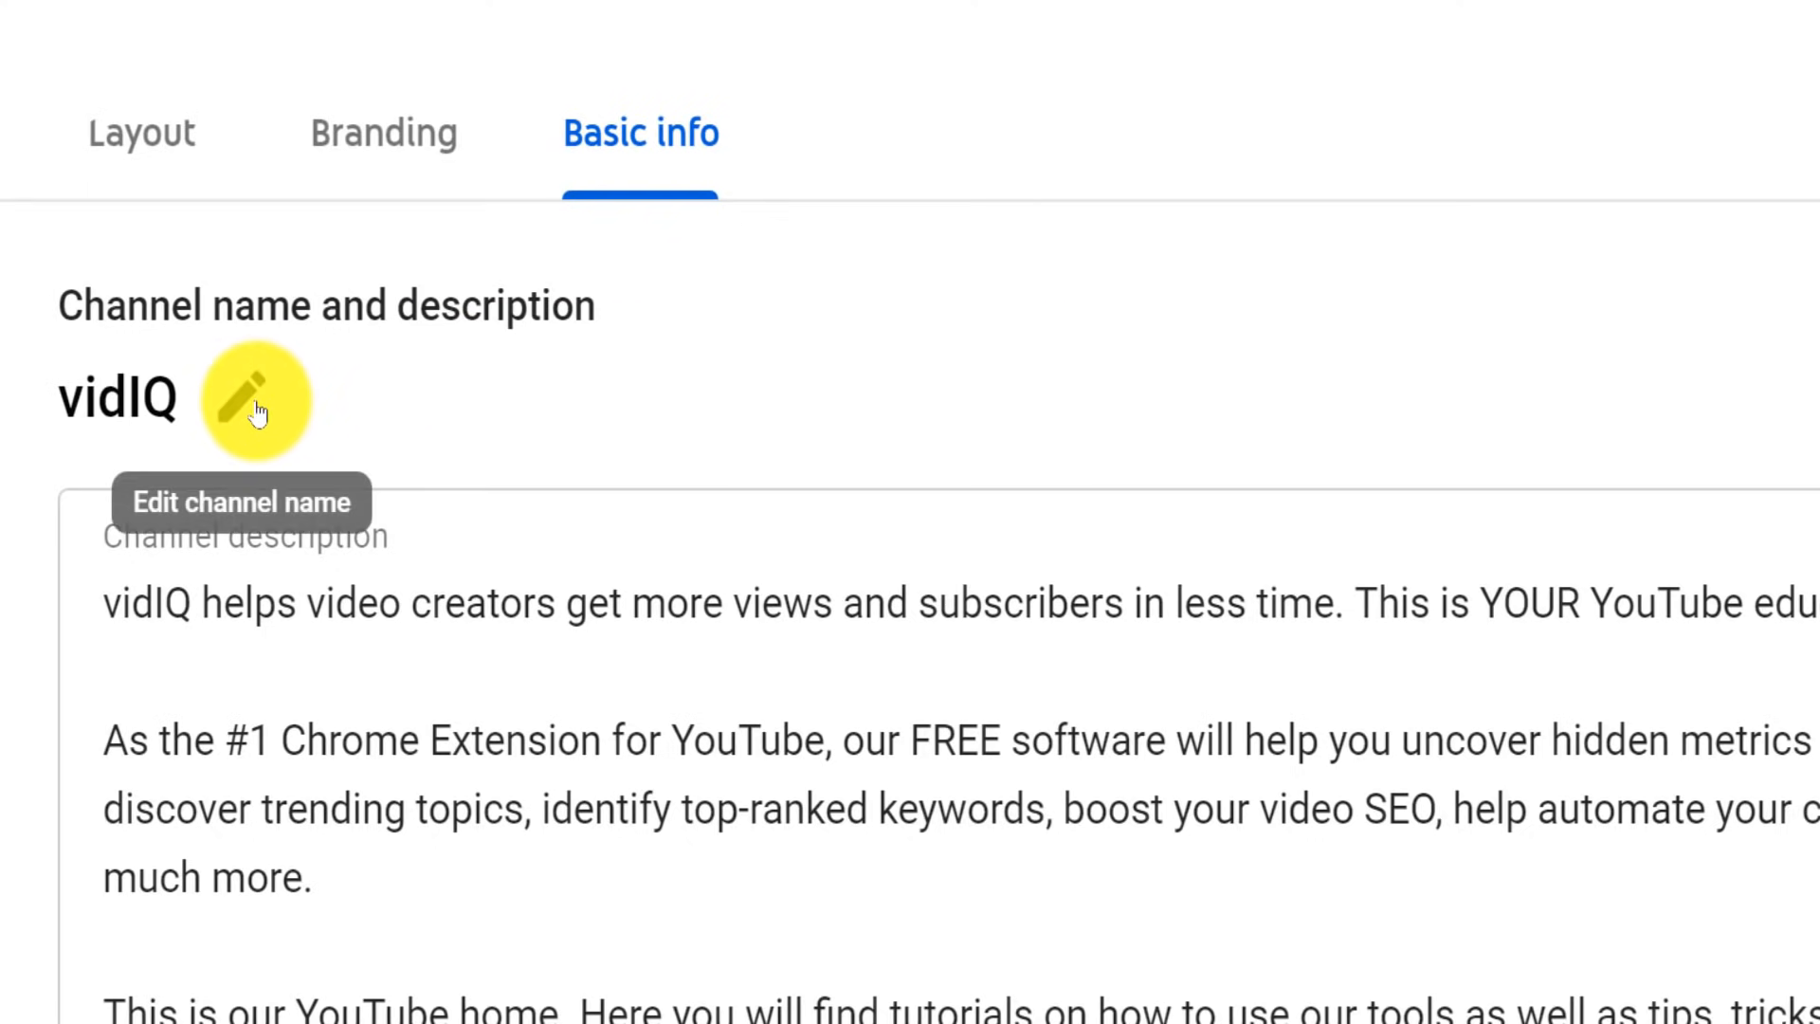
Start editing the vidIQ brand channel's single channel name.
left_click(253, 400)
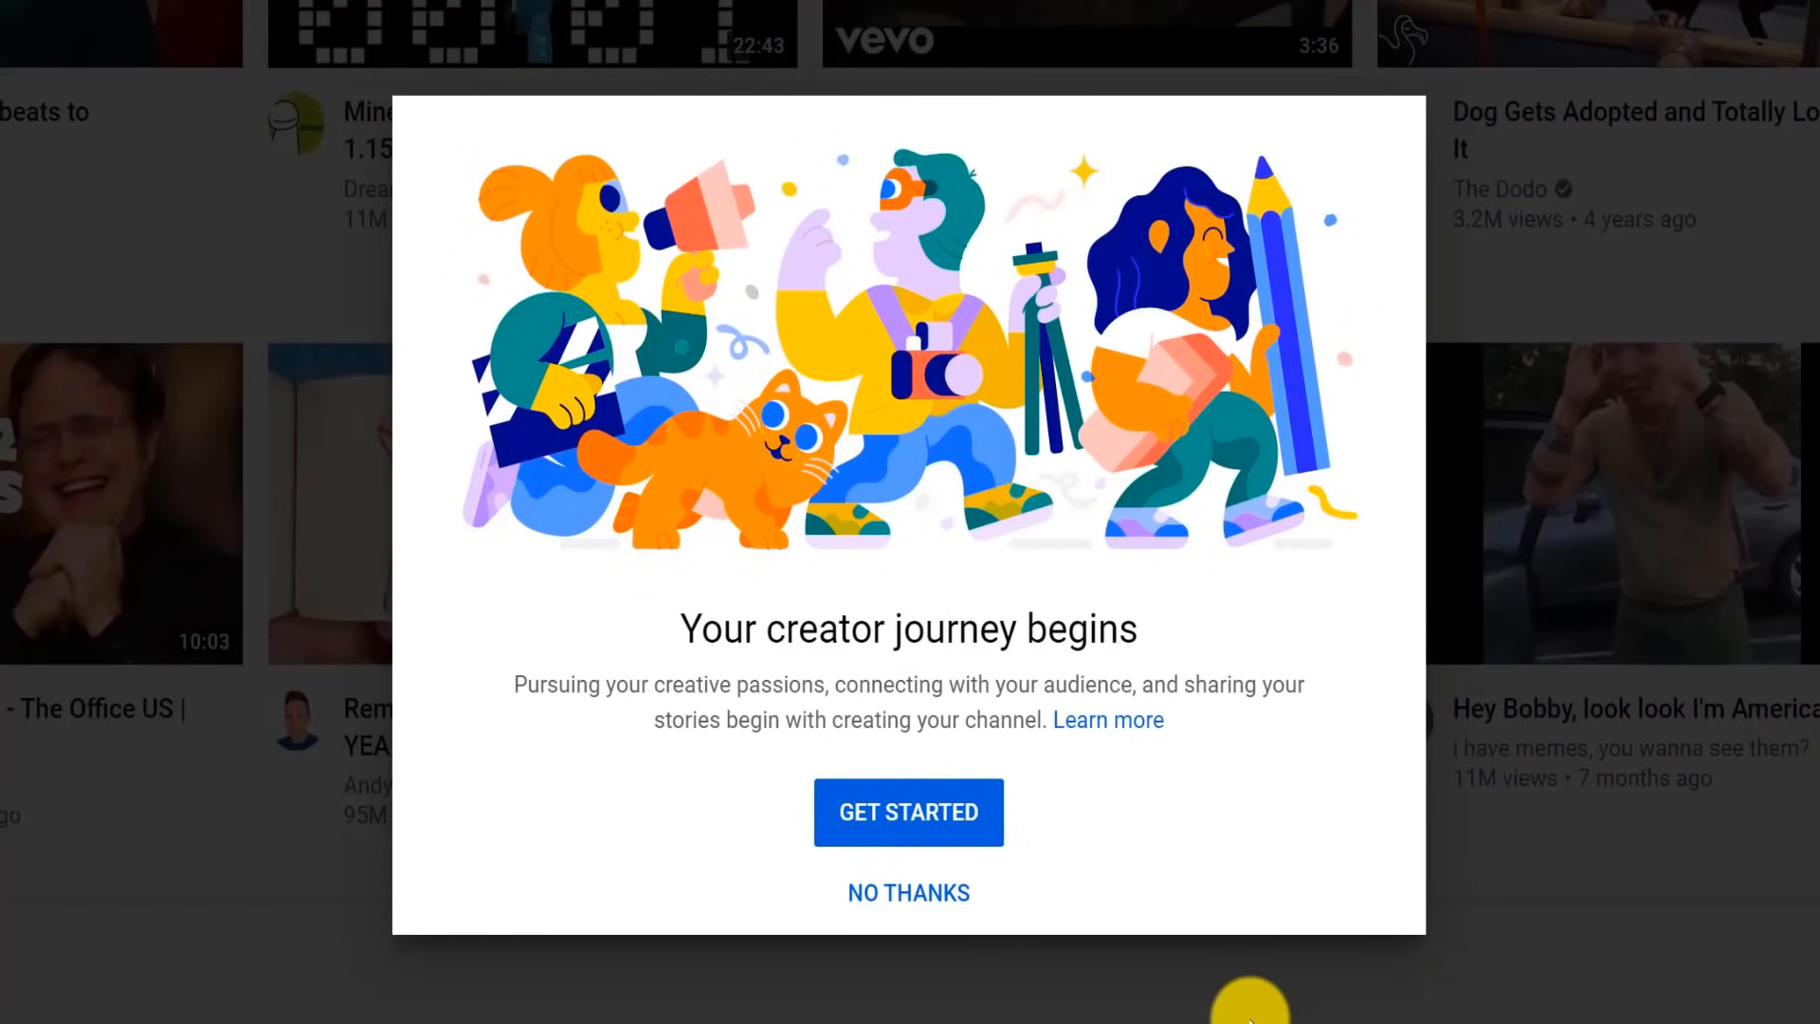
Begin creating a channel with Get started, then cancel the name choice.
left_click(908, 812)
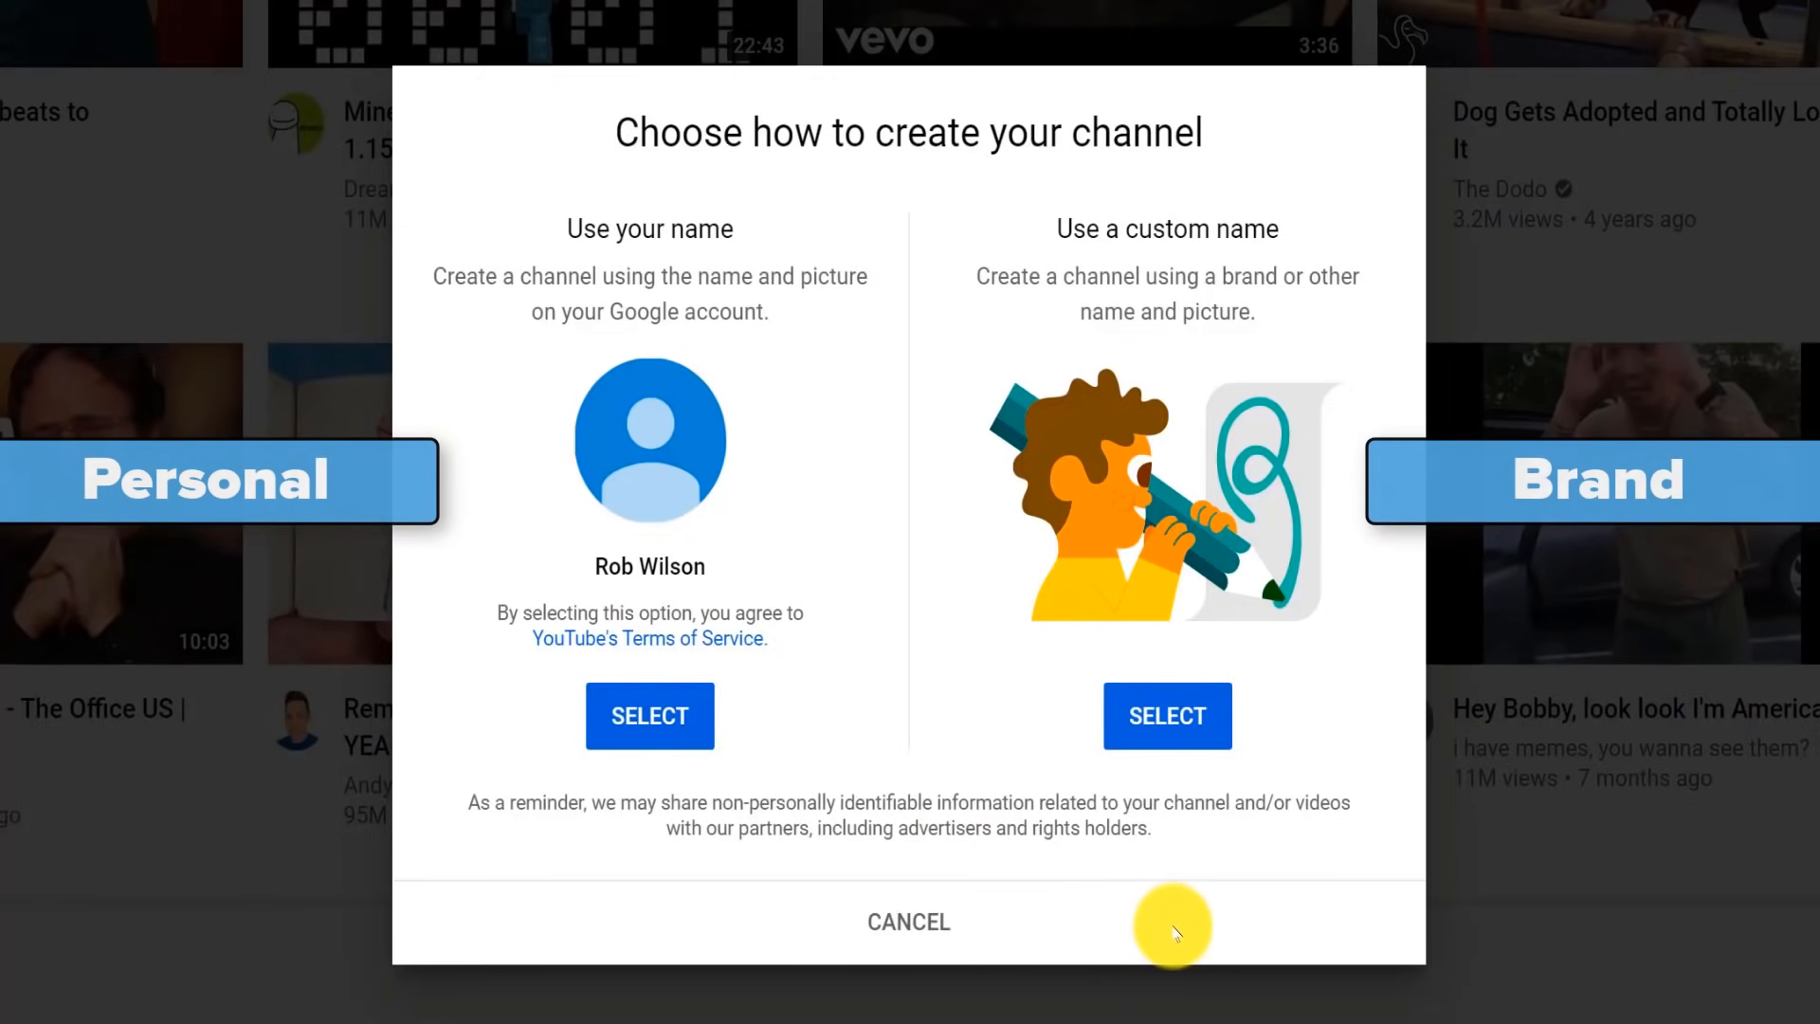
mouse_move(1199, 929)
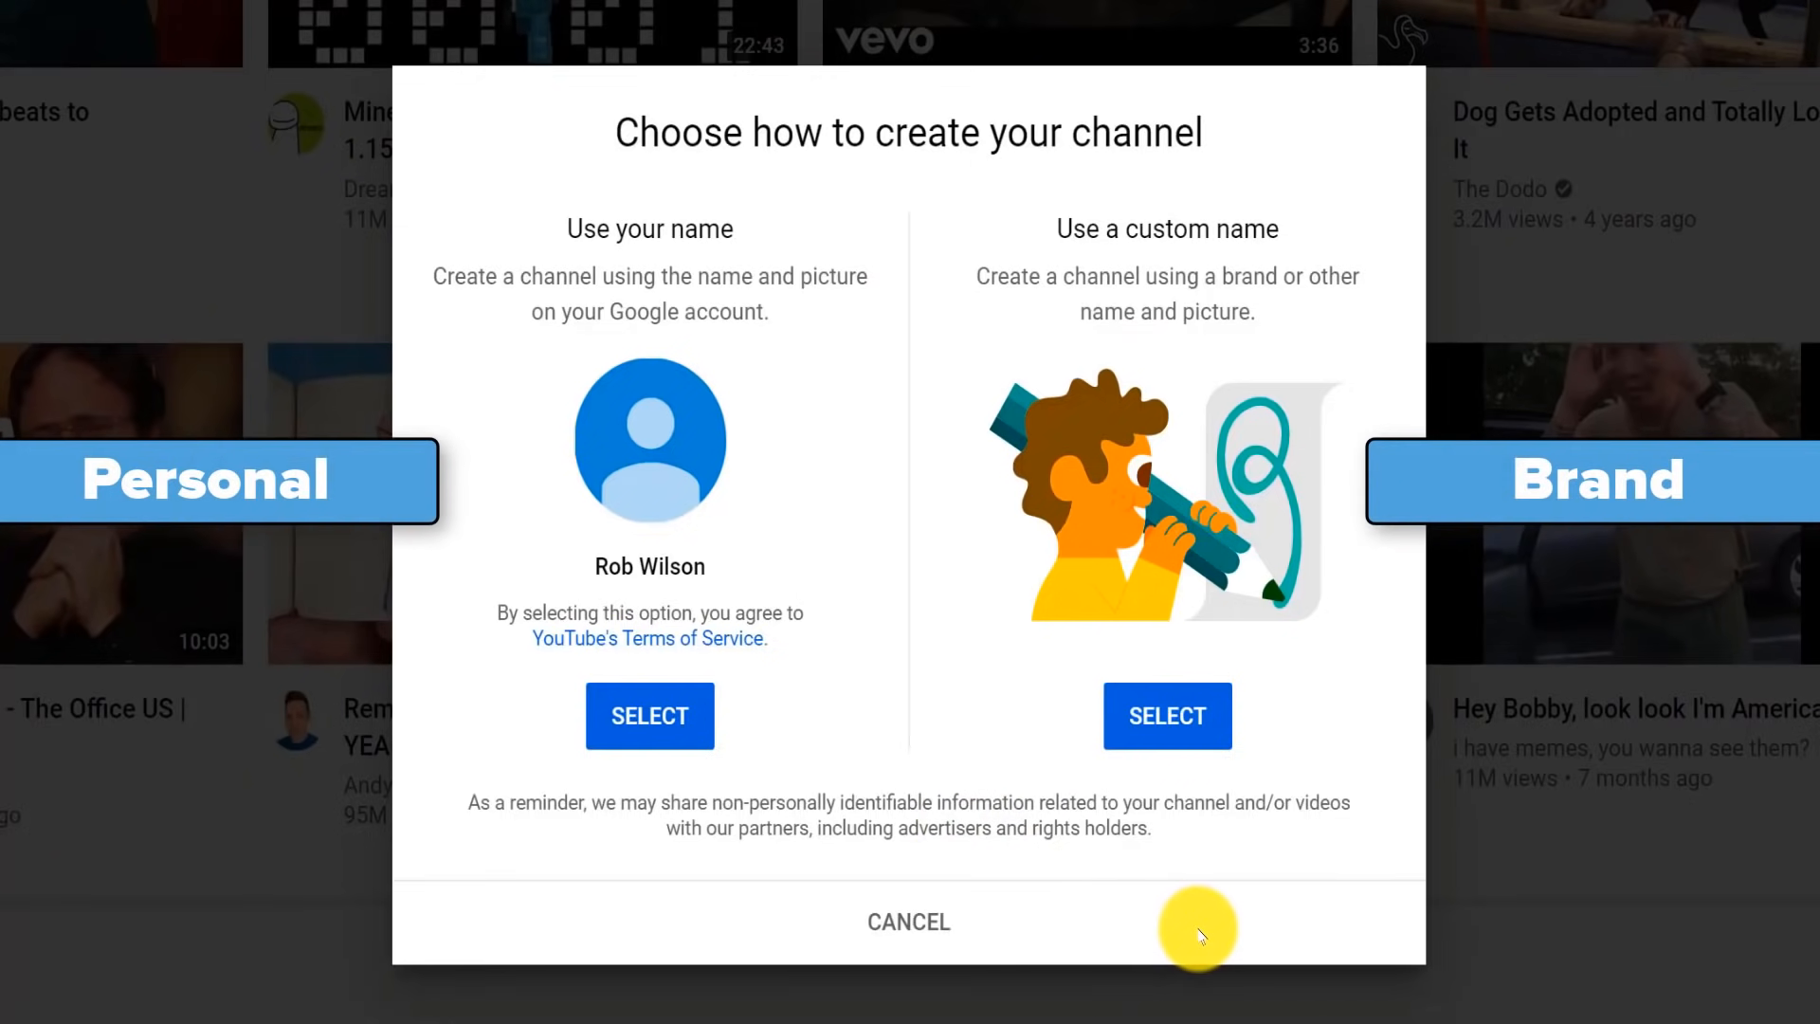
left_click(908, 921)
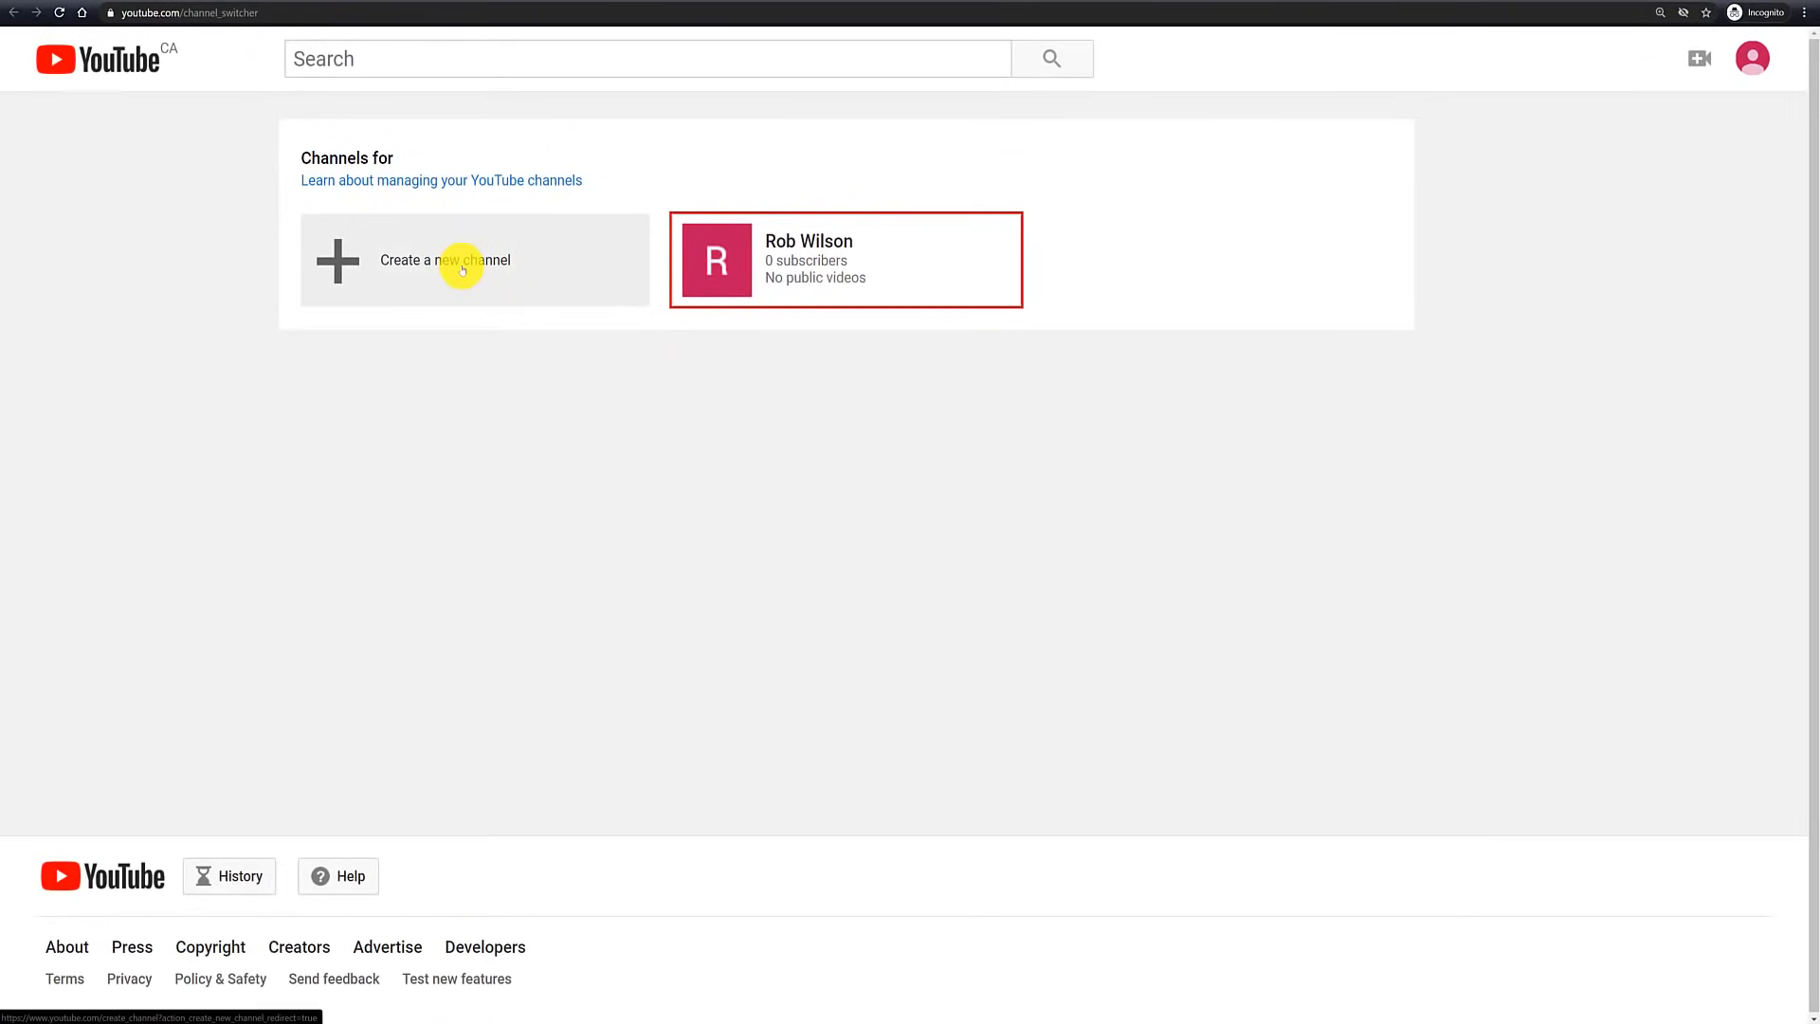
Create a new channel as a Brand Account named 'My brand account'.
left_click(445, 260)
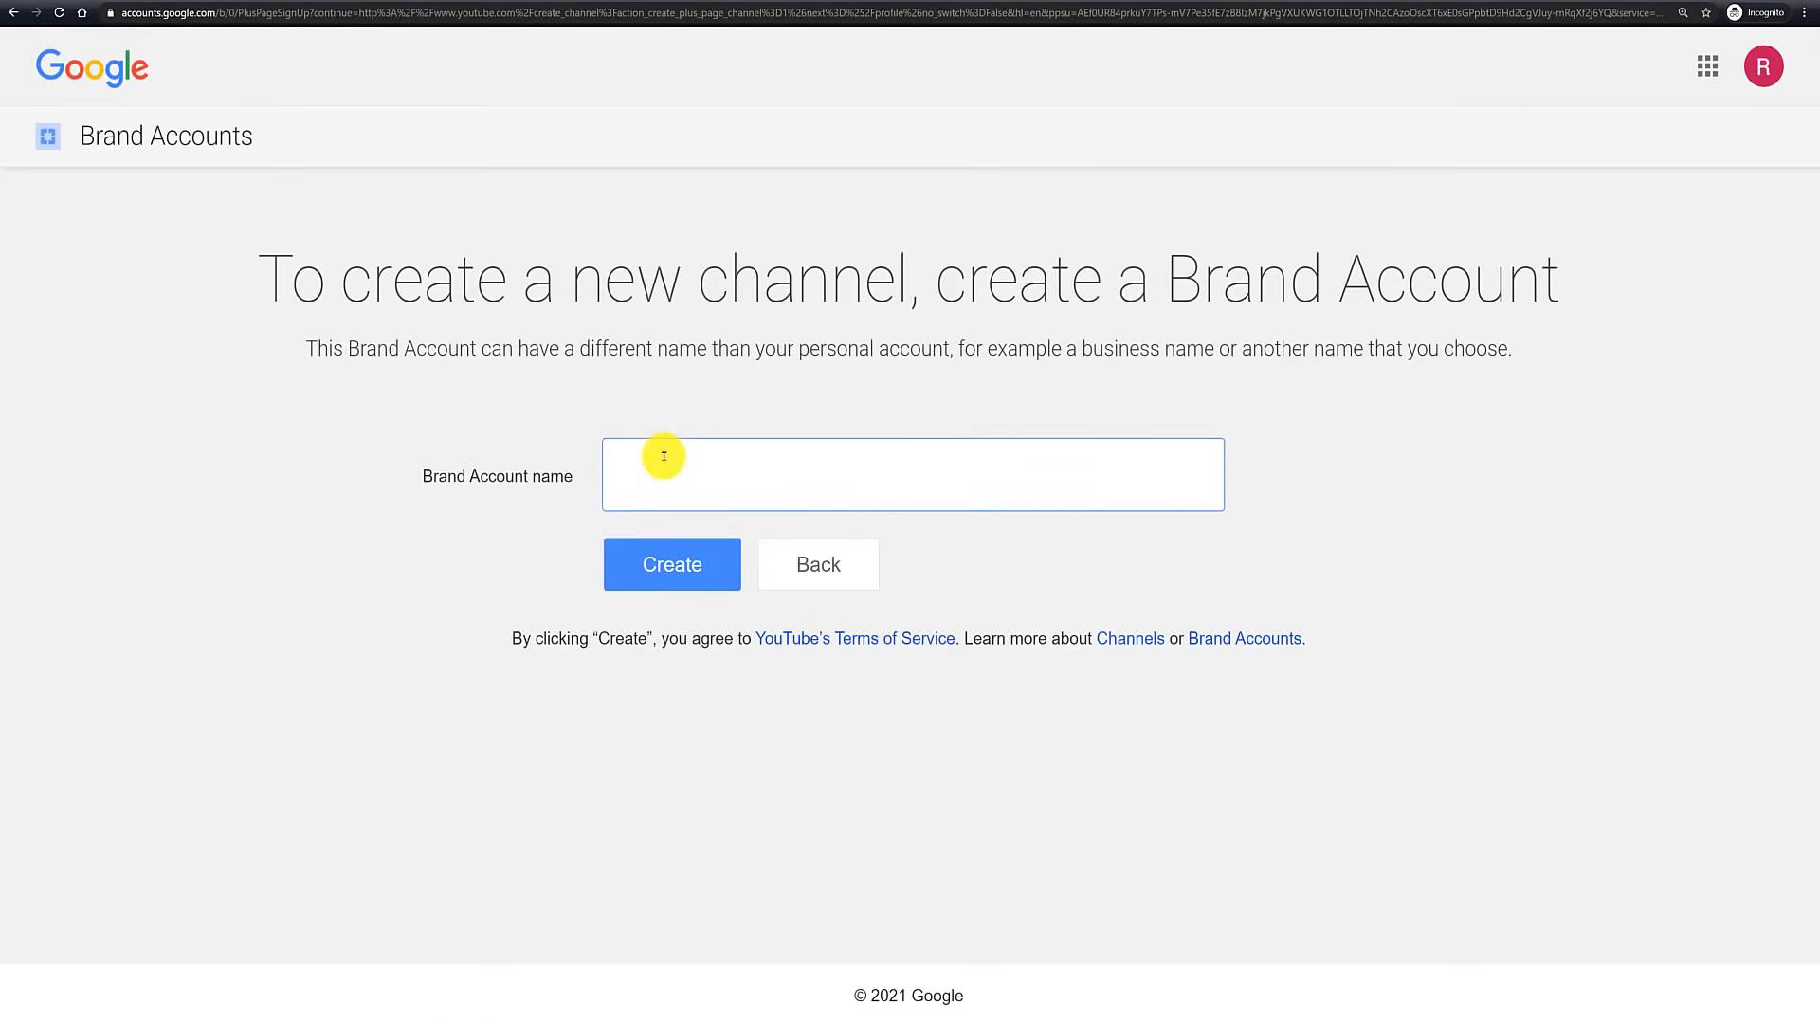
type("My brand account")
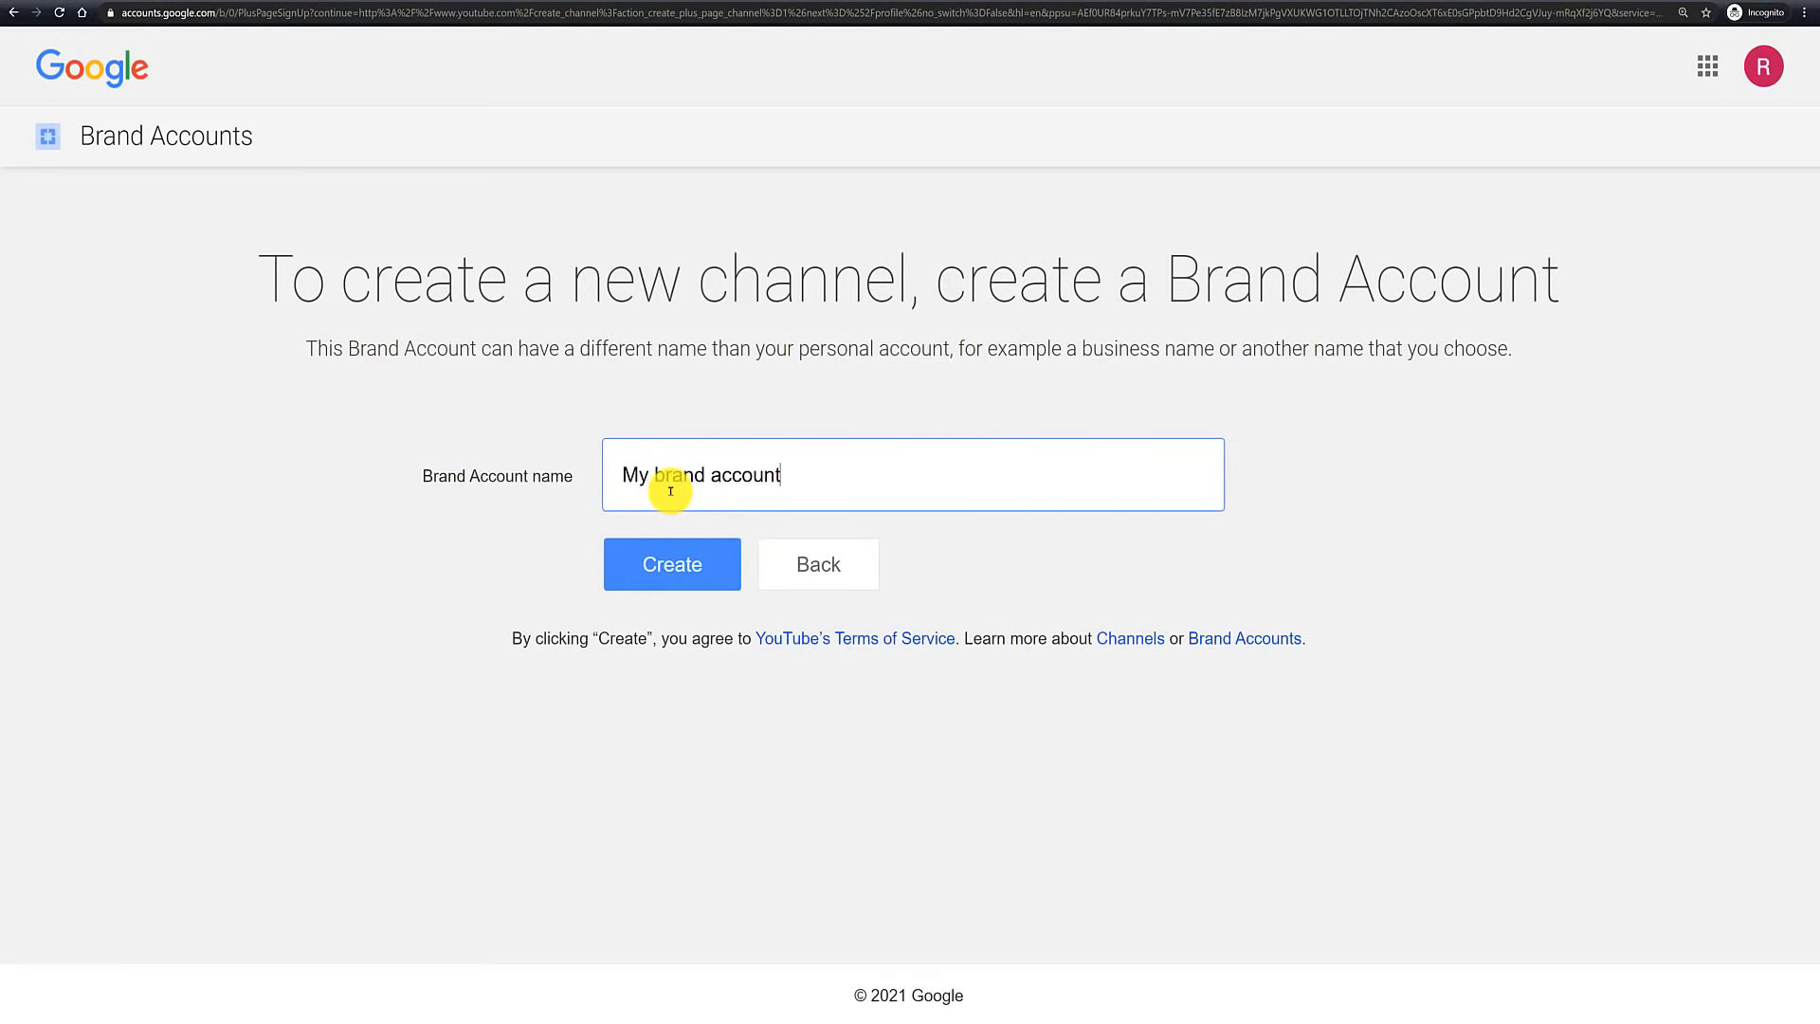
left_click(671, 564)
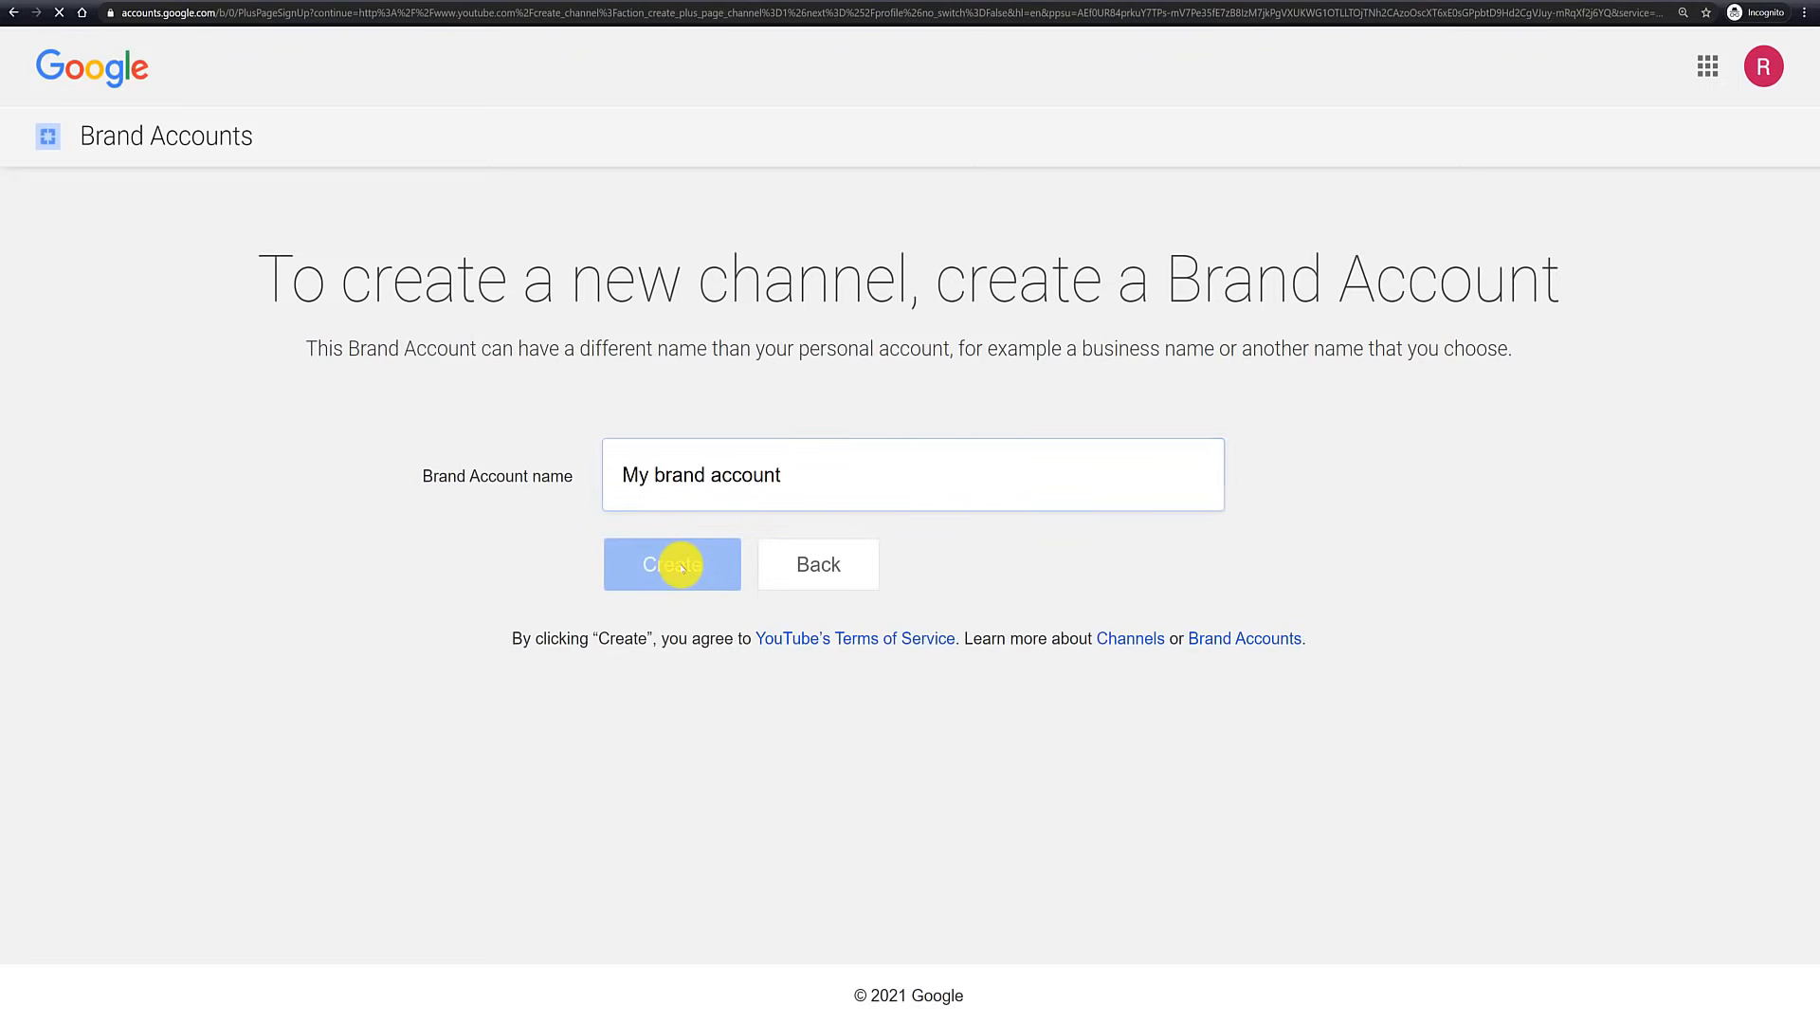
left_click(671, 564)
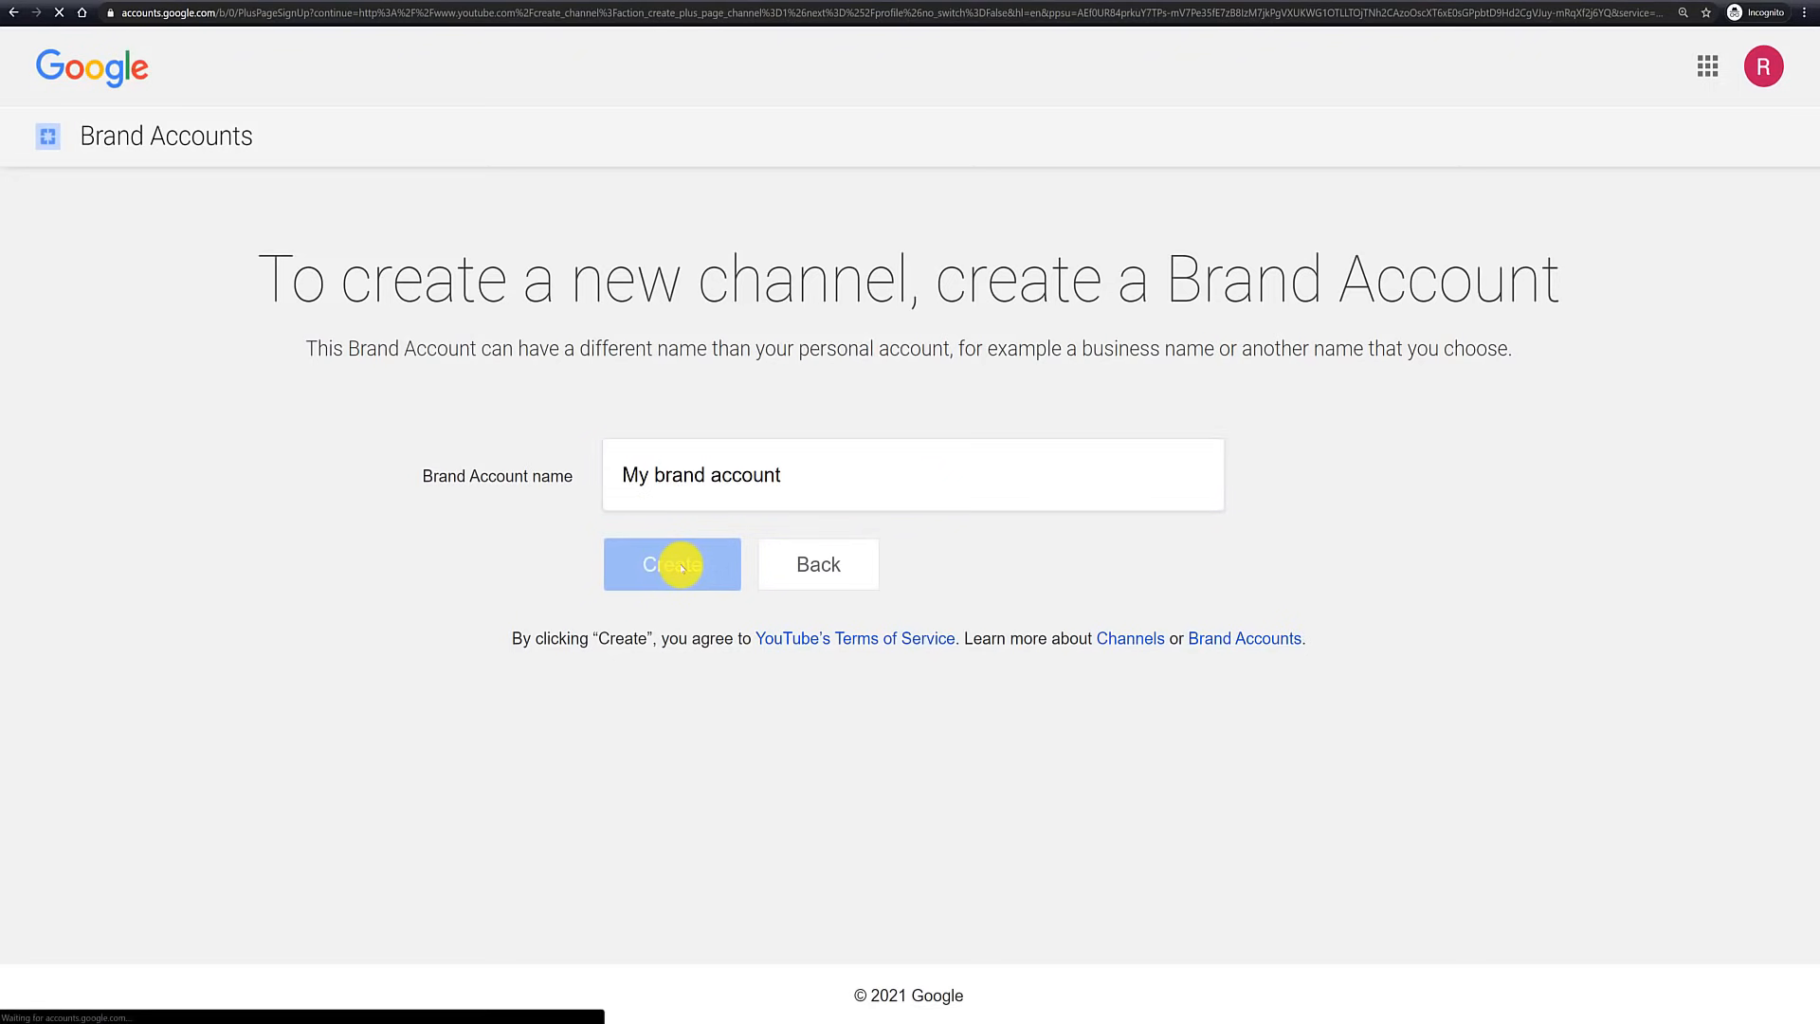
left_click(672, 564)
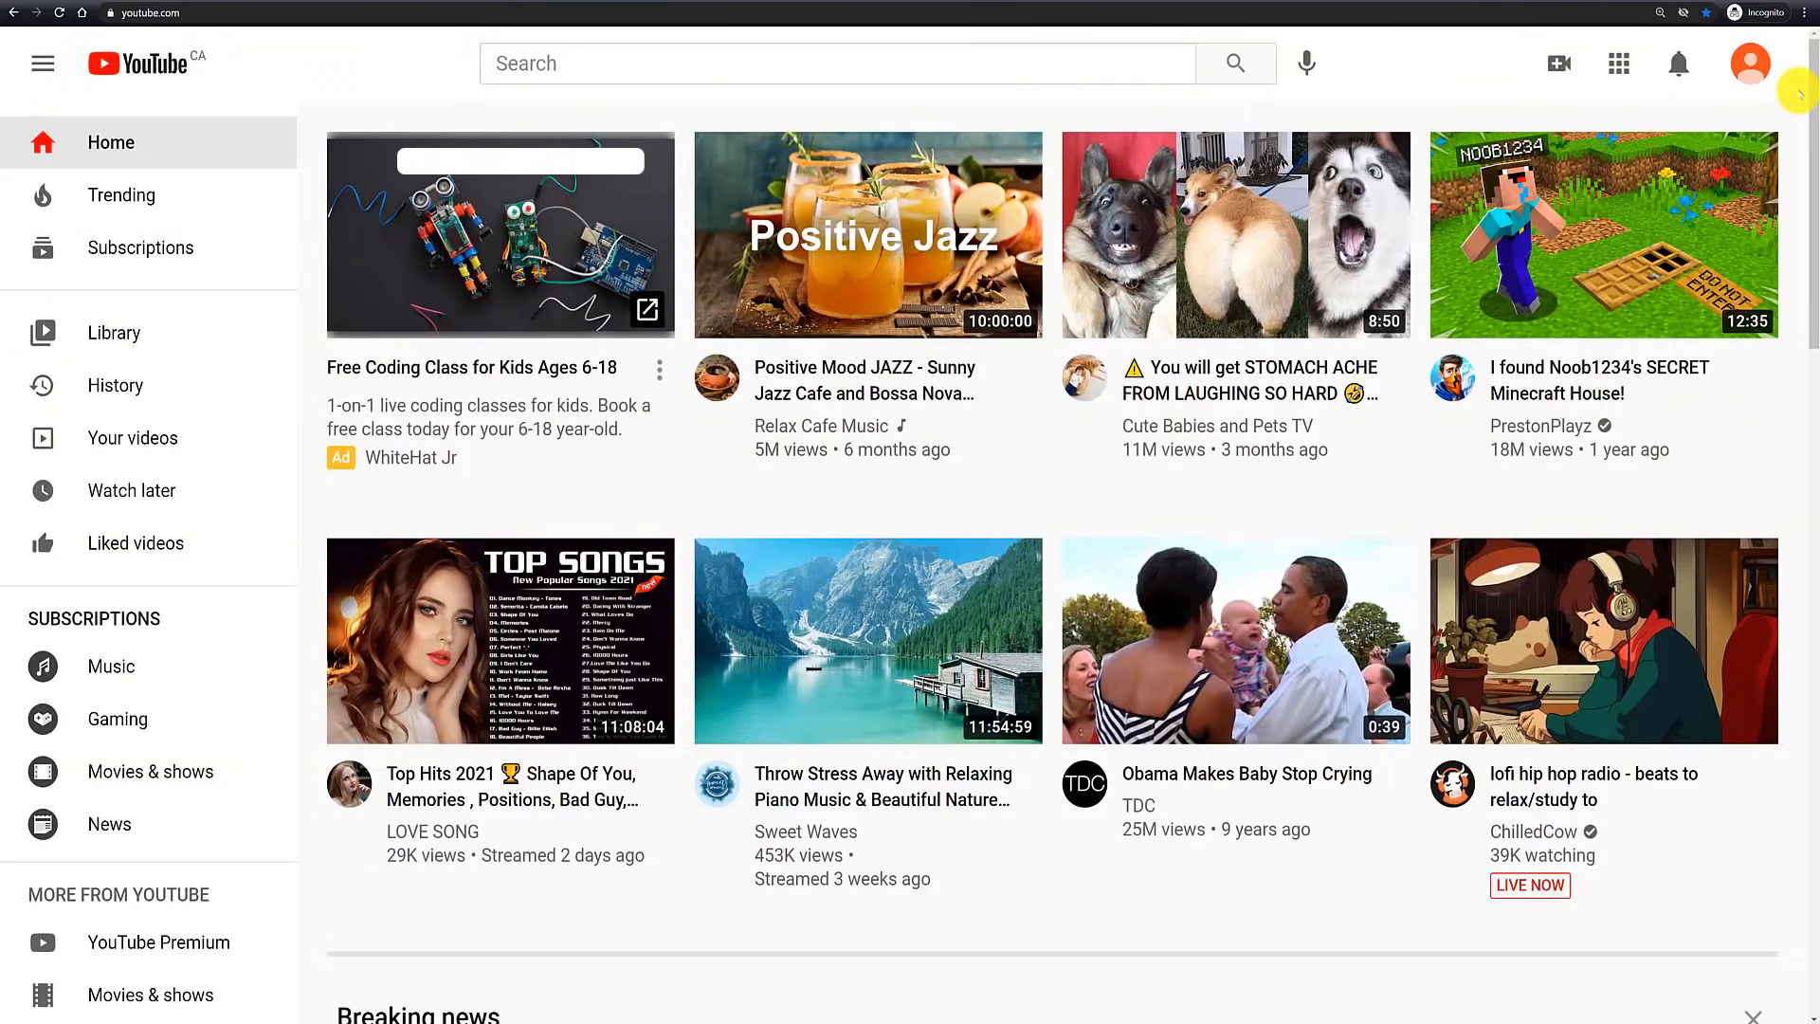
Switch back to the Rob Wilson personal account and open YouTube settings.
left_click(1751, 63)
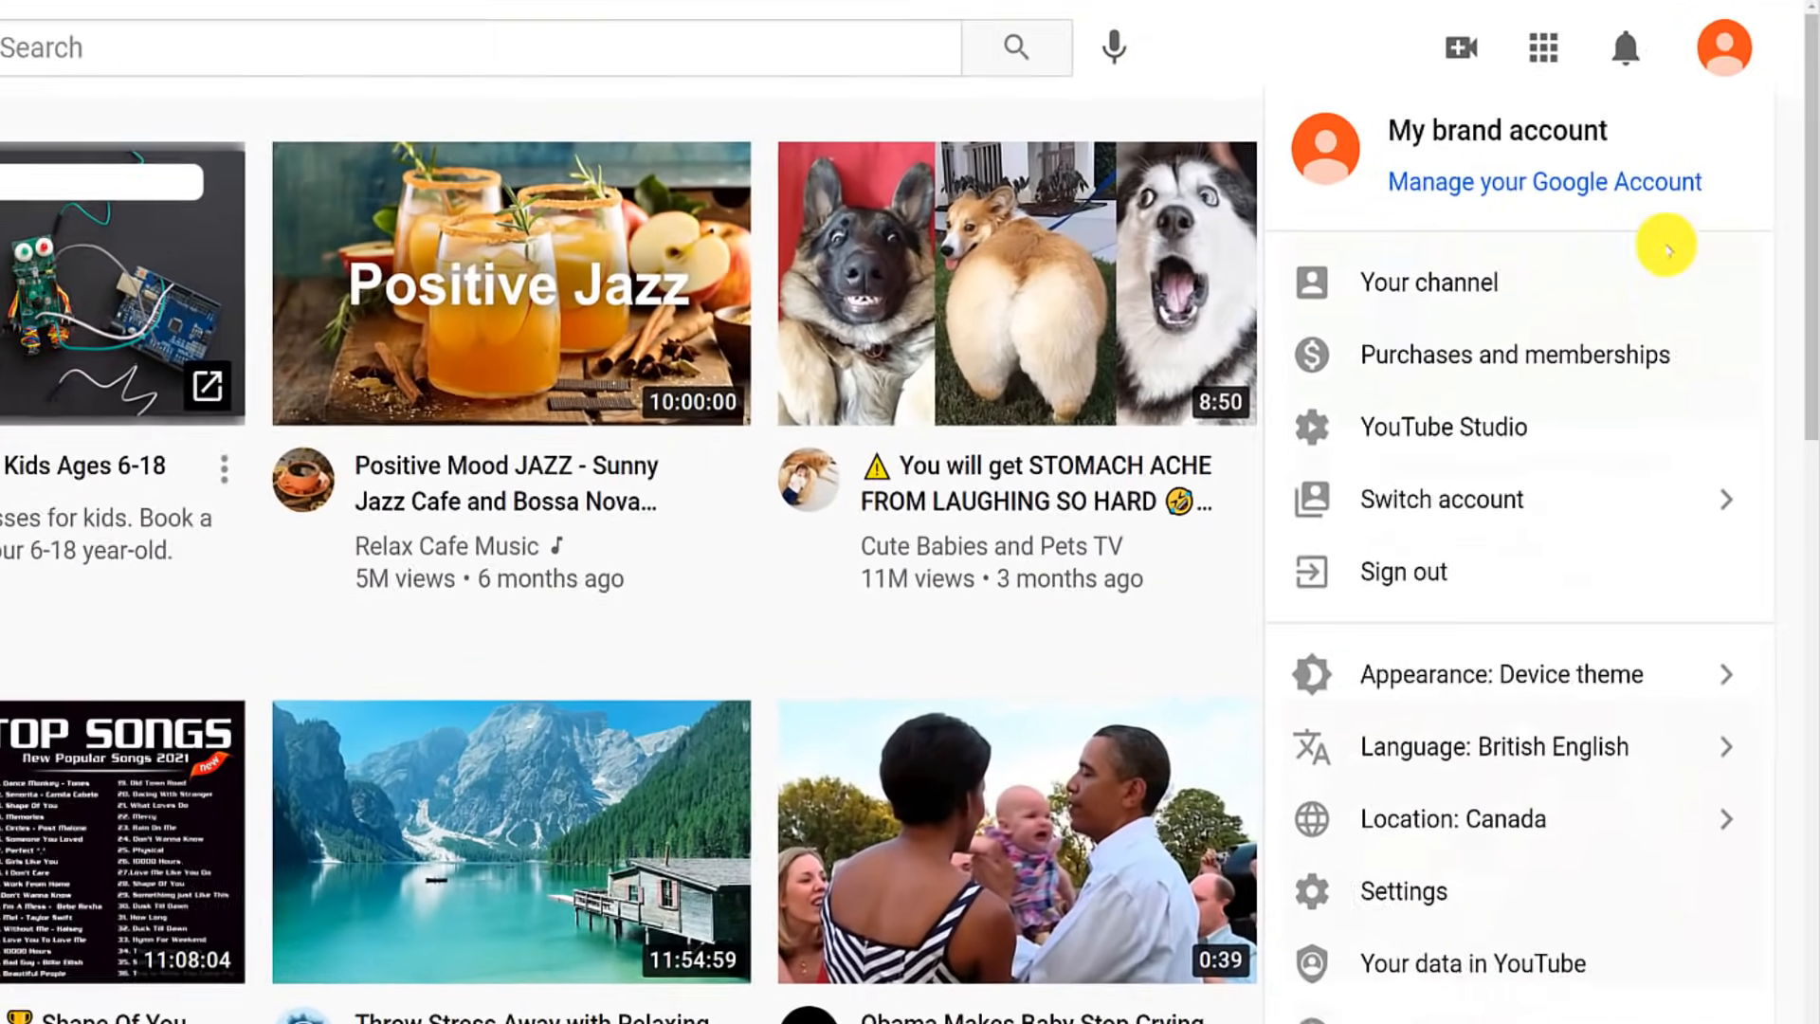
left_click(1442, 500)
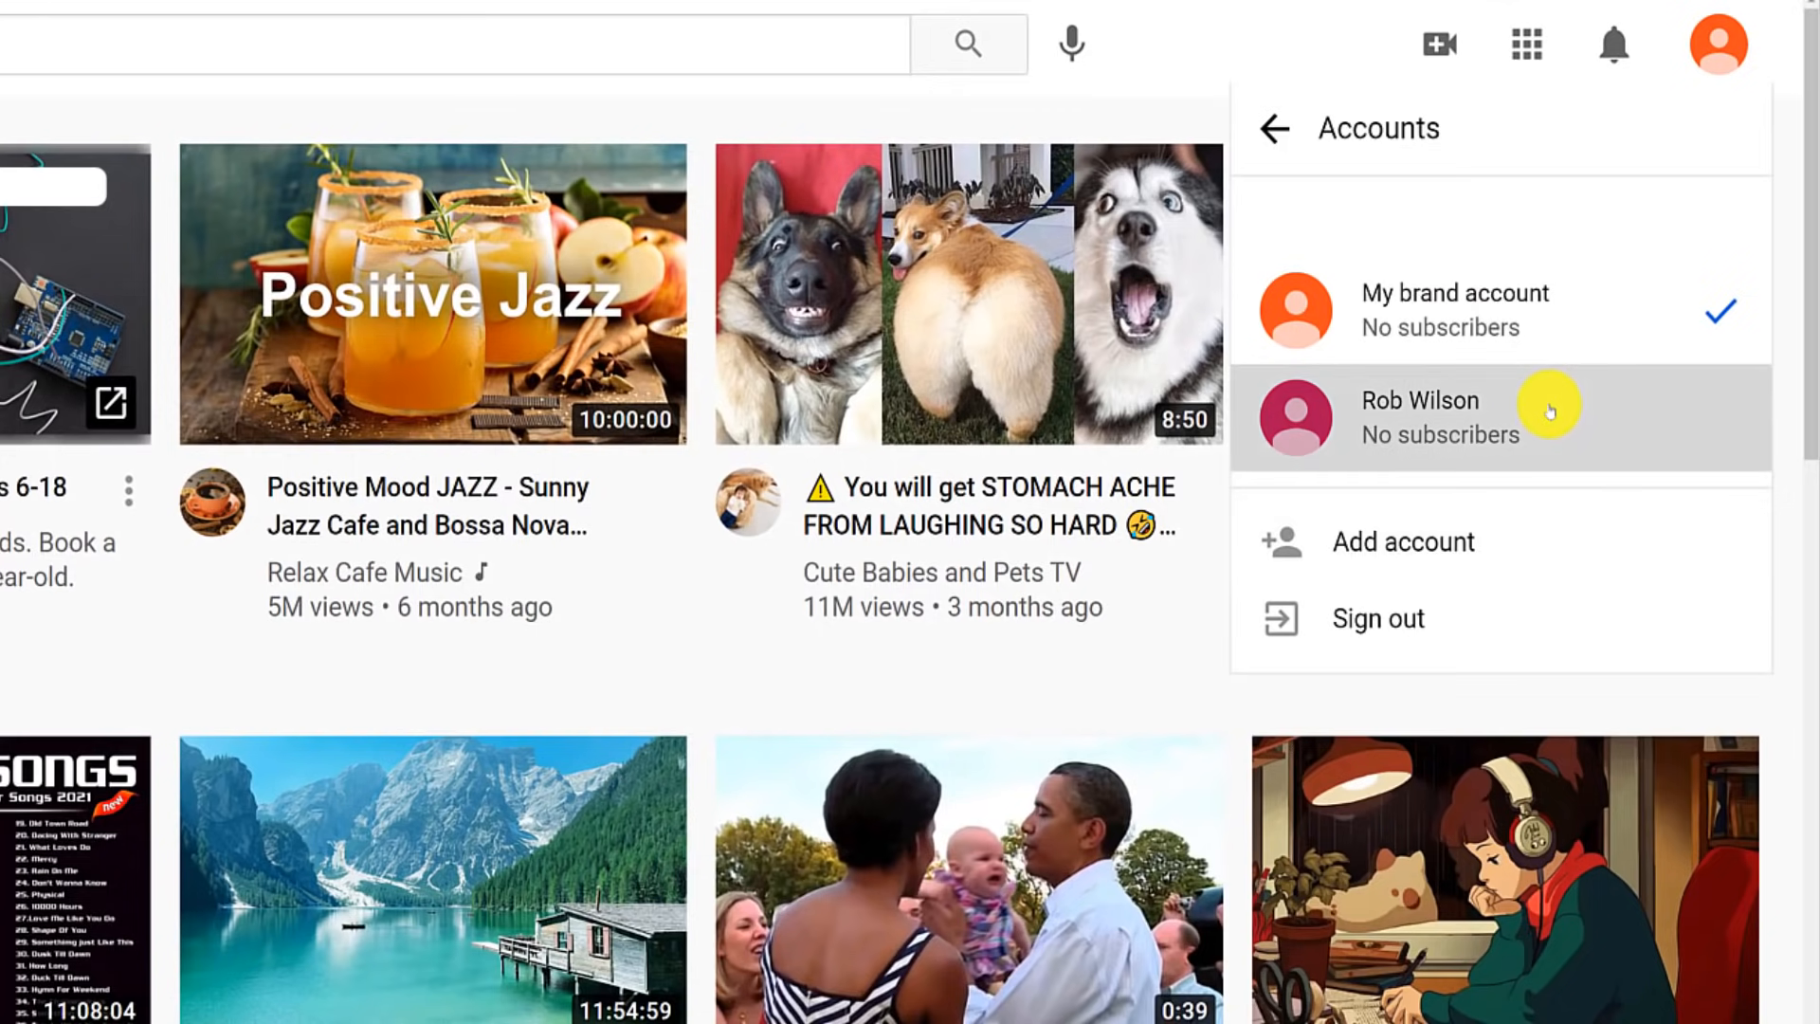
left_click(1418, 418)
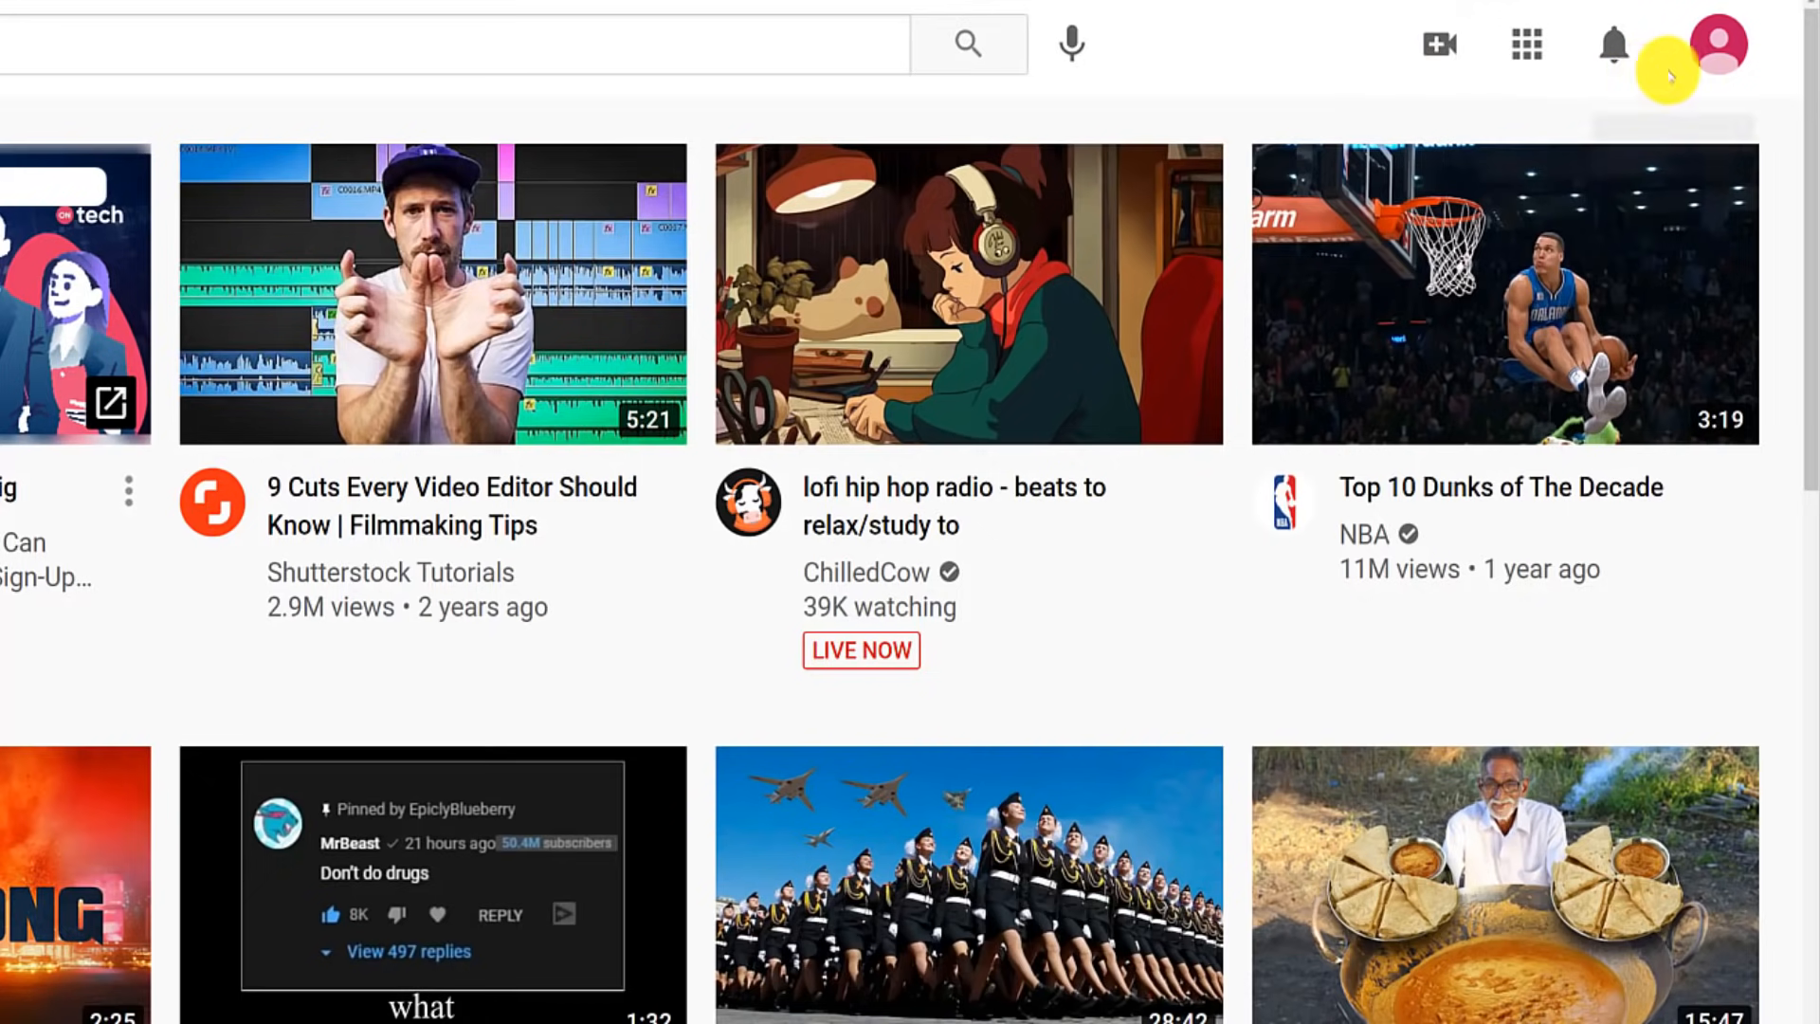
left_click(1723, 45)
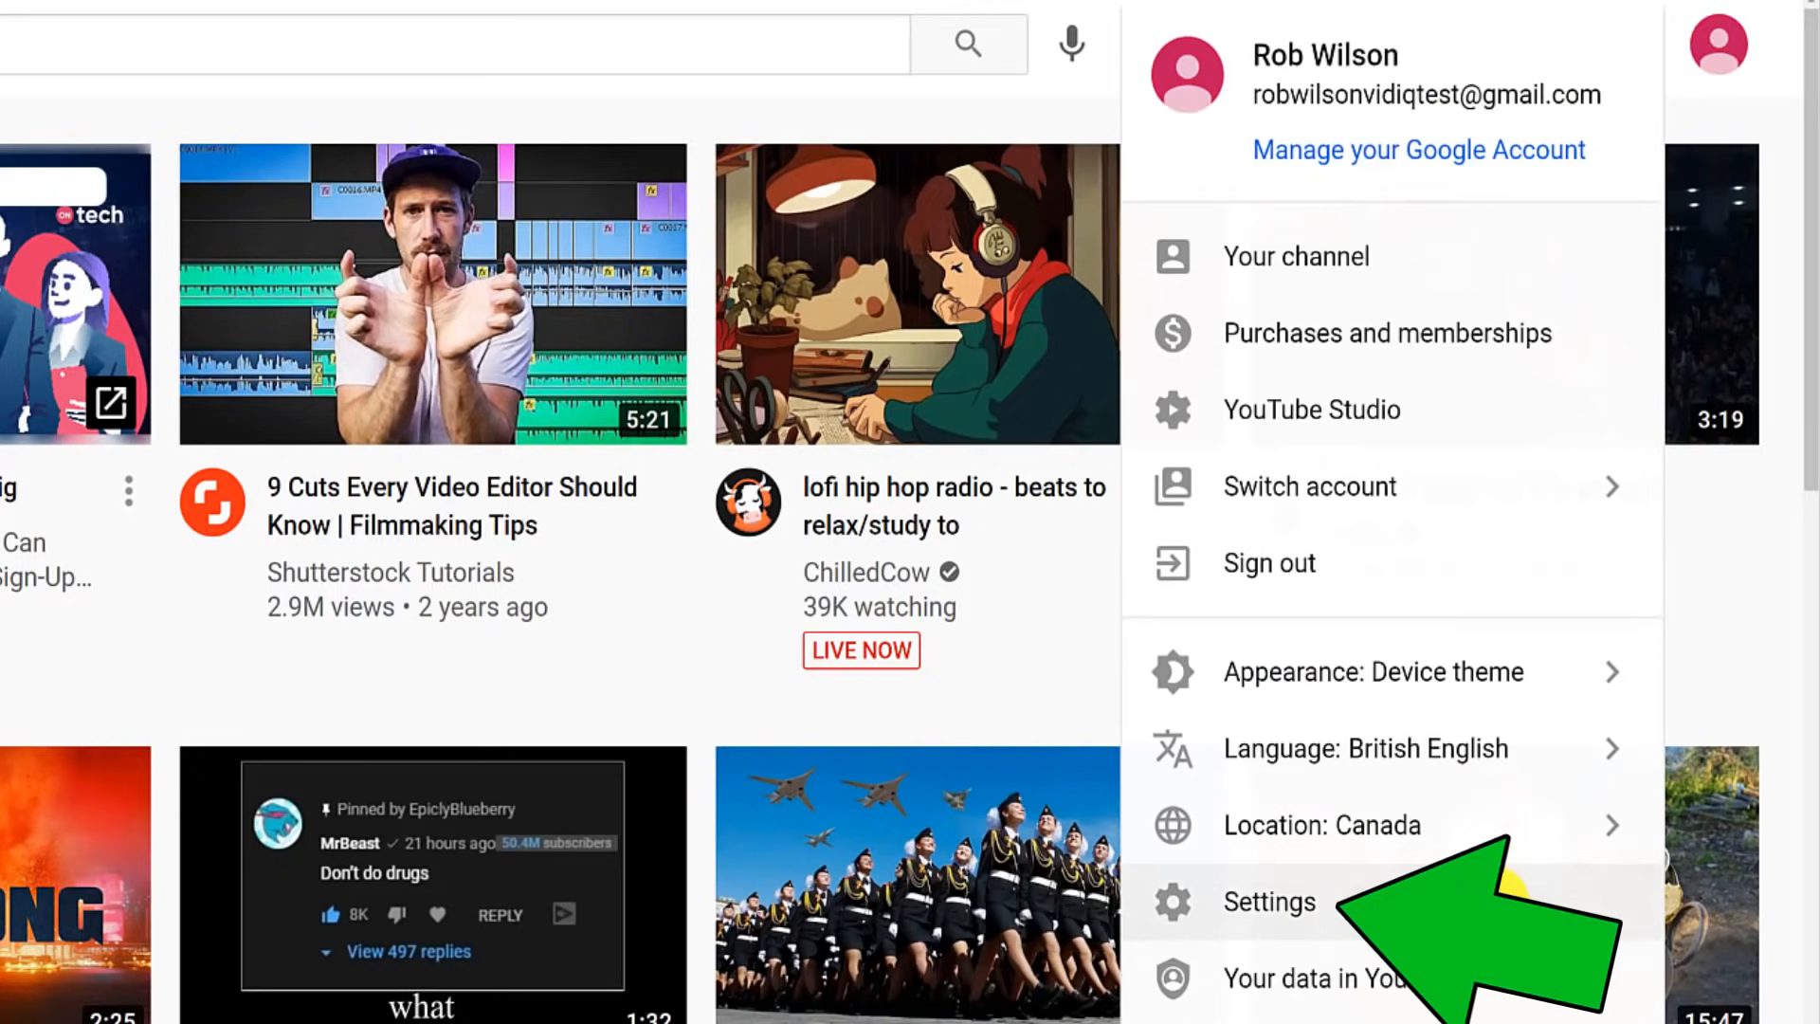
left_click(1268, 902)
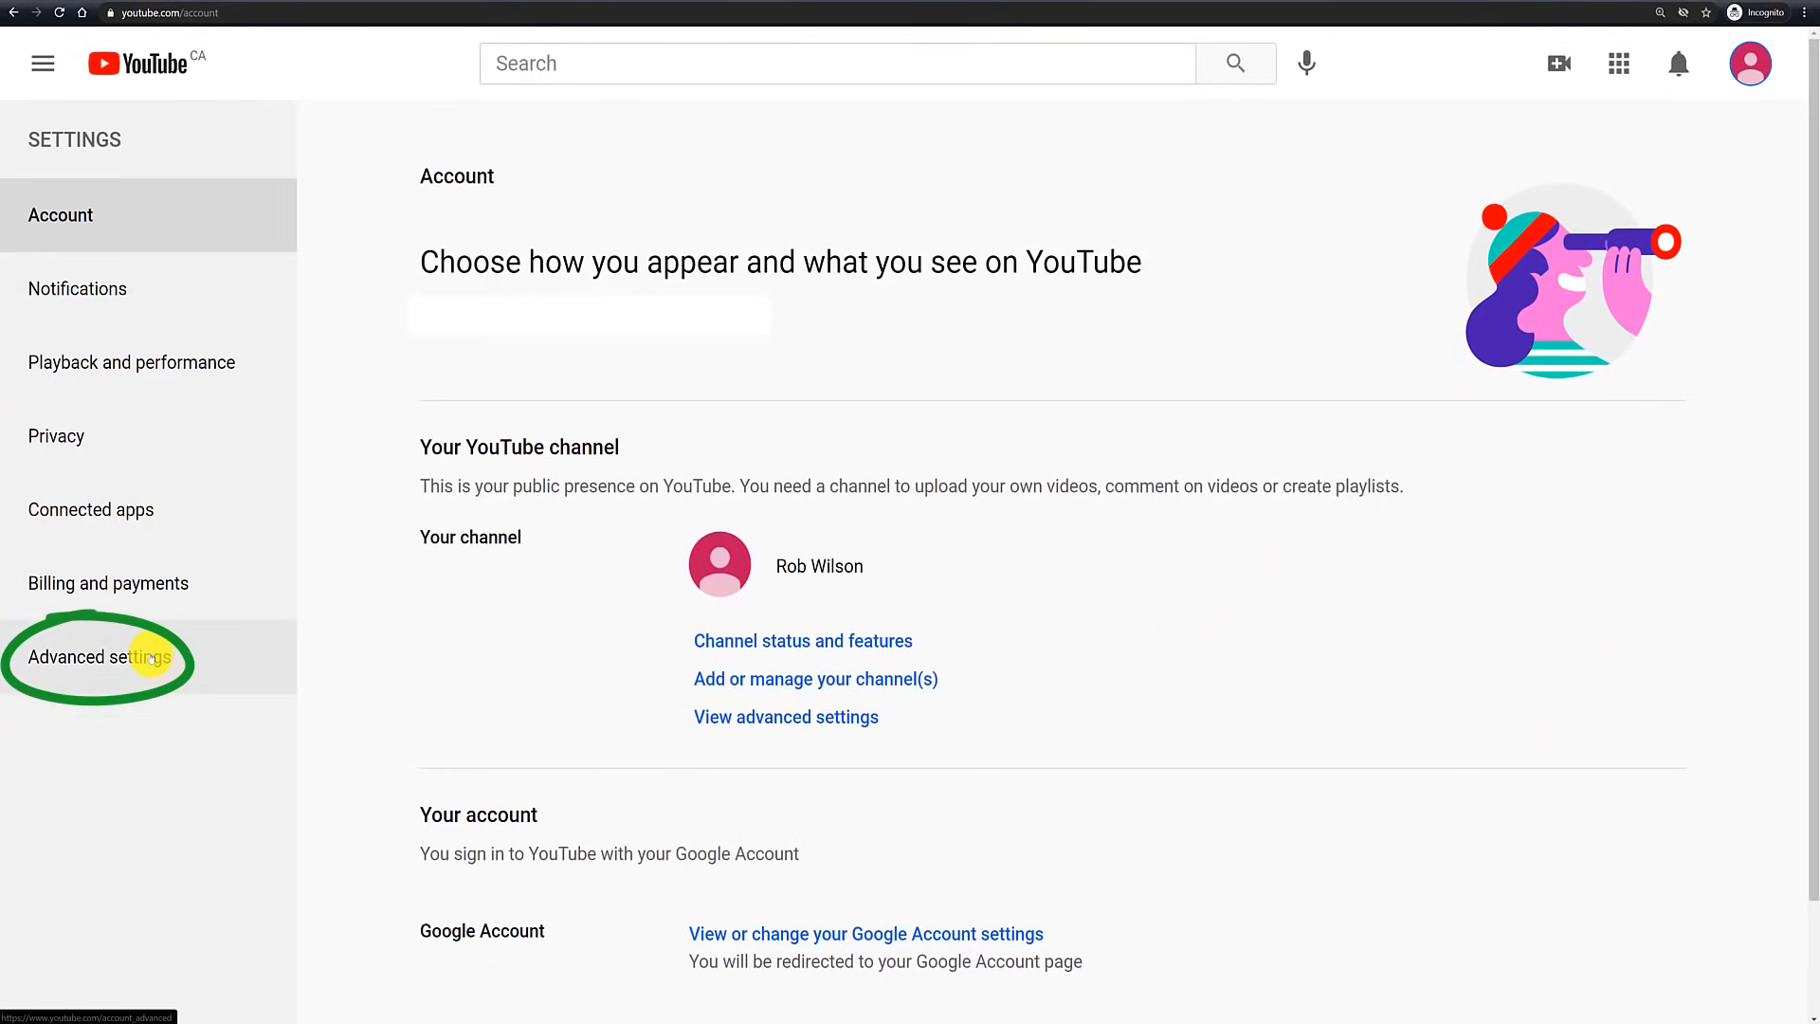
From Advanced settings, start moving the channel to a brand account.
left_click(100, 657)
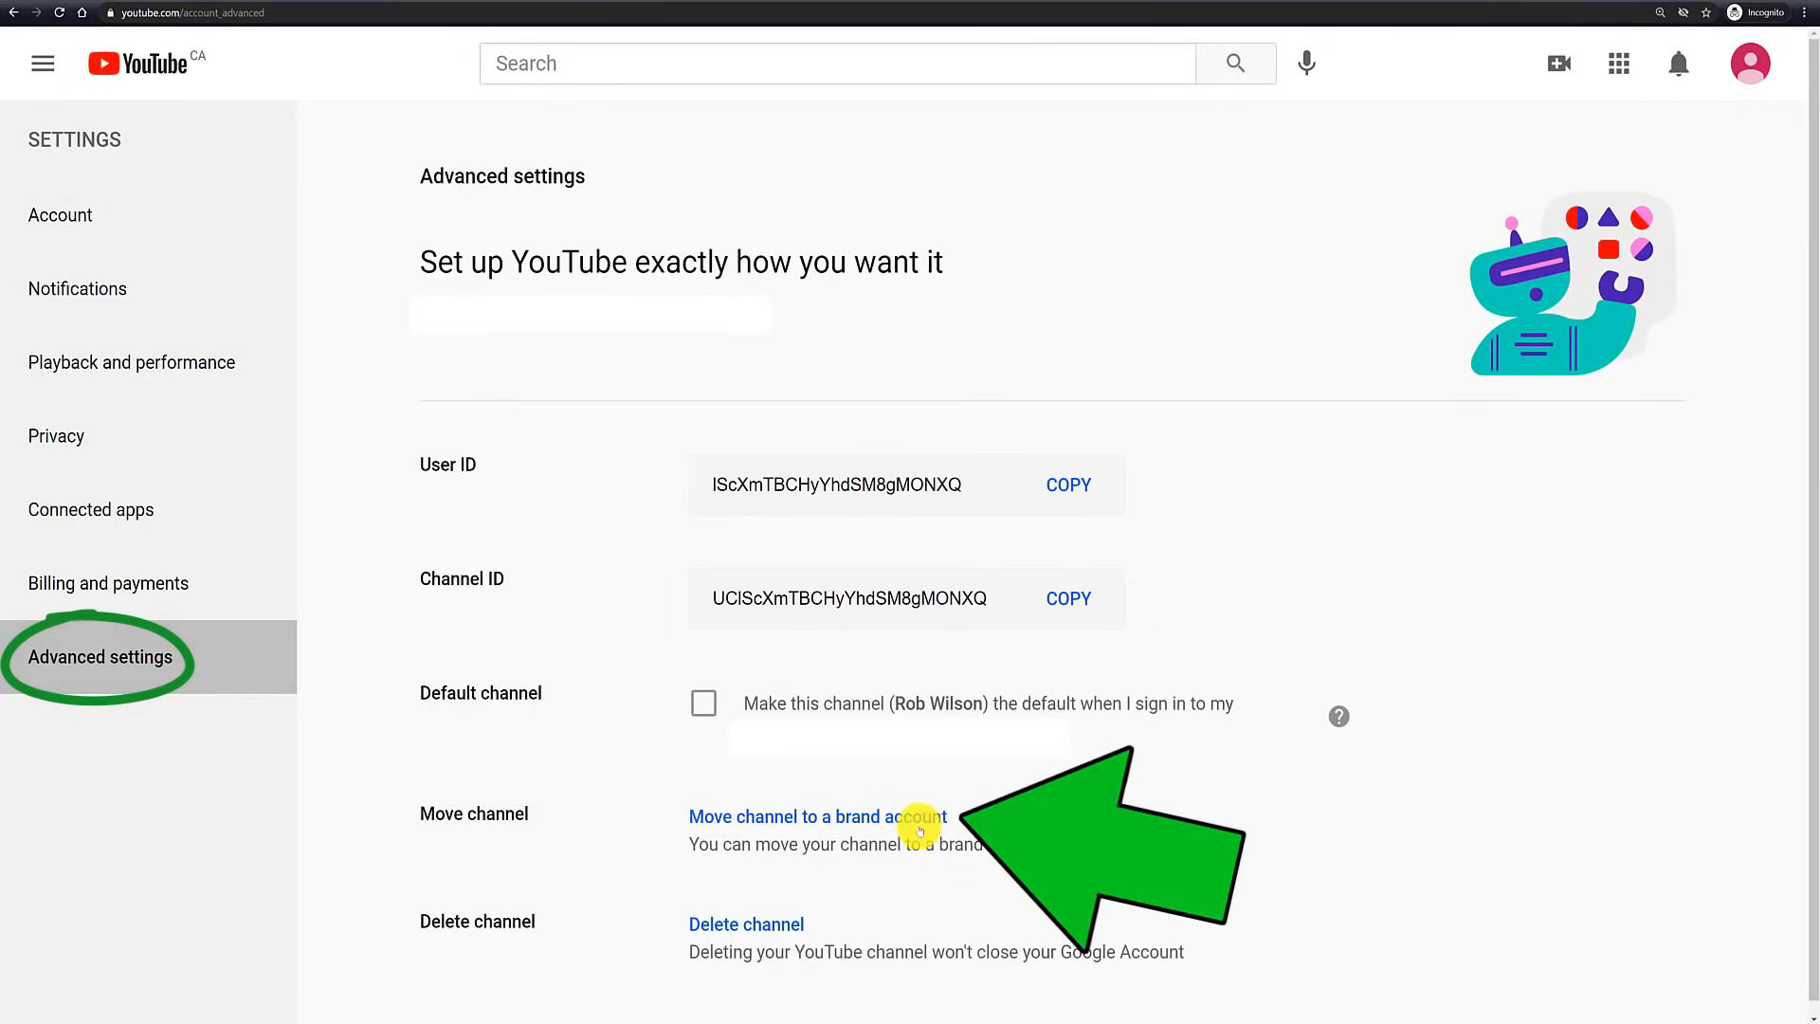
left_click(817, 817)
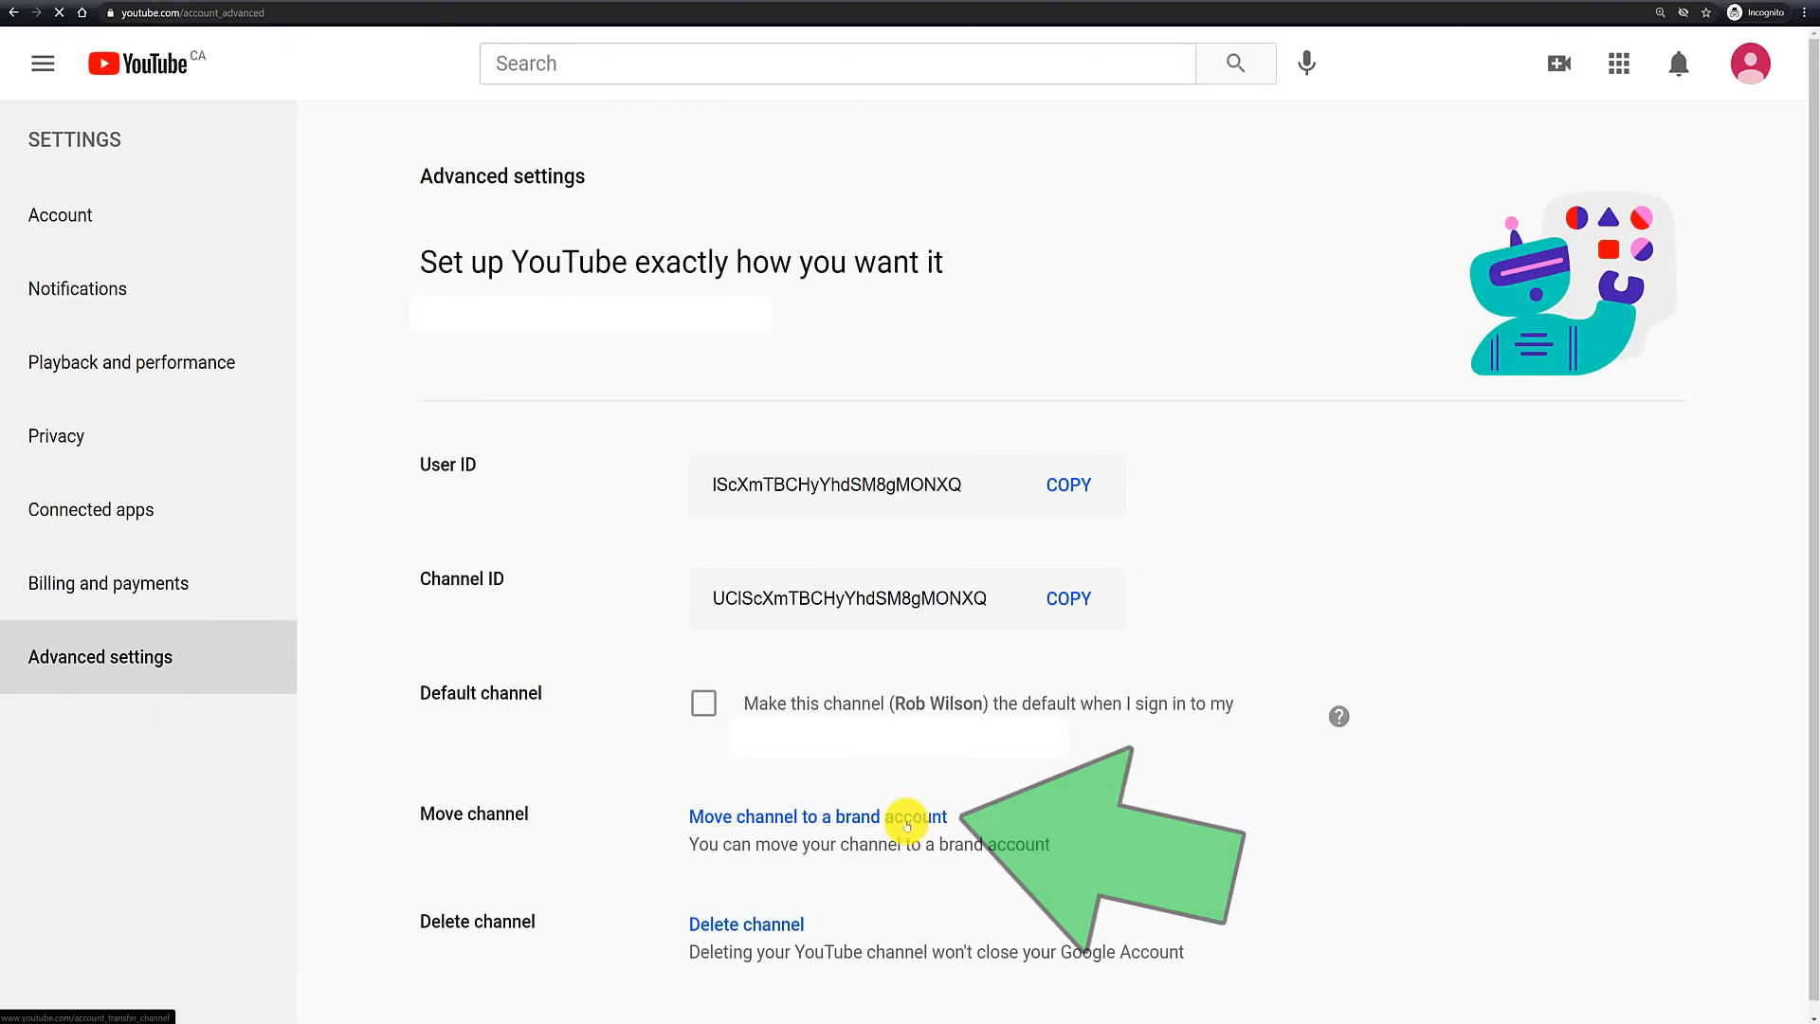
left_click(817, 816)
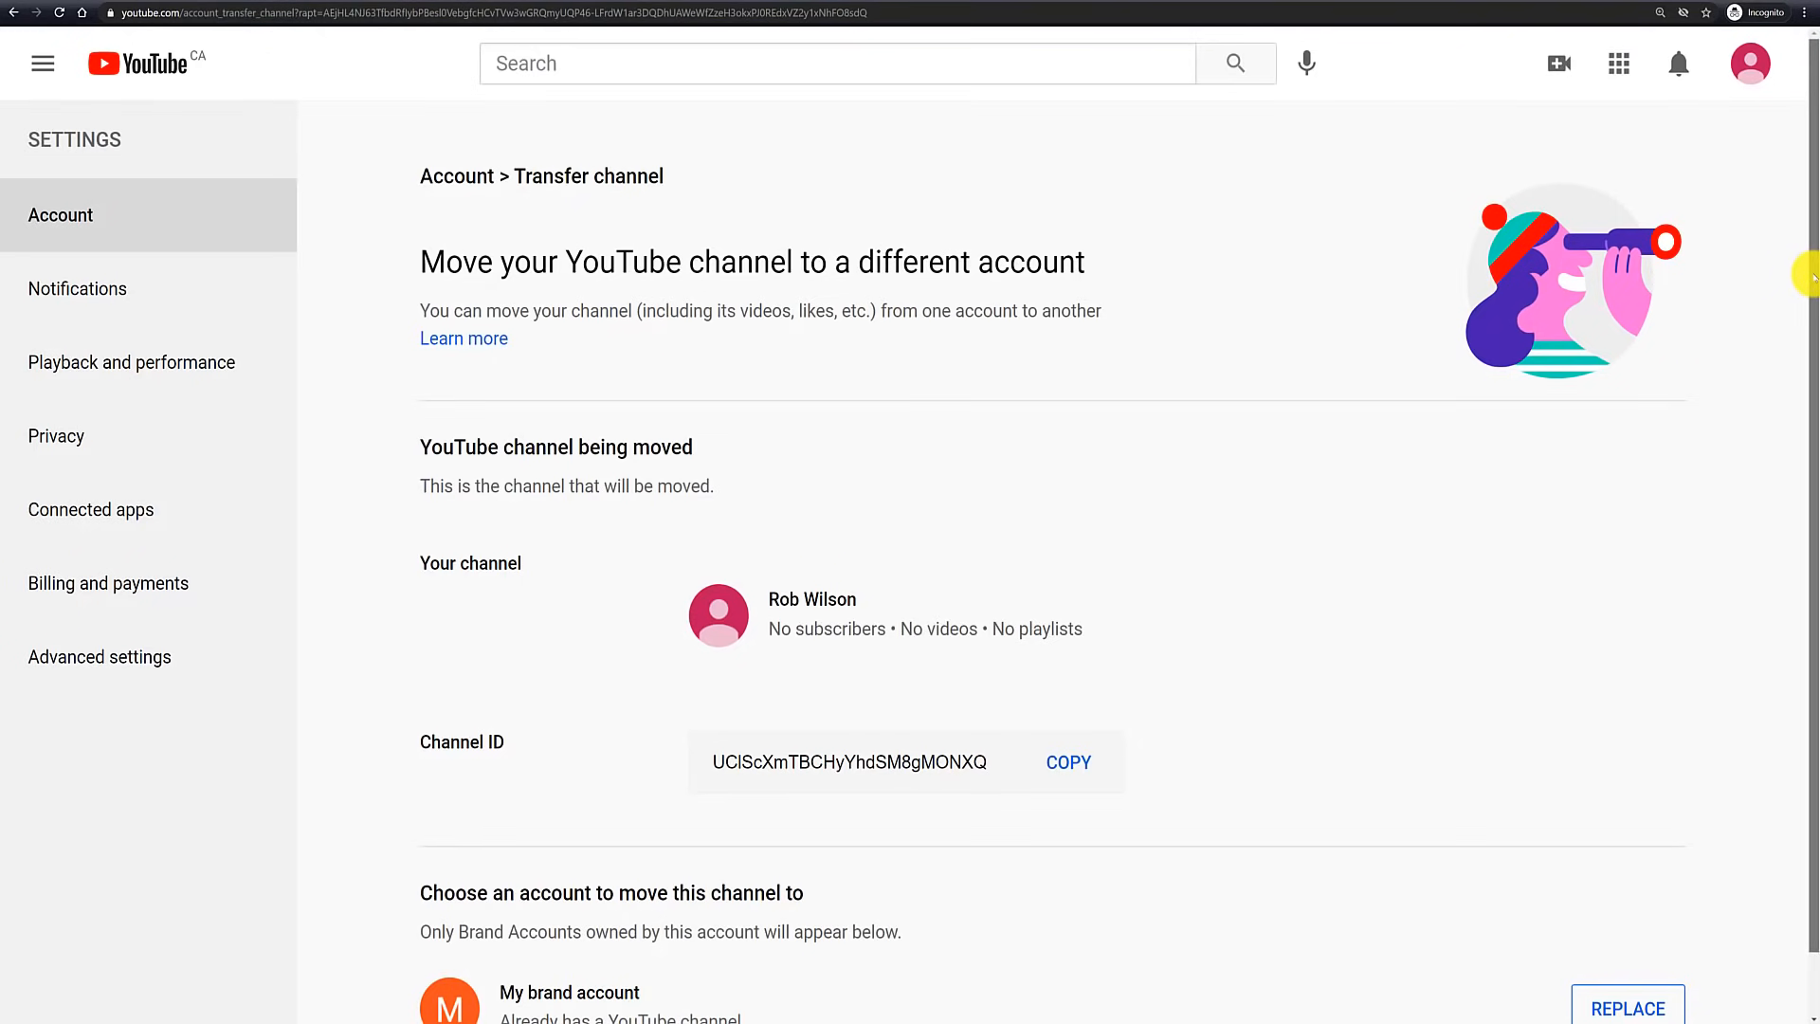
scroll("down", 3)
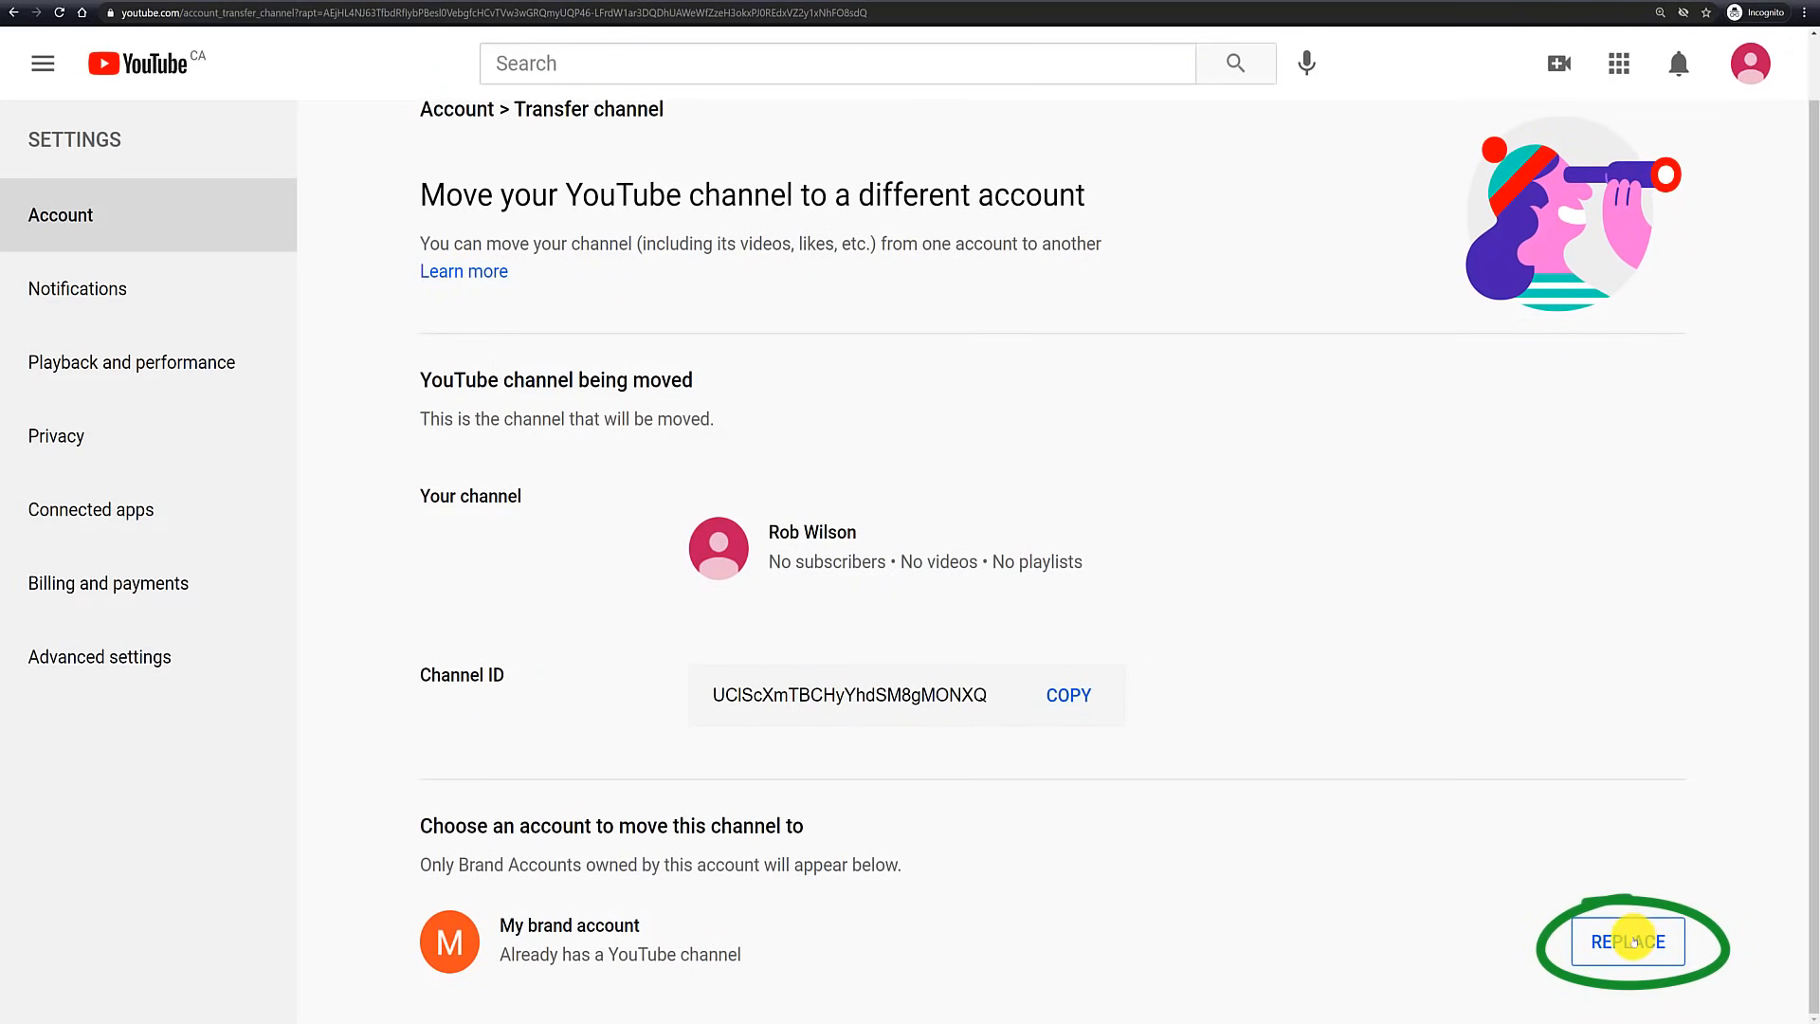
Replace My brand account's existing channel, acknowledging and confirming its deletion.
left_click(1628, 942)
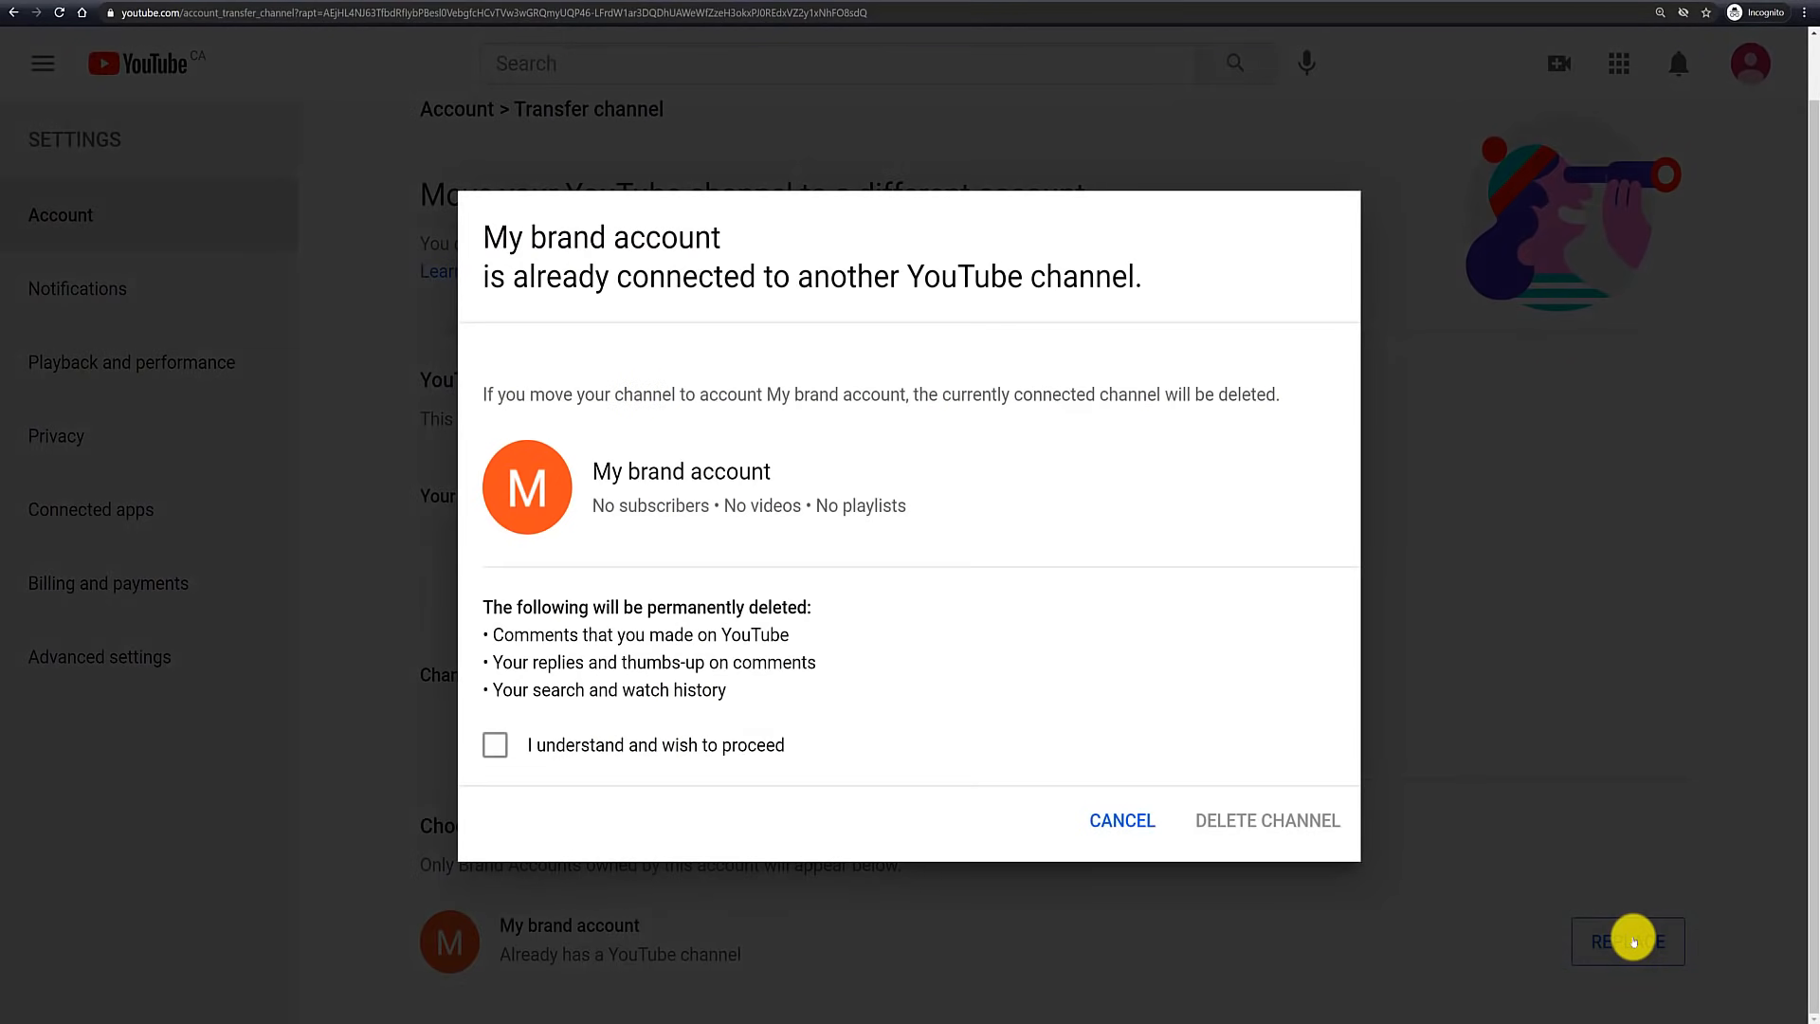
mouse_move(1488, 703)
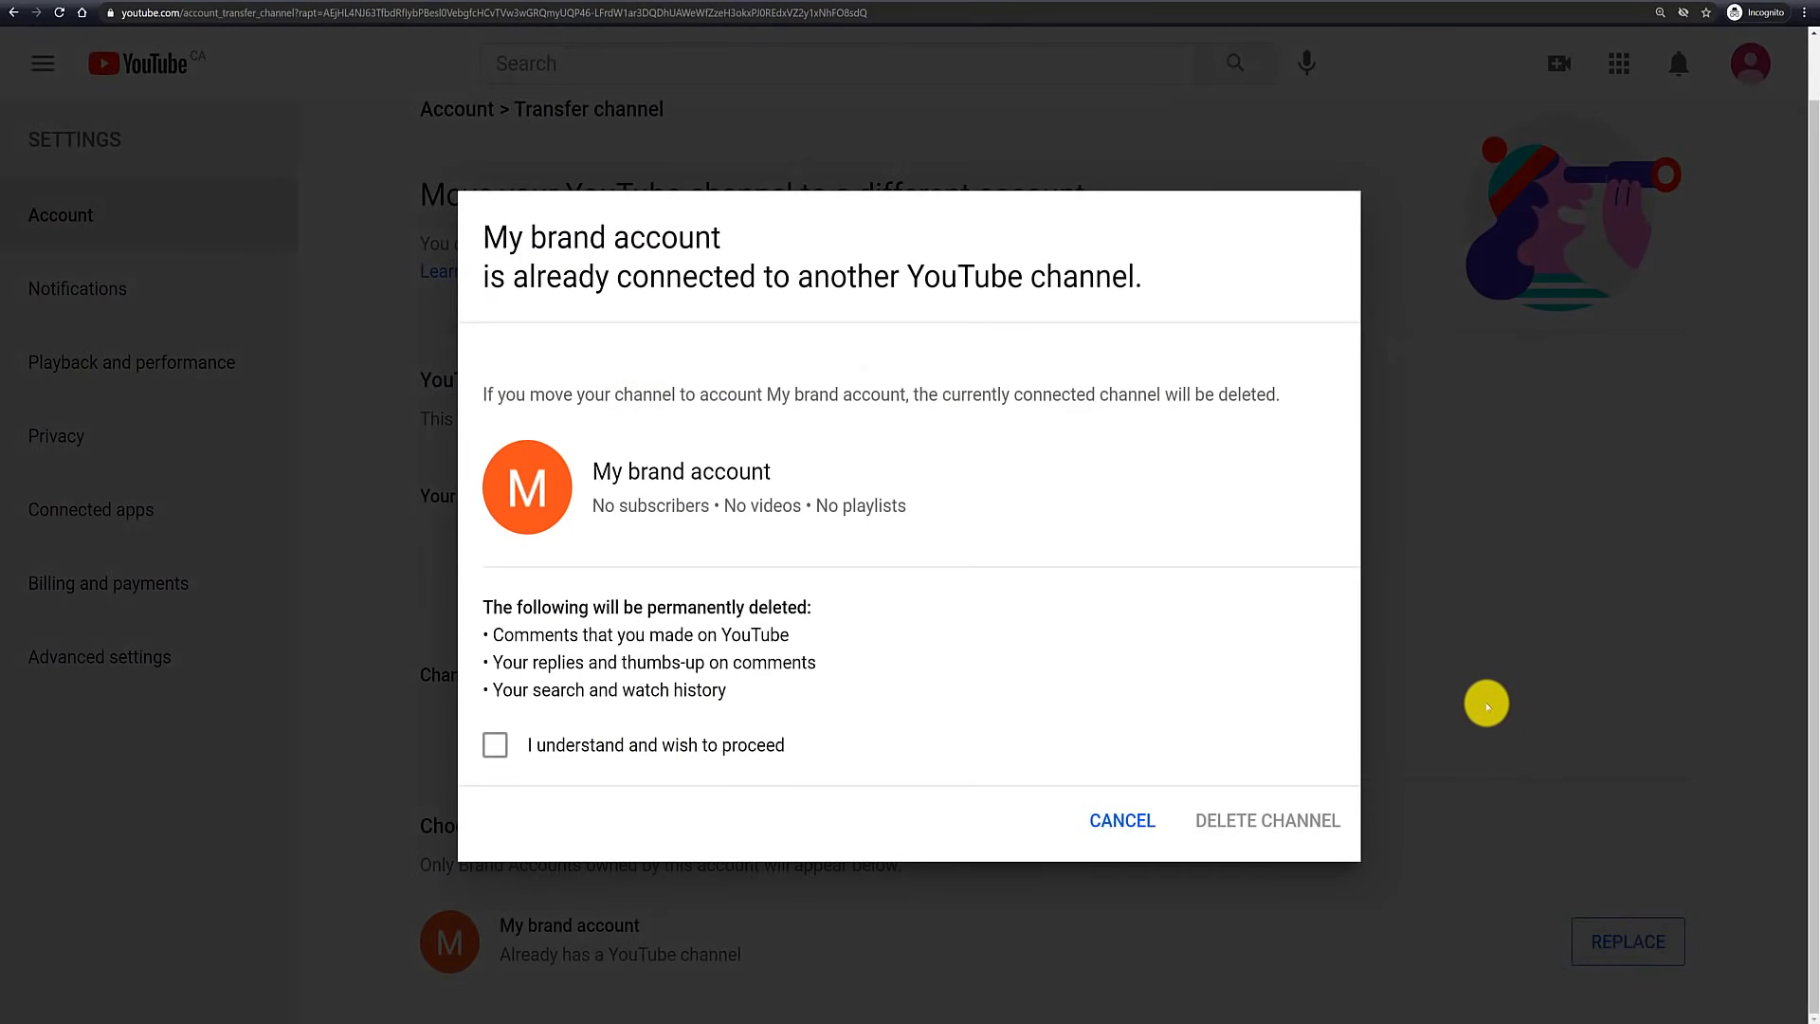
mouse_move(868, 641)
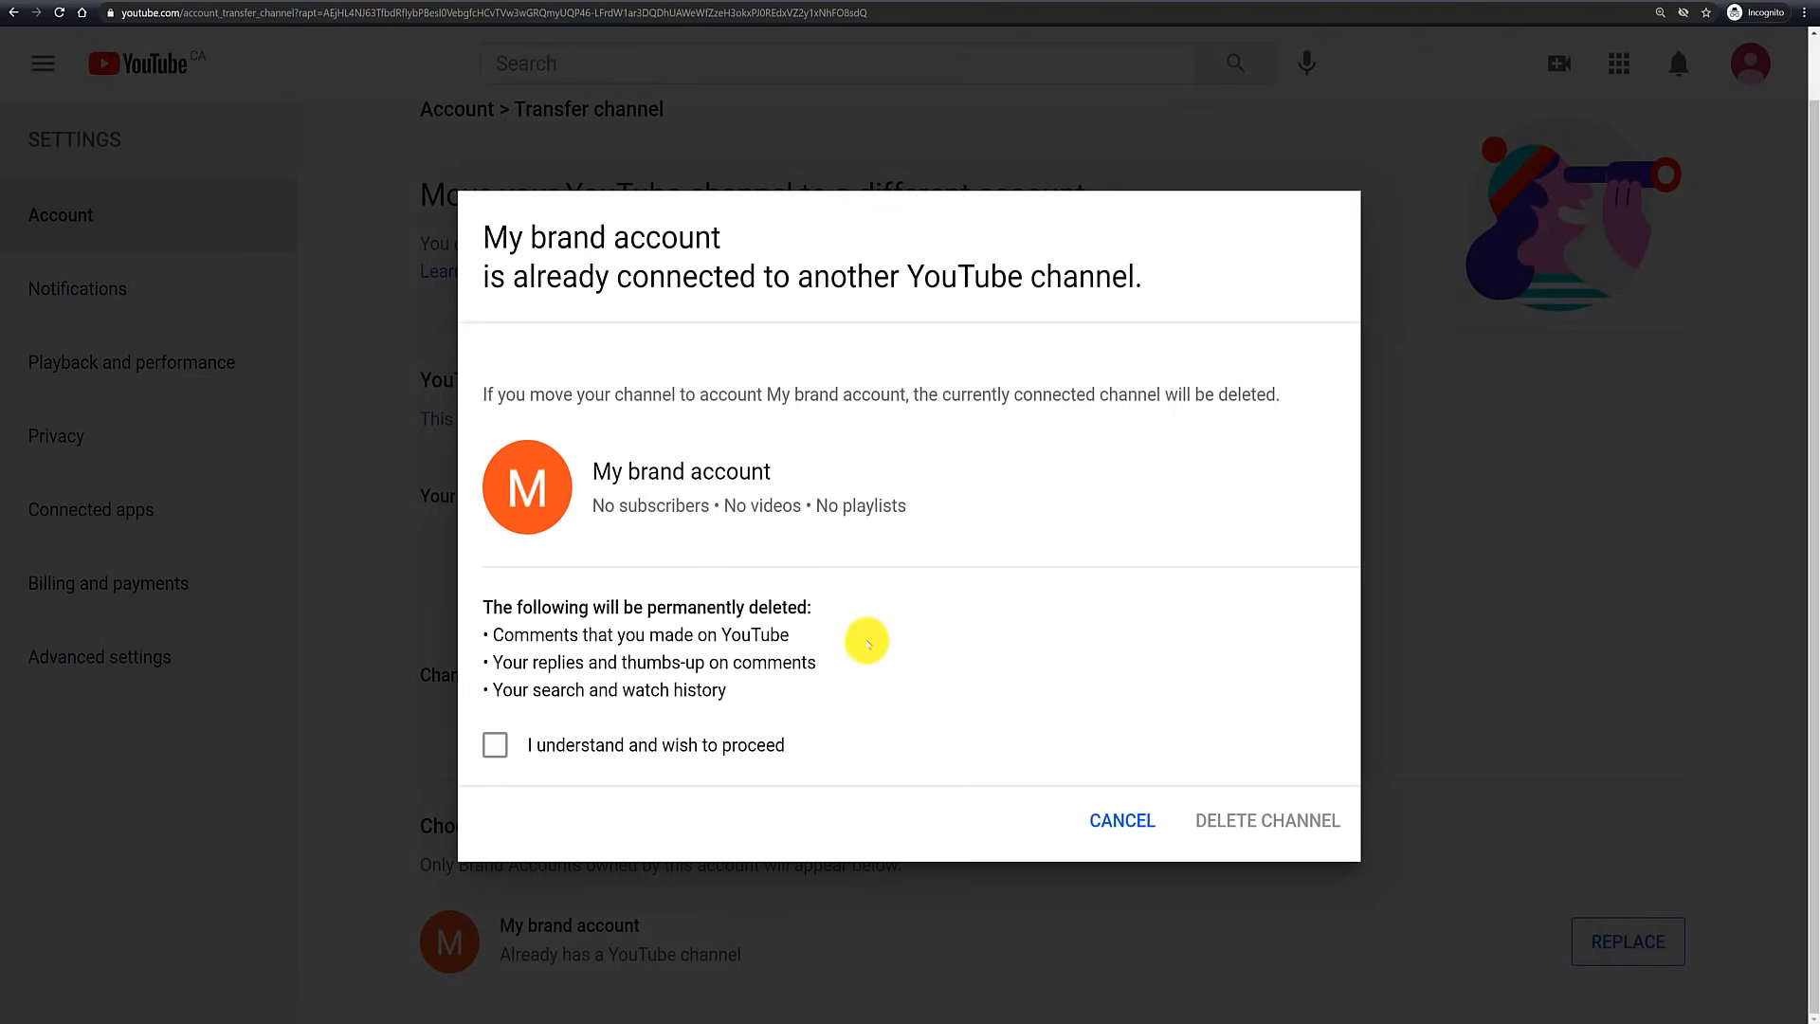
left_click(495, 746)
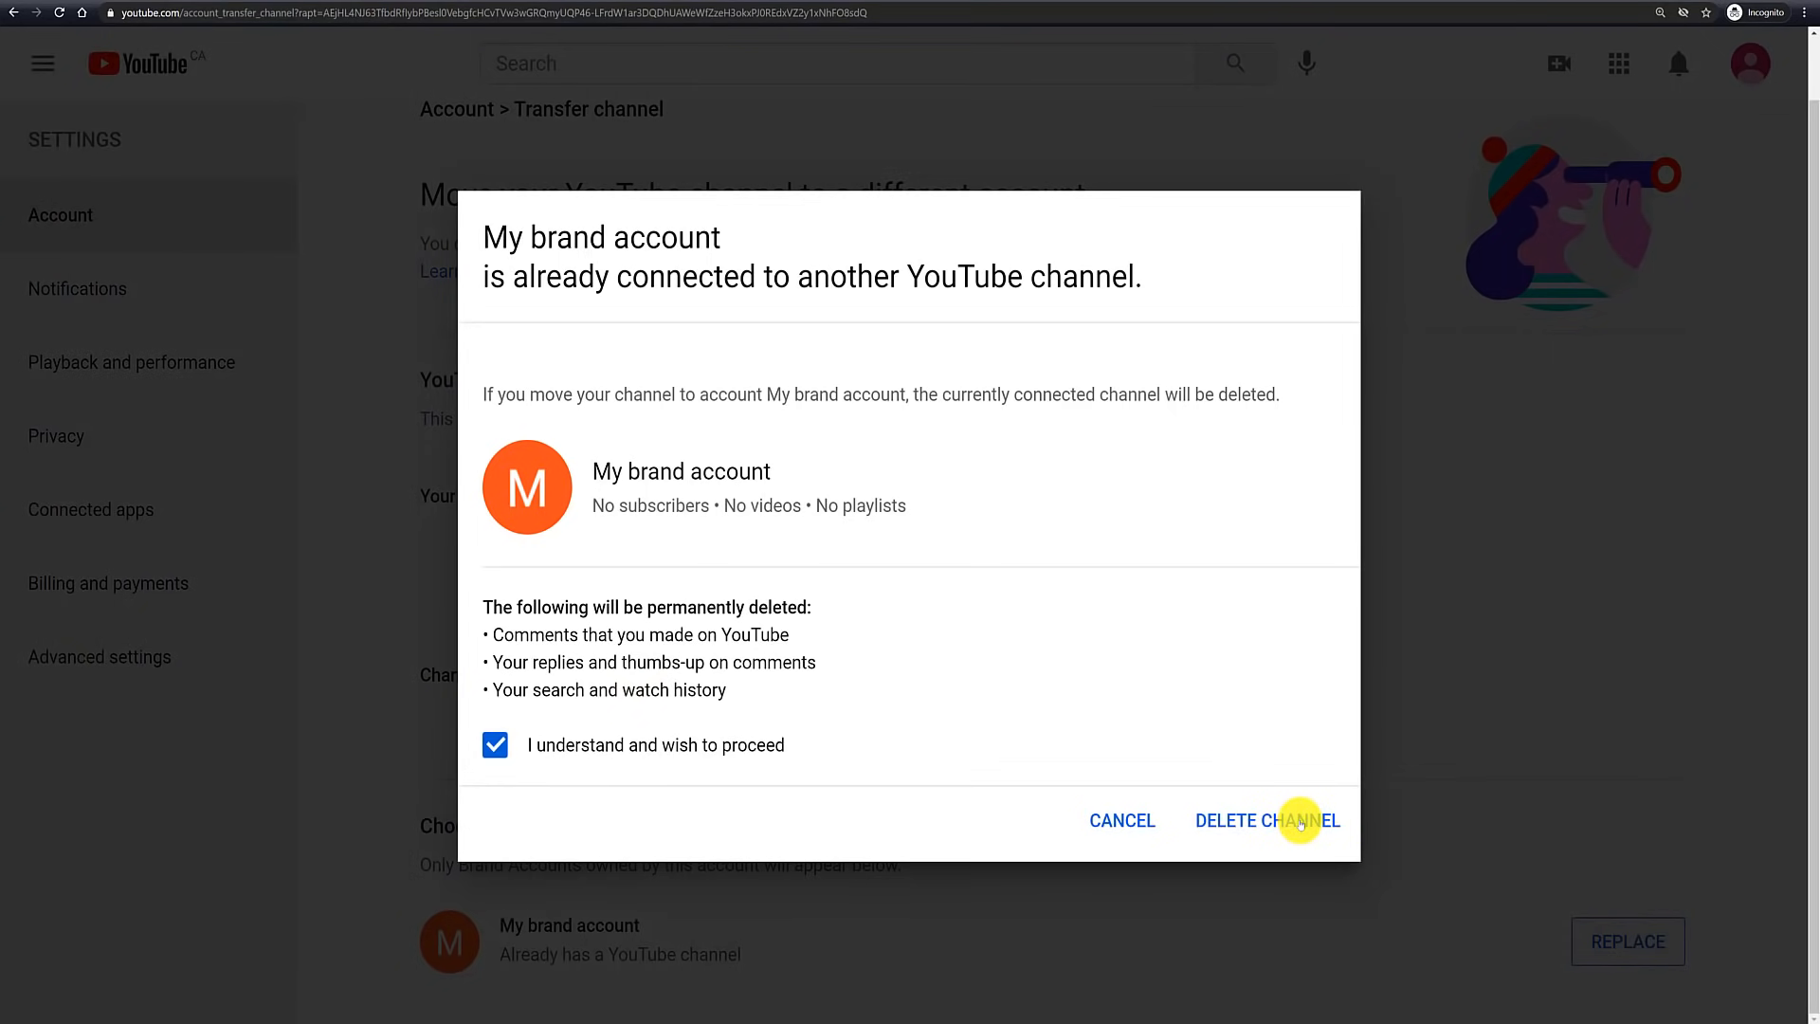
left_click(1267, 821)
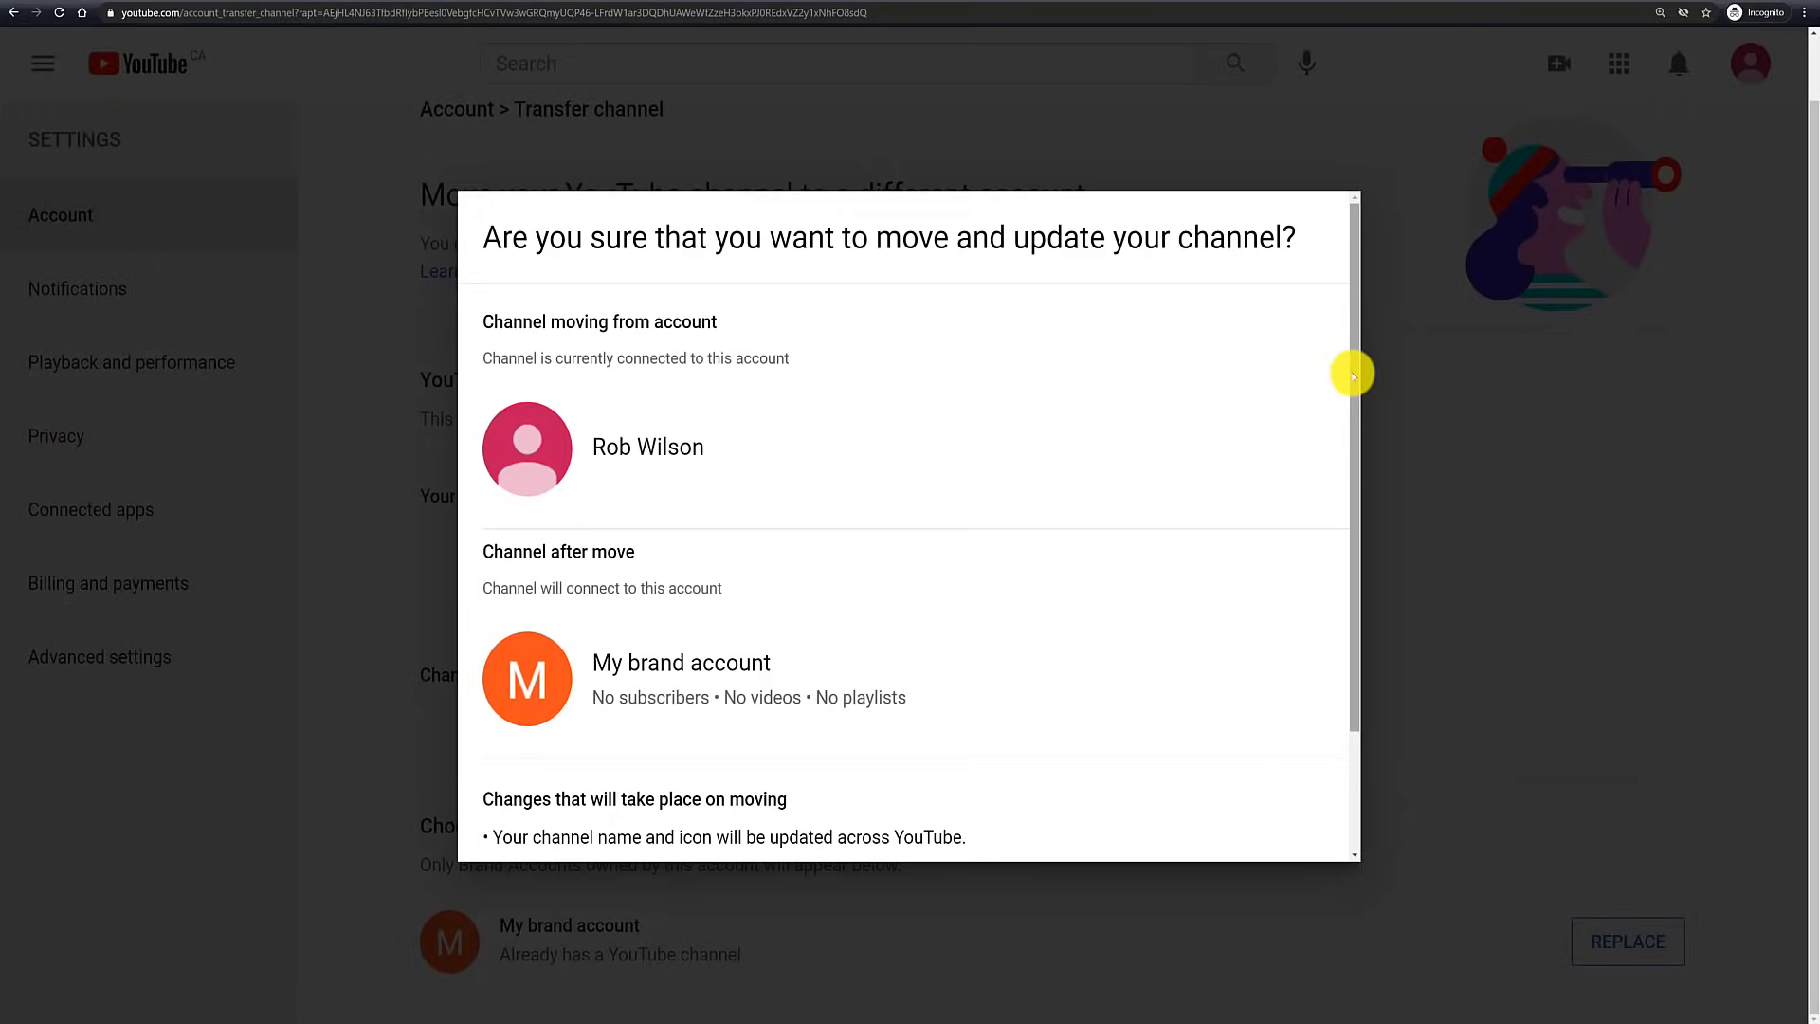
scroll("down", 3)
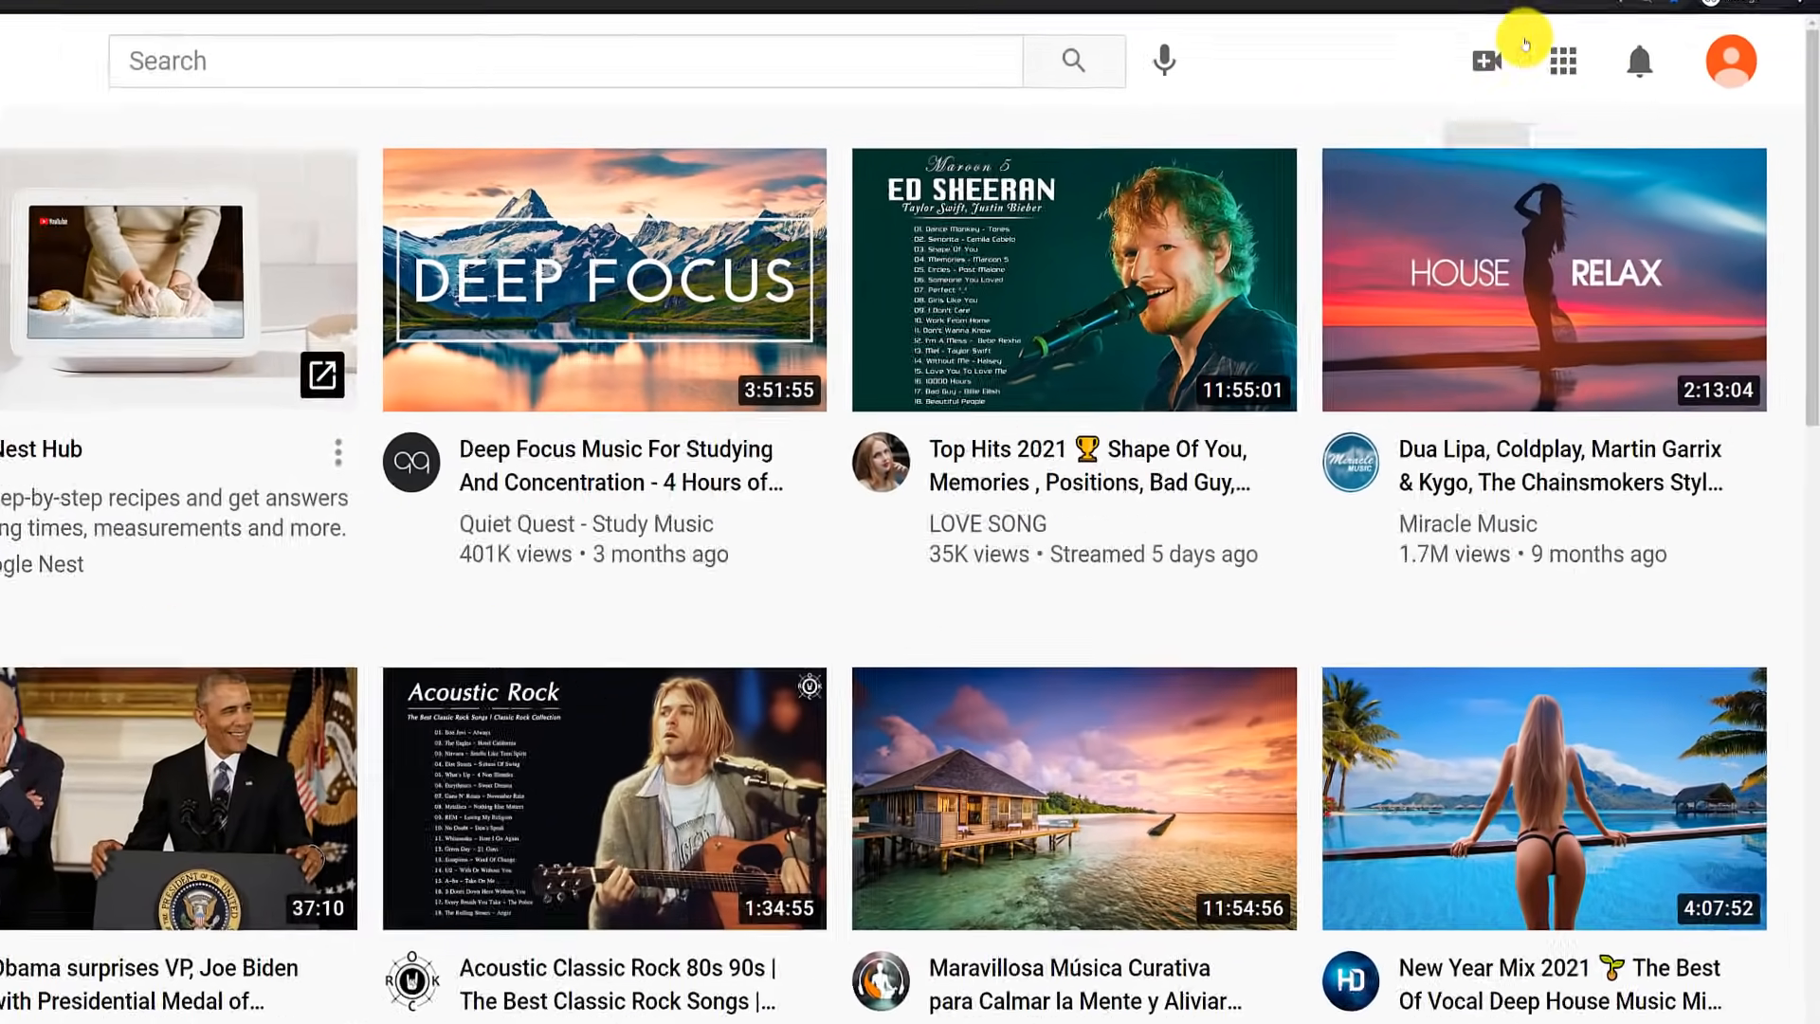
Open Studio for My brand account and edit its single Channel name in Basic info.
left_click(1731, 61)
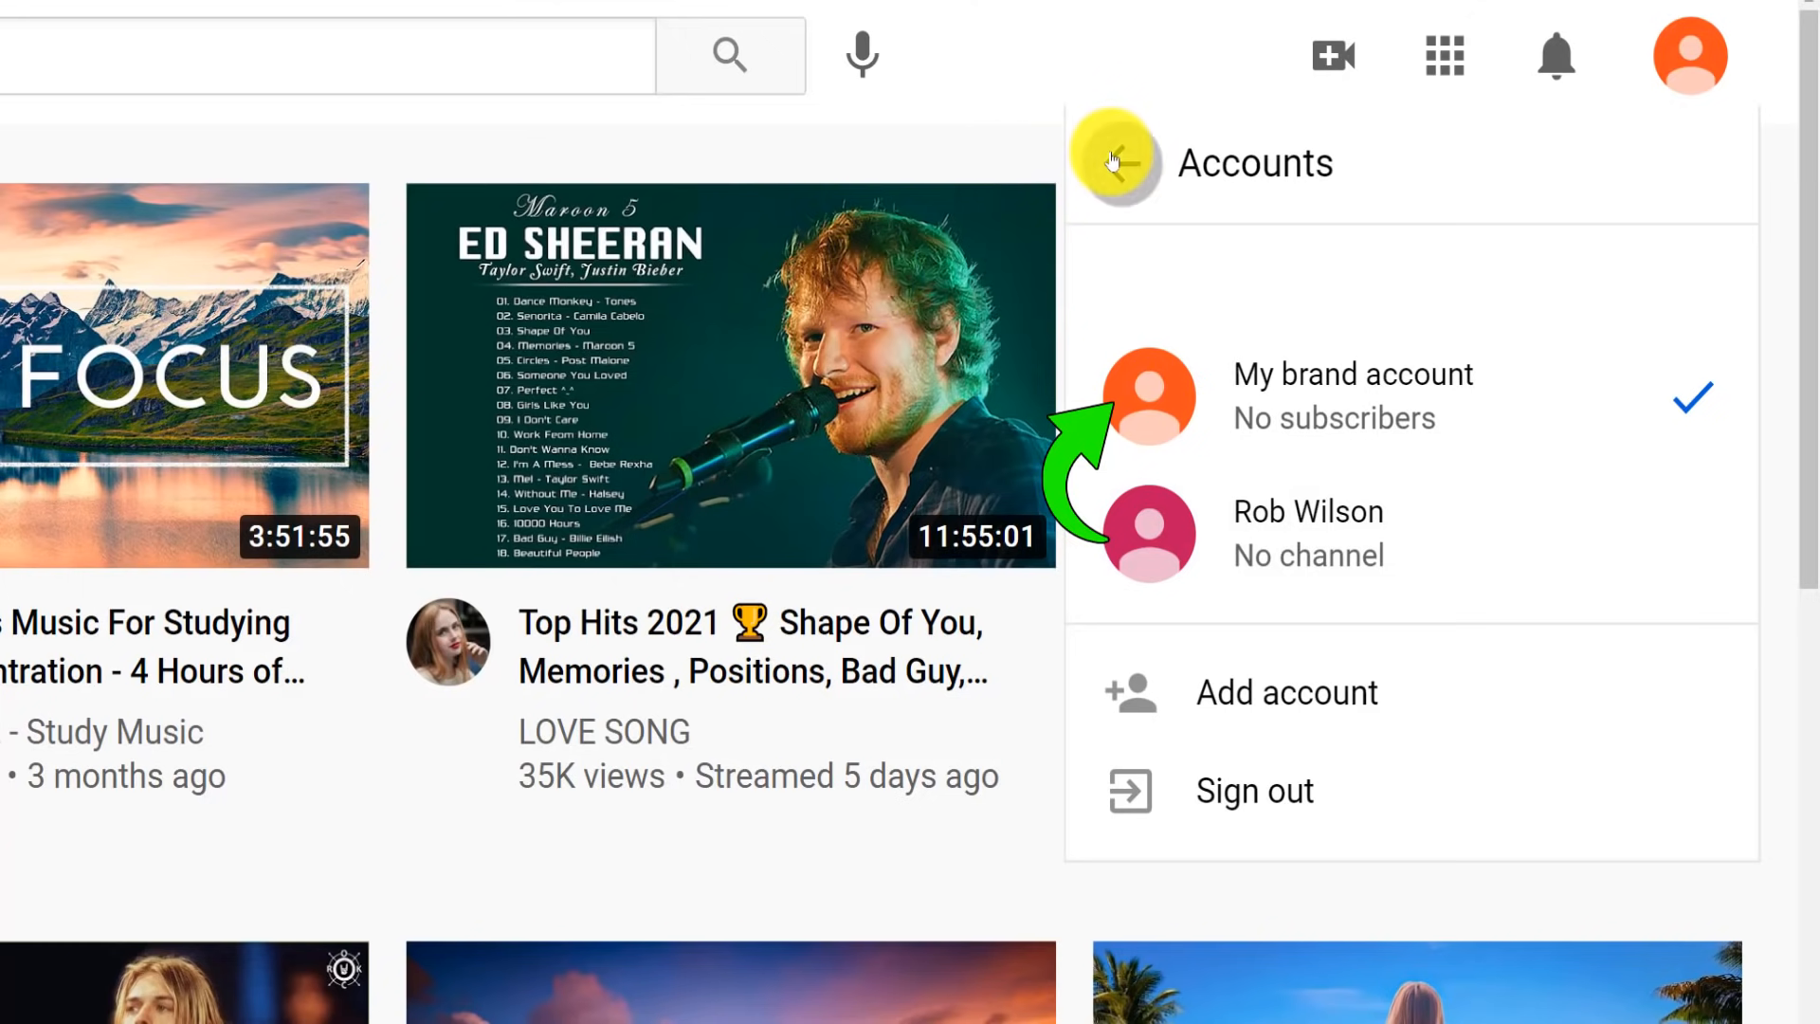
left_click(1118, 161)
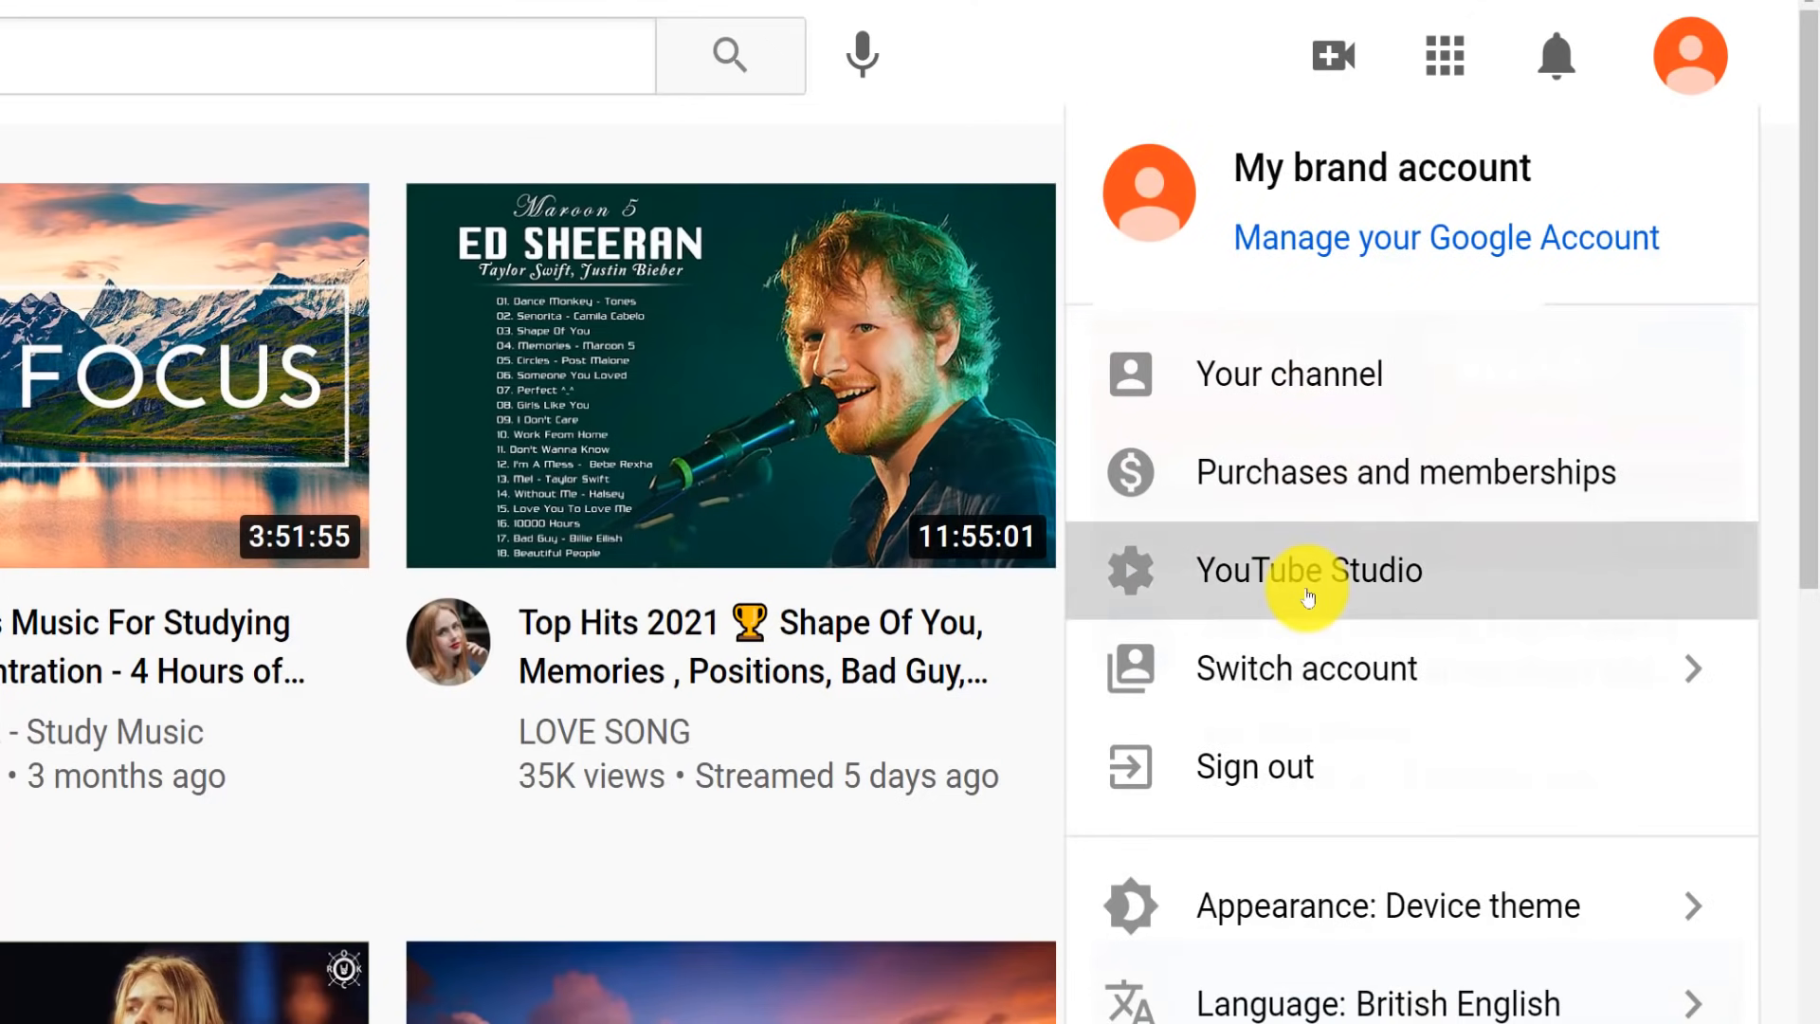
left_click(1308, 570)
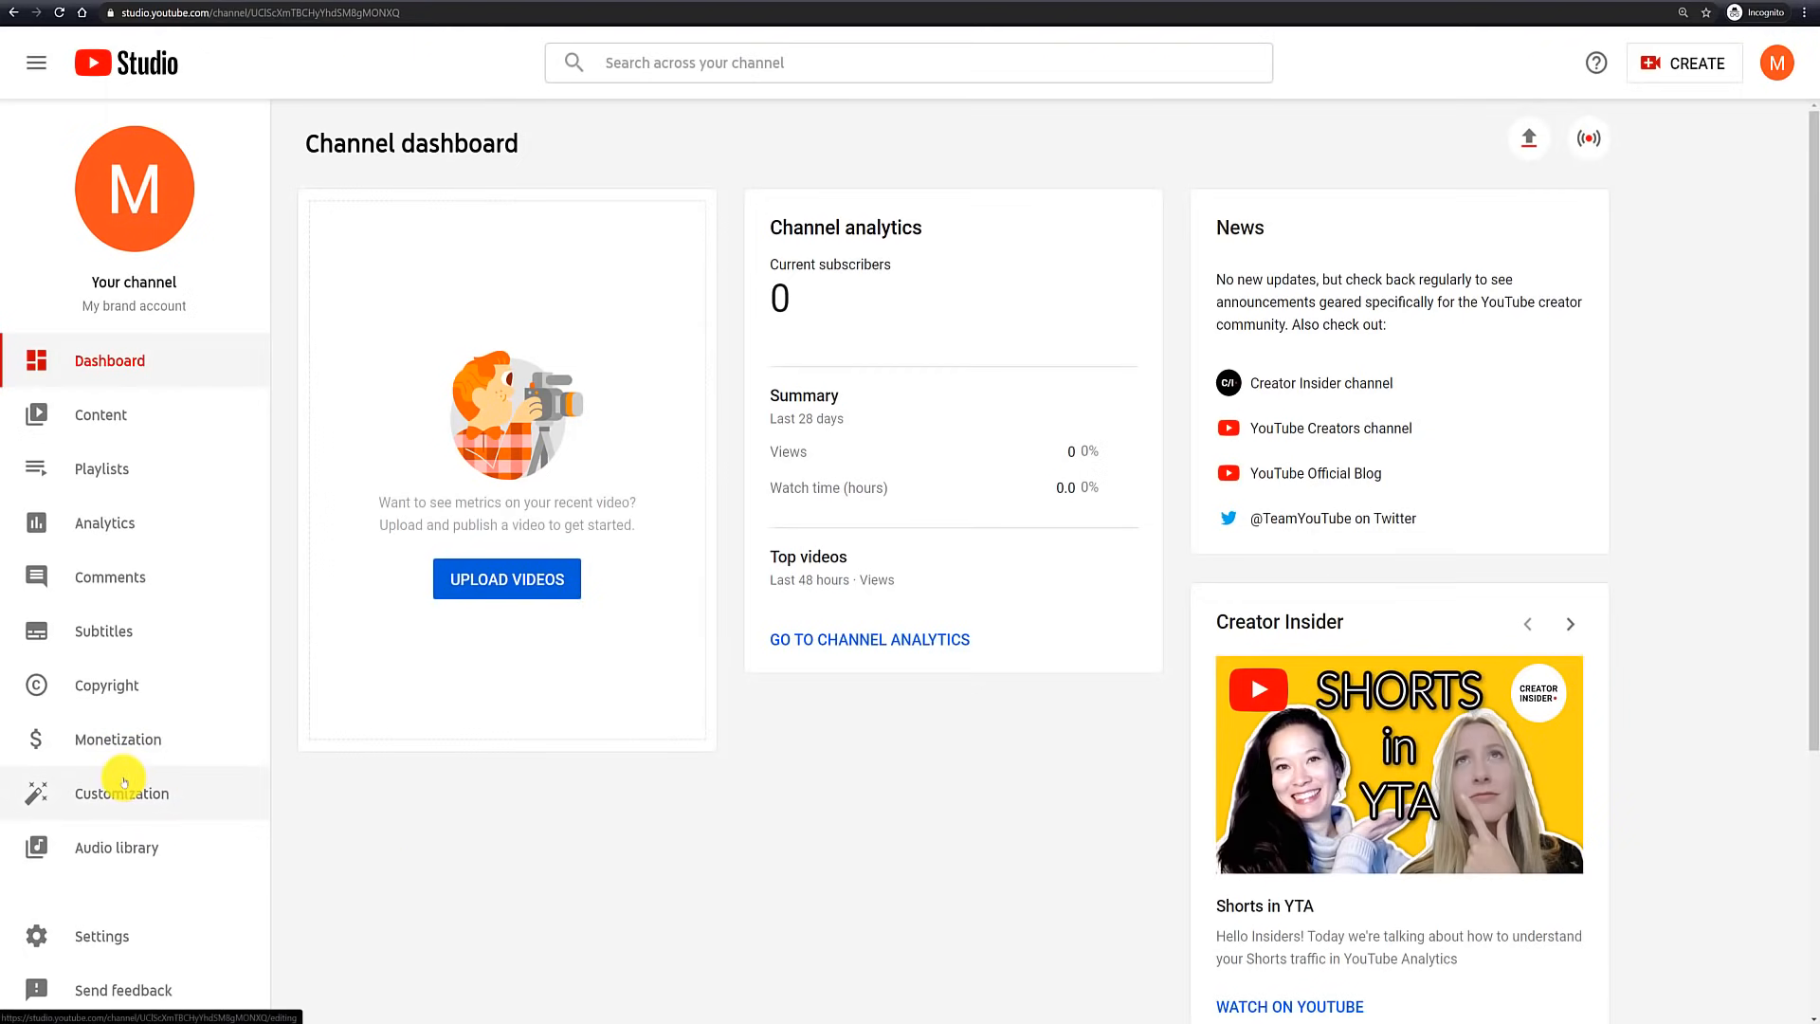
left_click(121, 793)
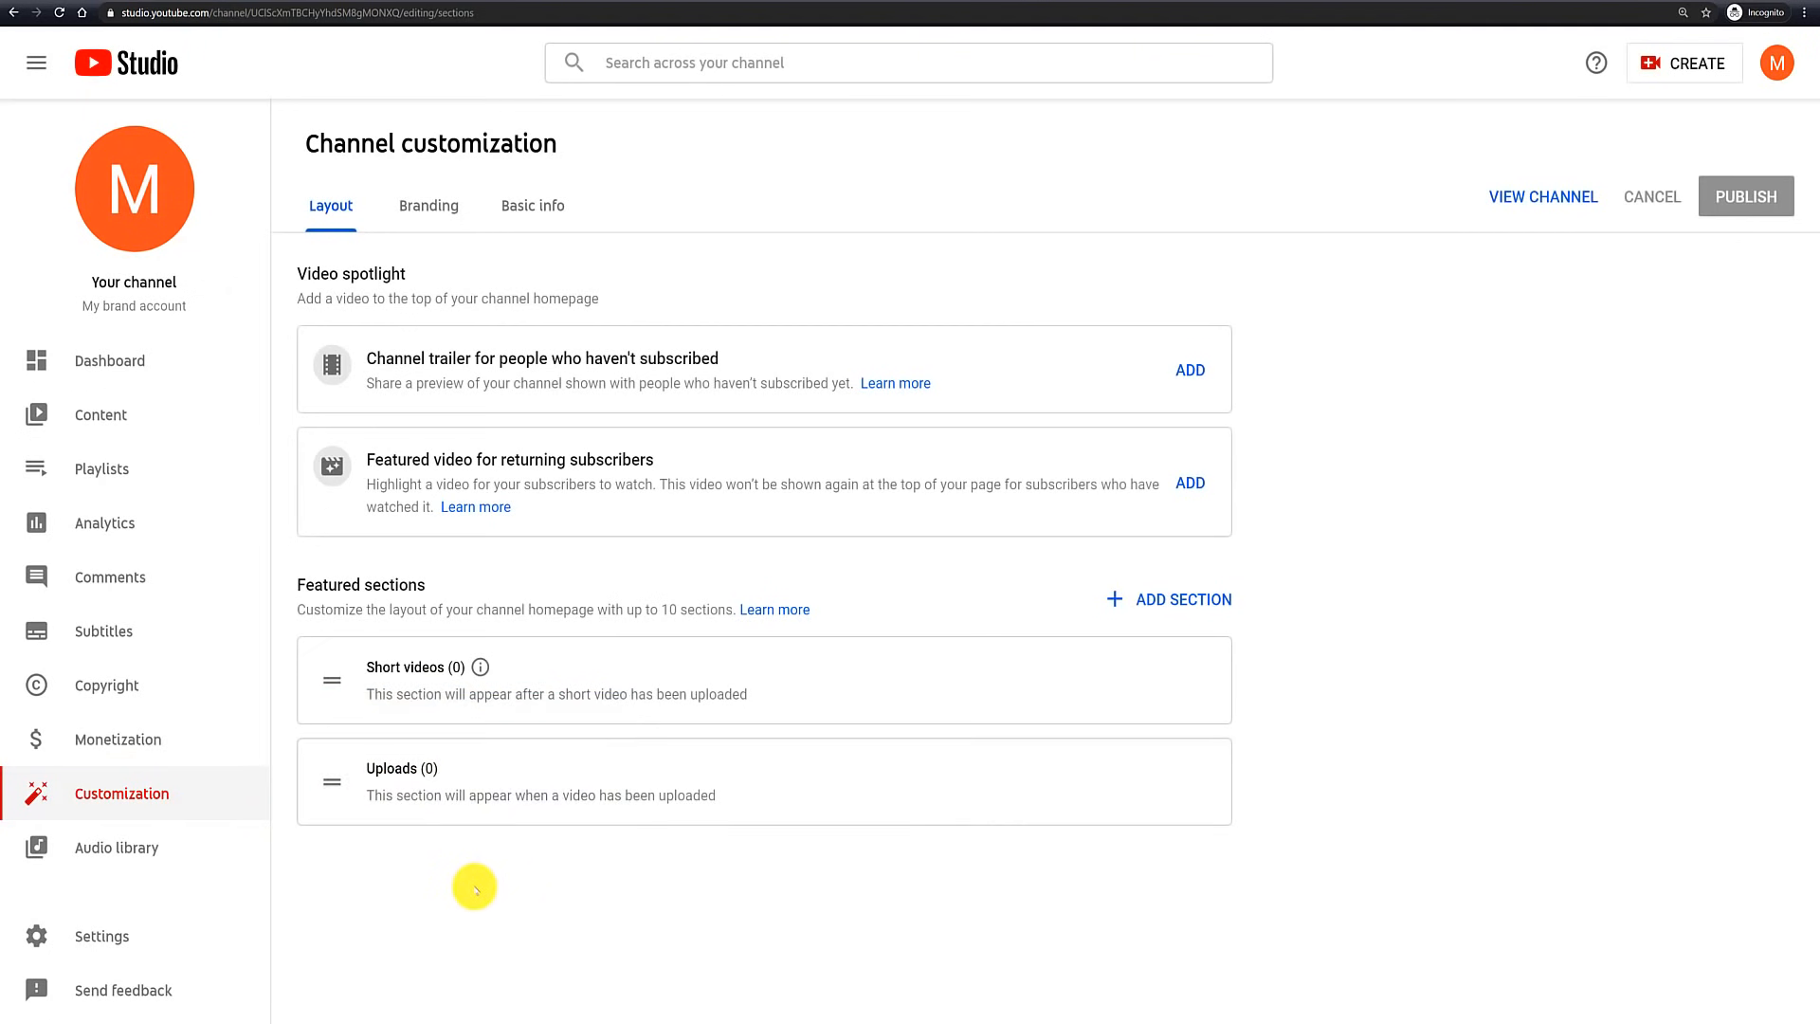
left_click(532, 205)
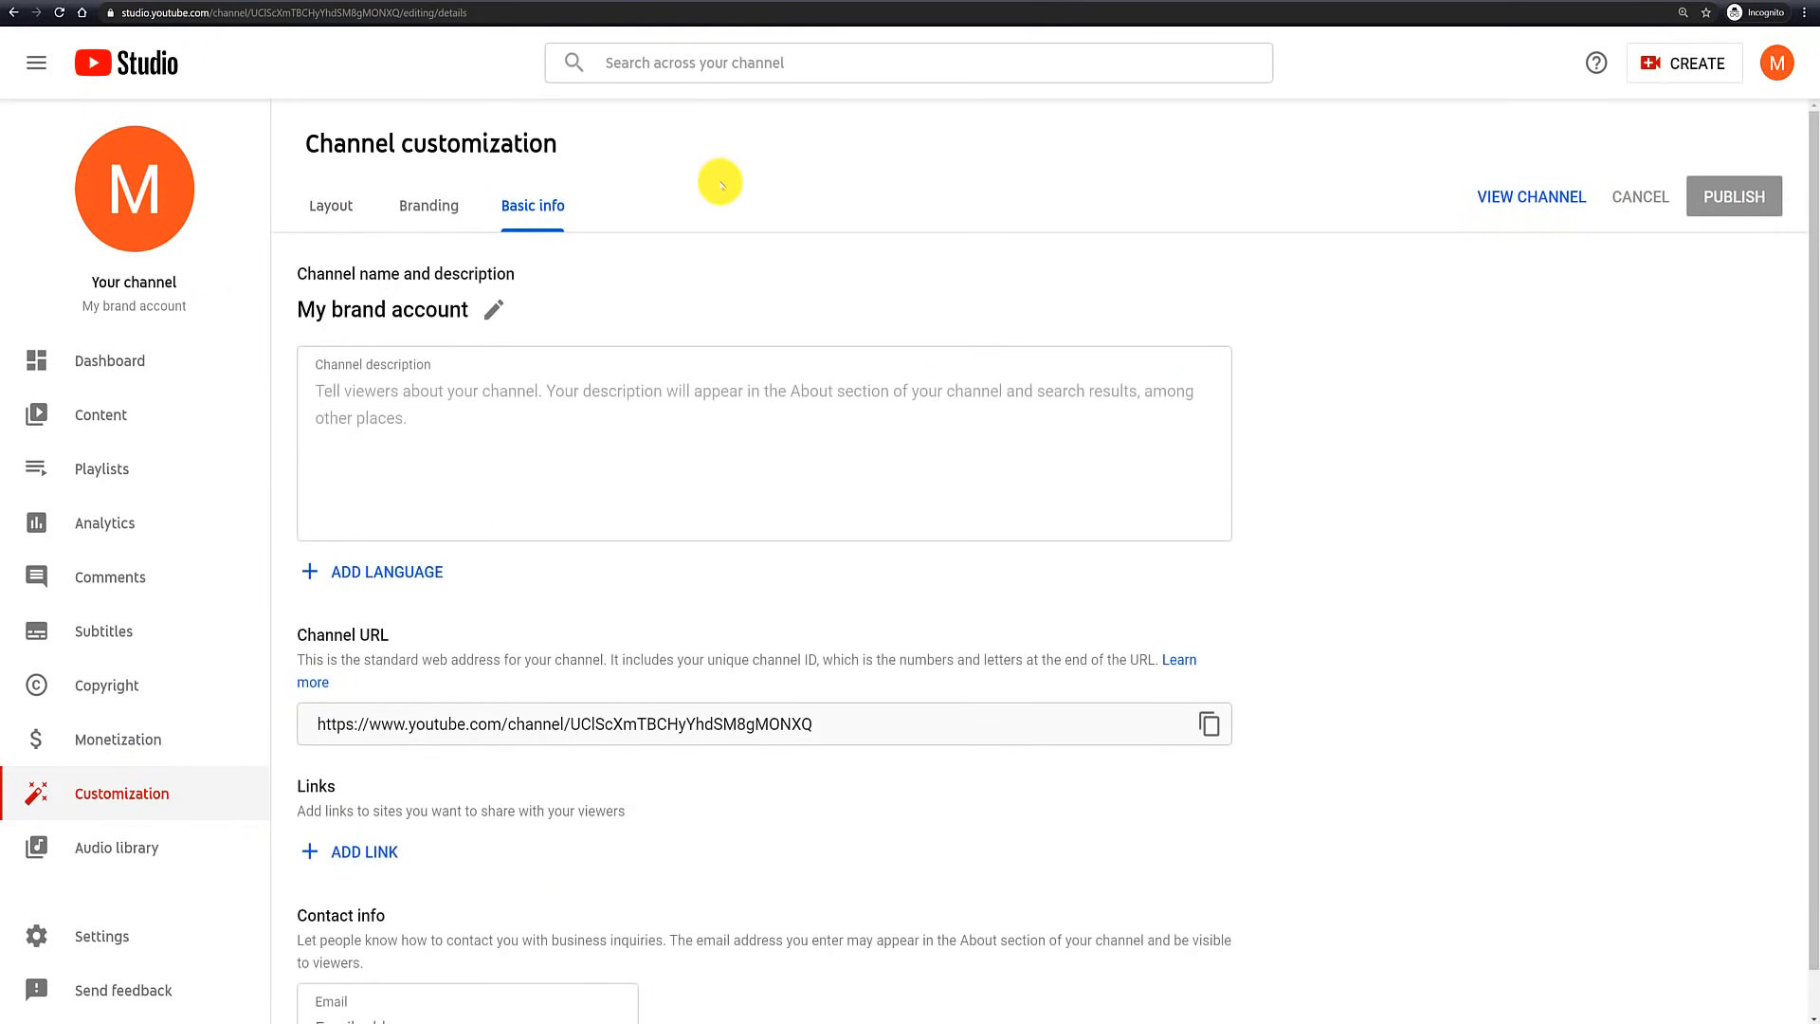
mouse_move(492, 310)
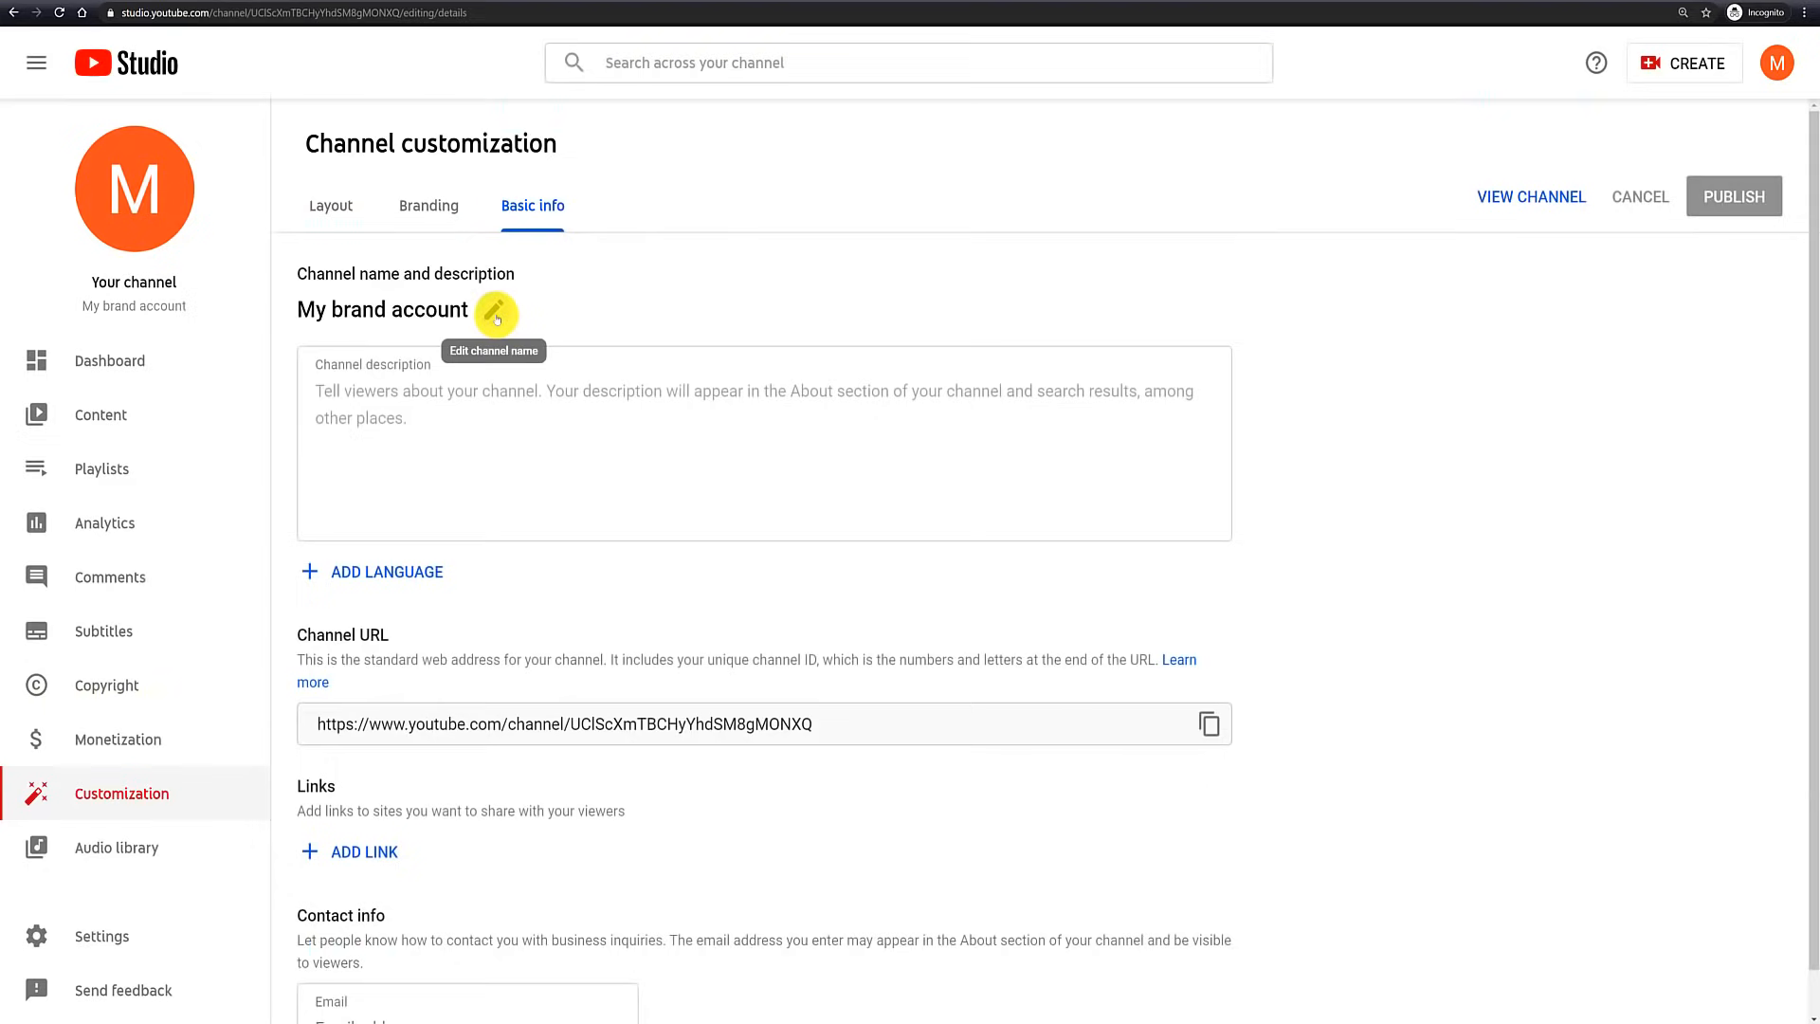
left_click(495, 314)
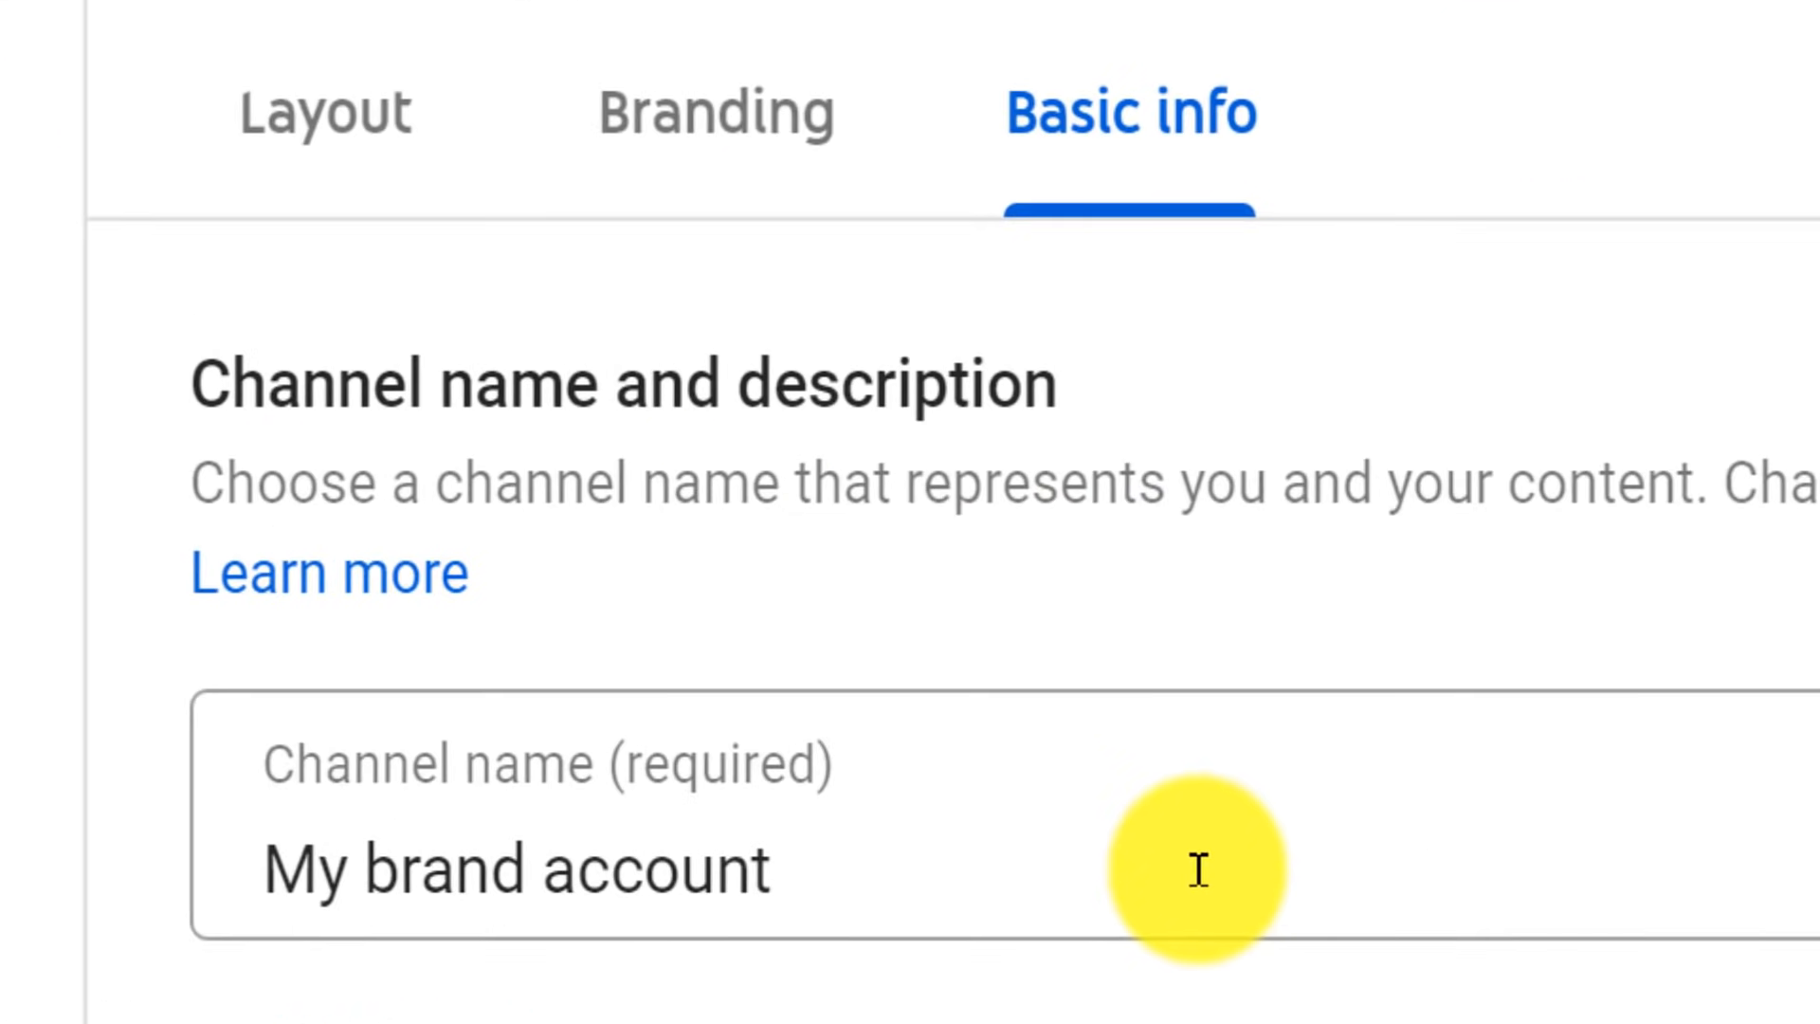